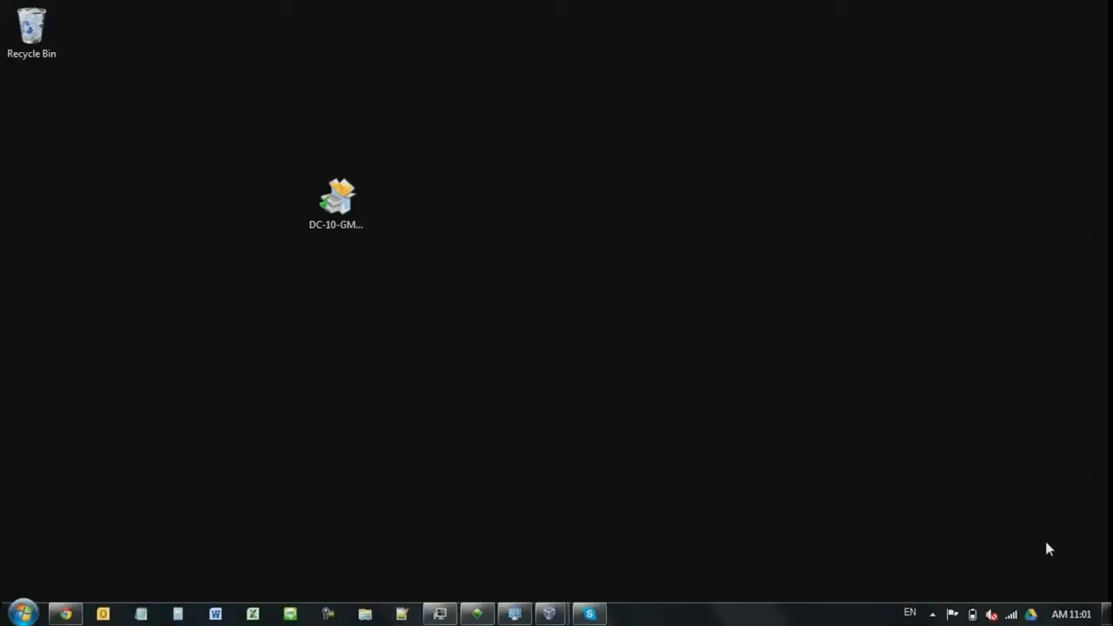
# - Bring the FarStone business backup products page into view in Chrome
pyautogui.click(337, 200)
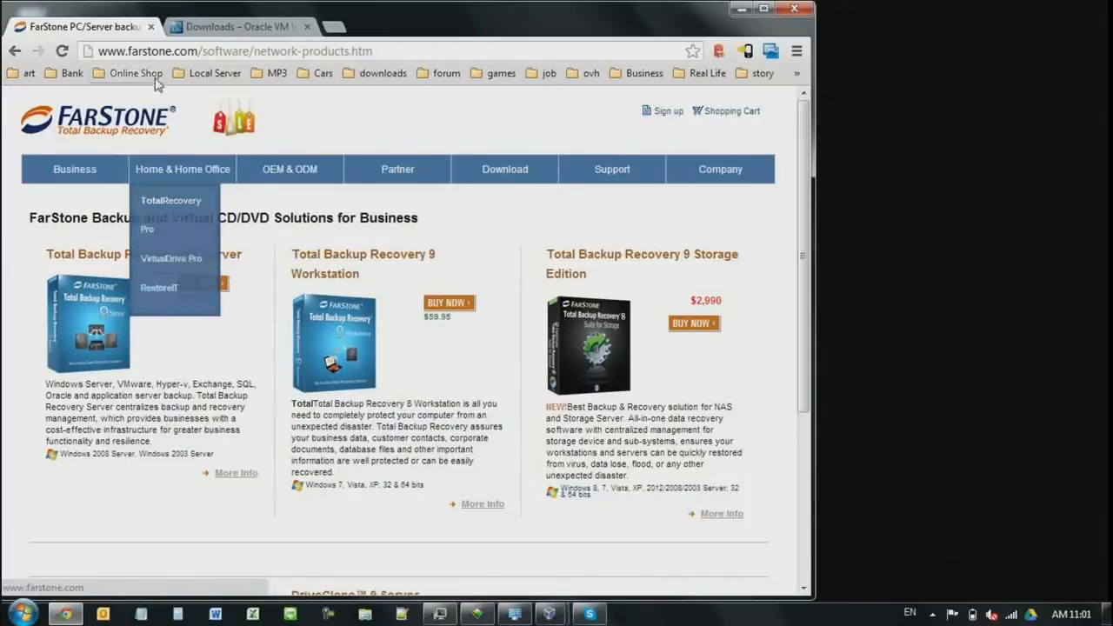
pyautogui.moveTo(160, 279)
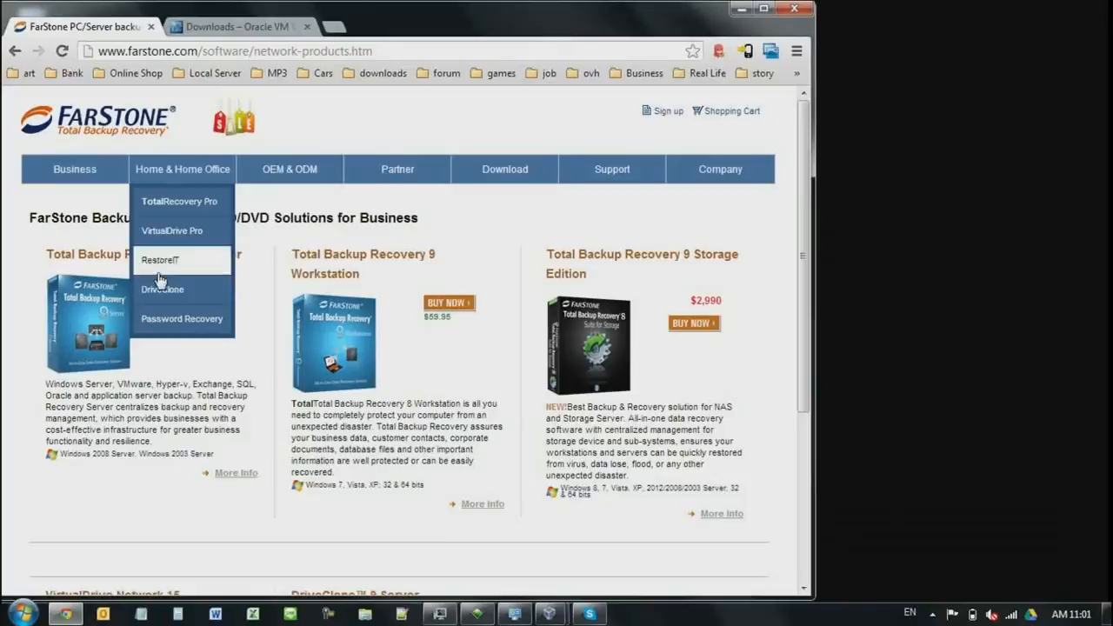
pyautogui.moveTo(183, 289)
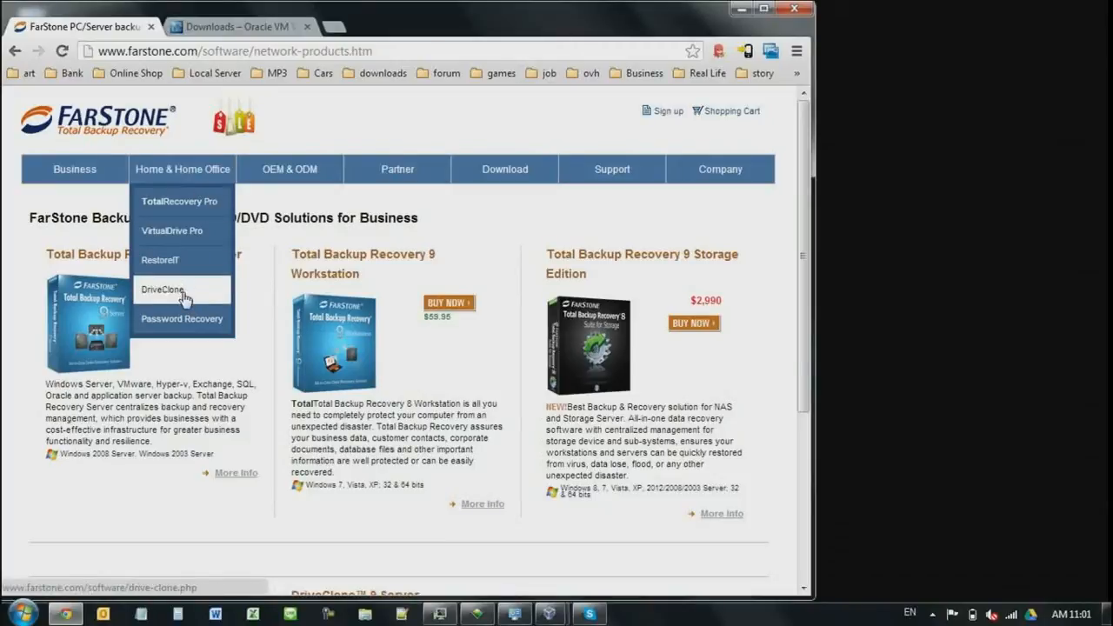
pyautogui.click(163, 289)
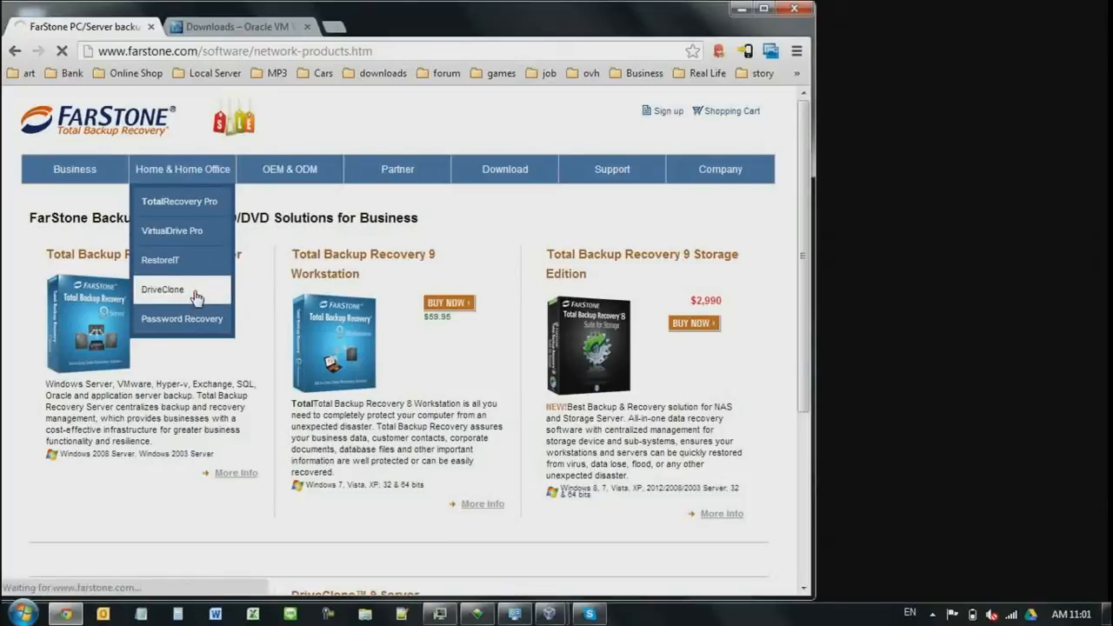
pyautogui.click(163, 289)
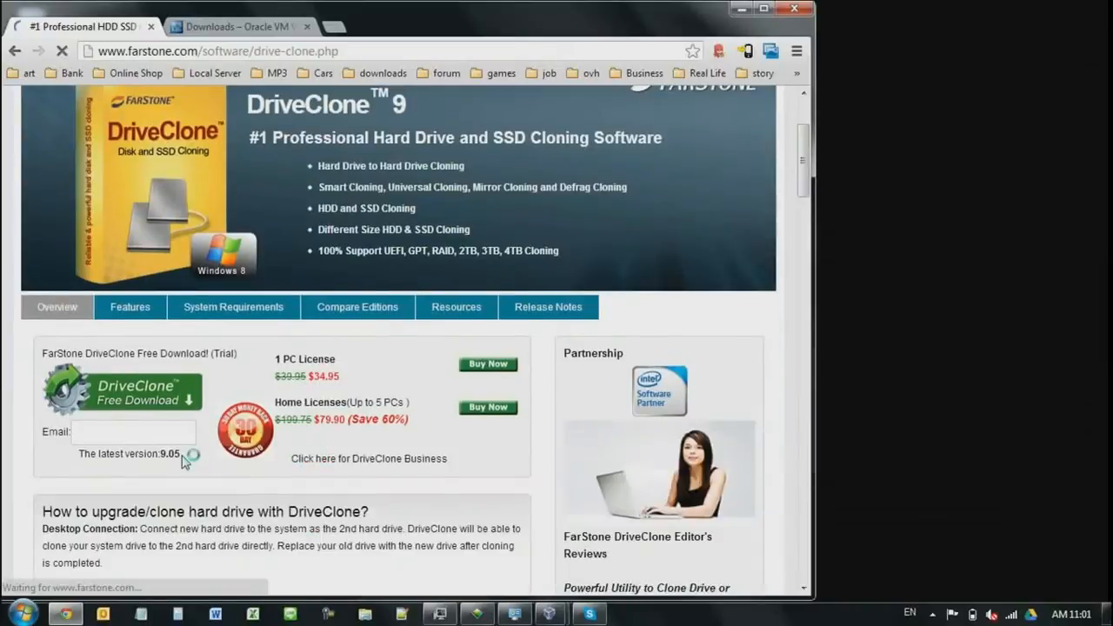
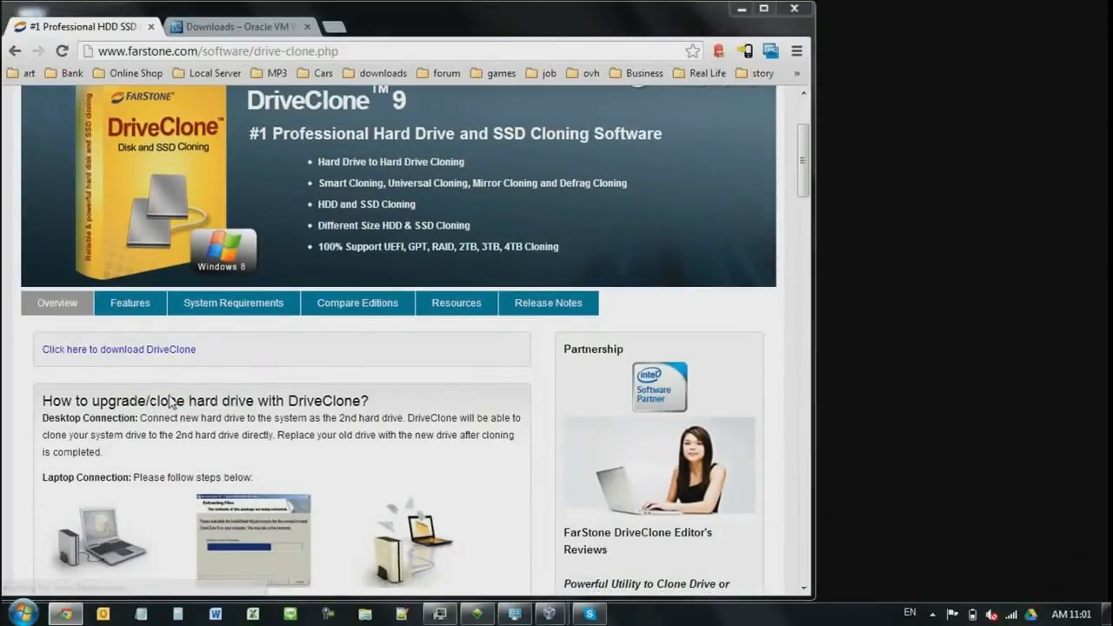
# - Download the DriveClone installer, saving it to the Desktop
pyautogui.click(118, 348)
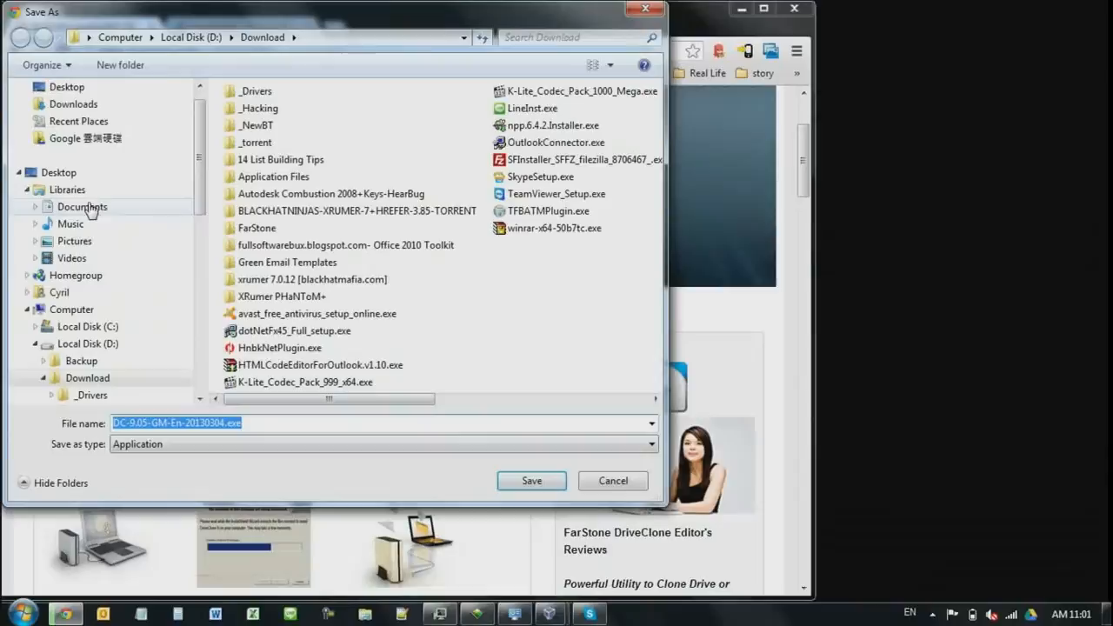
pyautogui.click(59, 172)
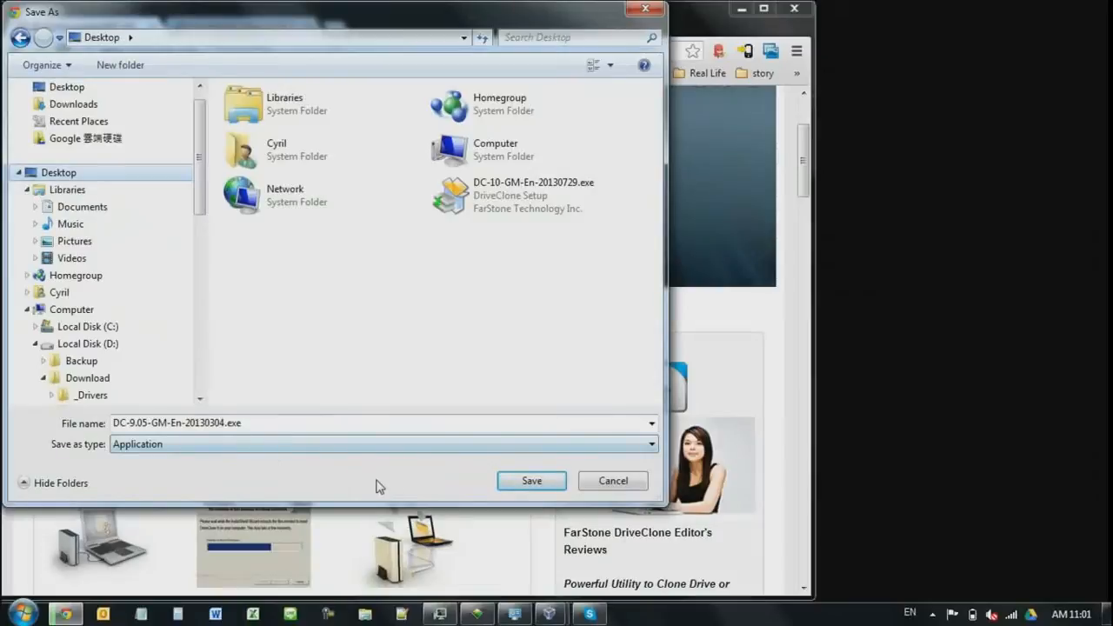
pyautogui.moveTo(393, 490)
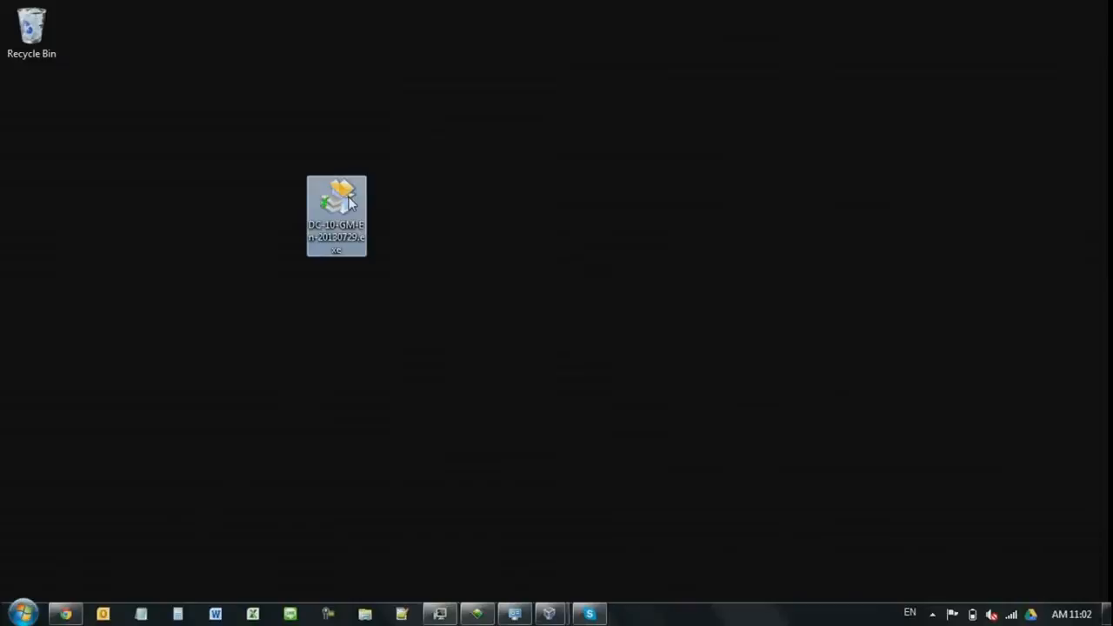
# - Launch the DC-10-GM setup file from the desktop
pyautogui.doubleClick(337, 216)
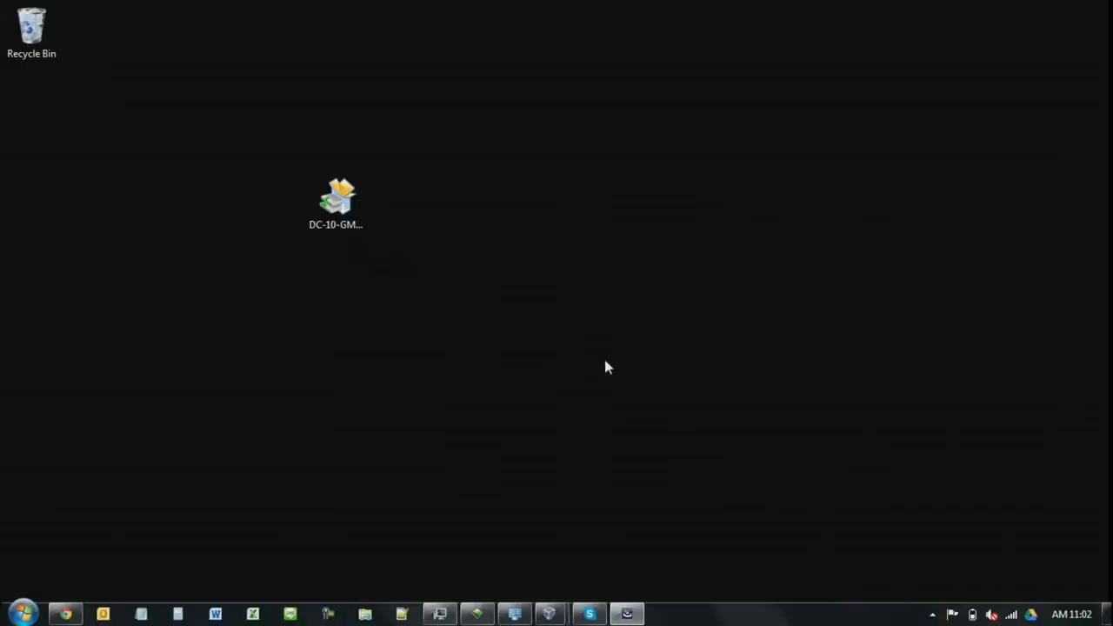
# - Accept the license and install DriveClone 10 to the default FarStone DriveClone folder
pyautogui.doubleClick(336, 198)
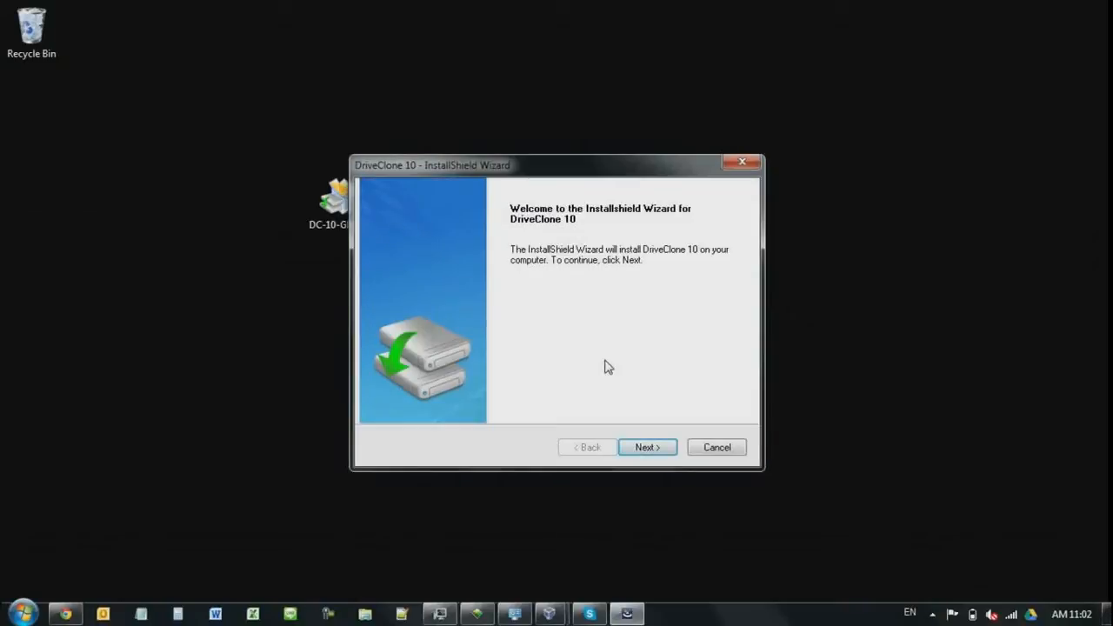
pyautogui.moveTo(647, 447)
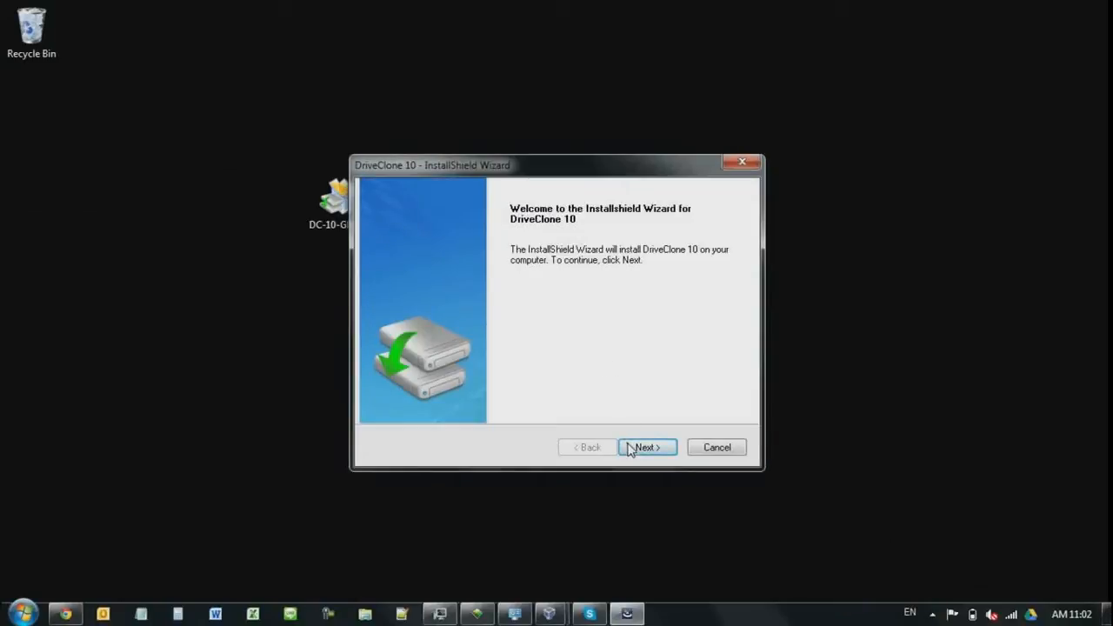
pyautogui.click(645, 447)
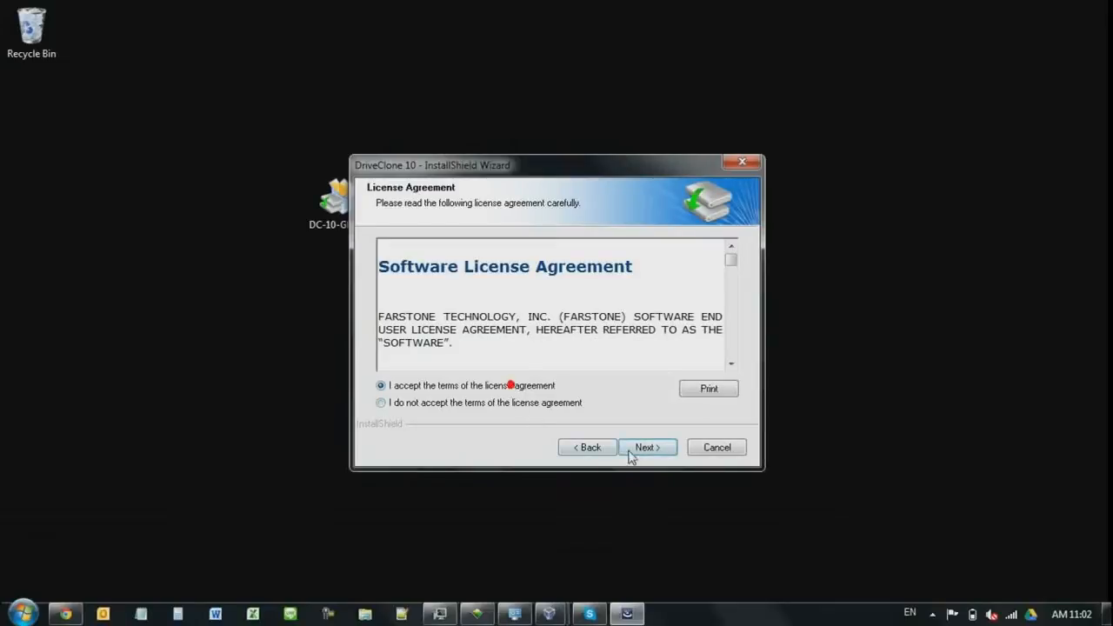
pyautogui.click(647, 447)
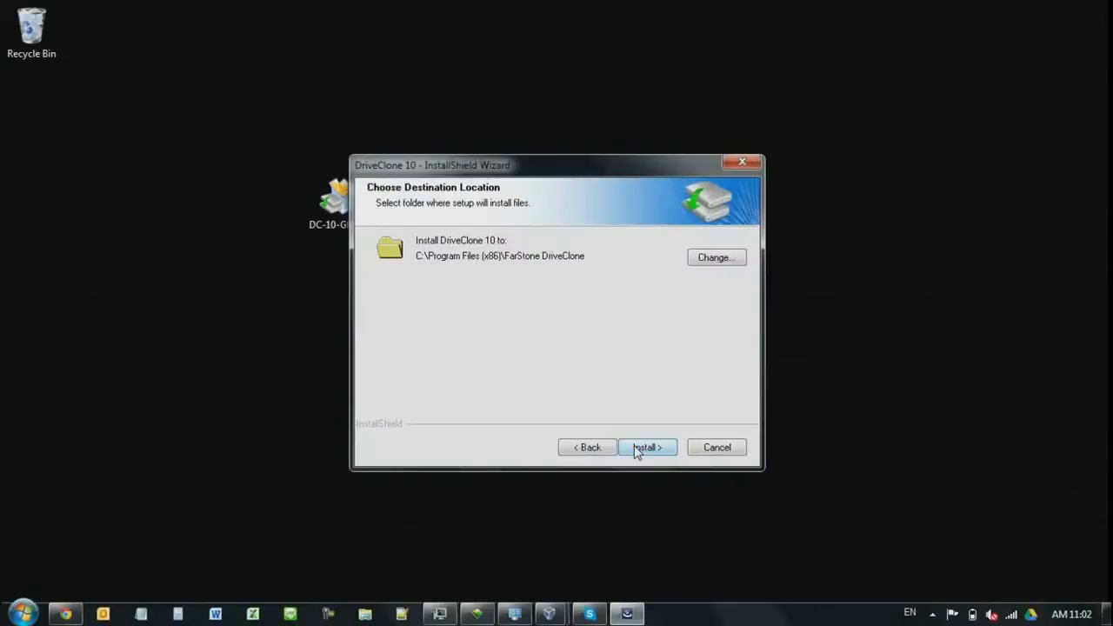
pyautogui.click(645, 447)
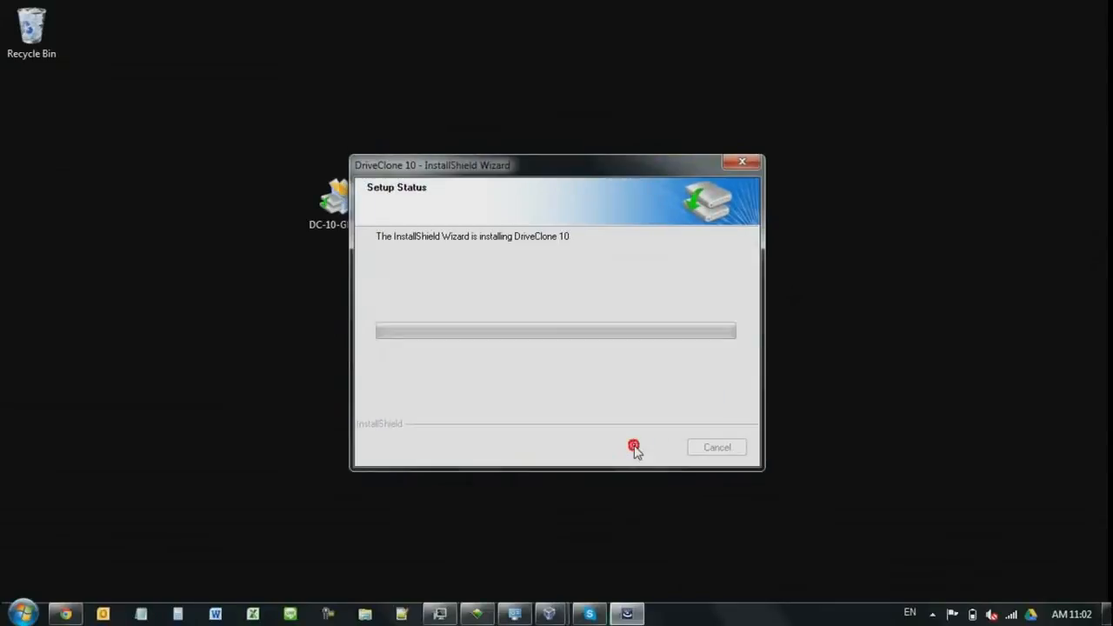
pyautogui.moveTo(635, 447)
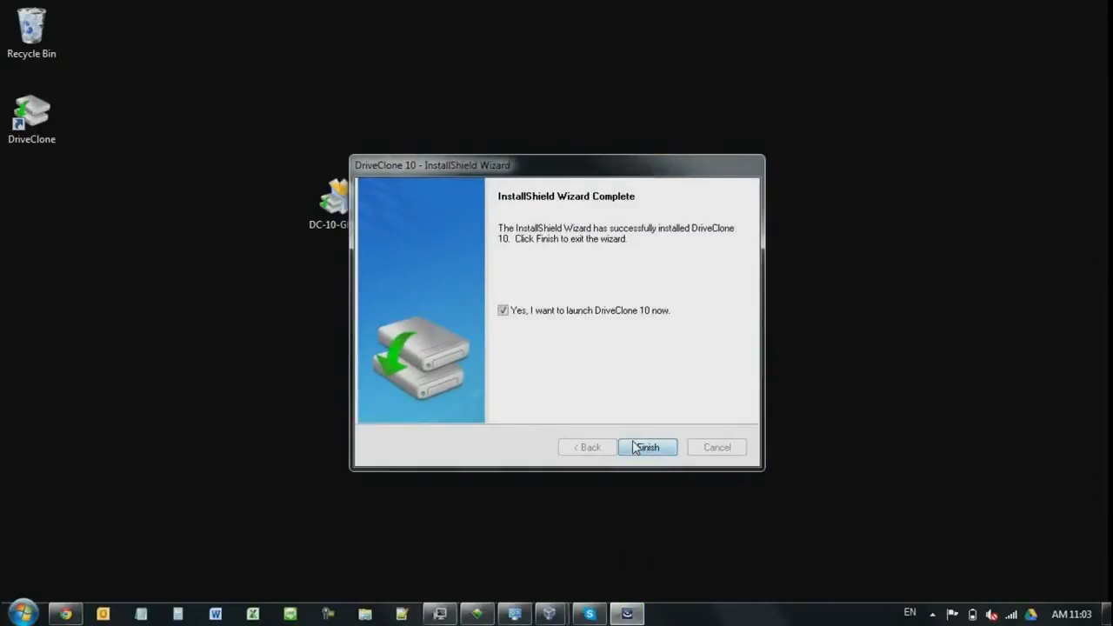
# - Finish setup with 'launch DriveClone 10 now' checked so the Workstation home screen opens
pyautogui.click(647, 447)
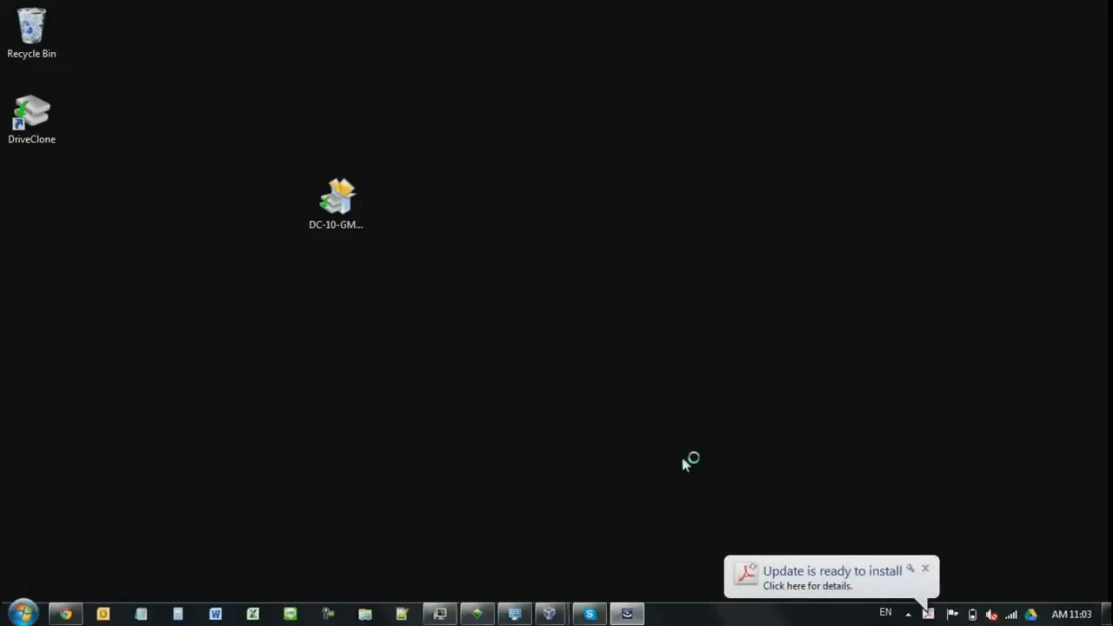
pyautogui.moveTo(943, 525)
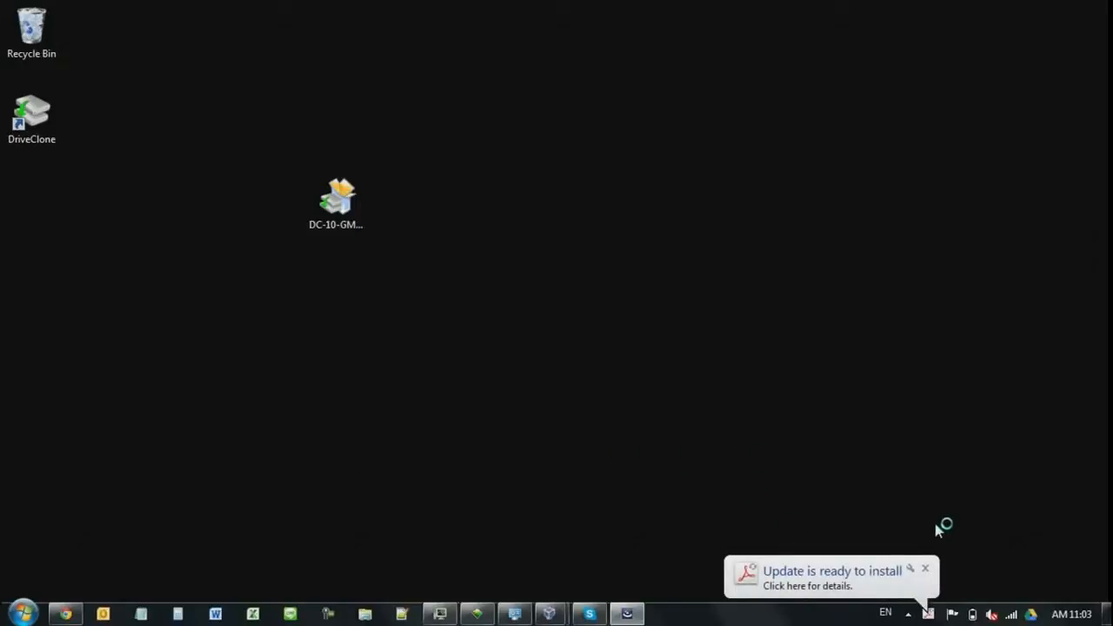
pyautogui.moveTo(731, 462)
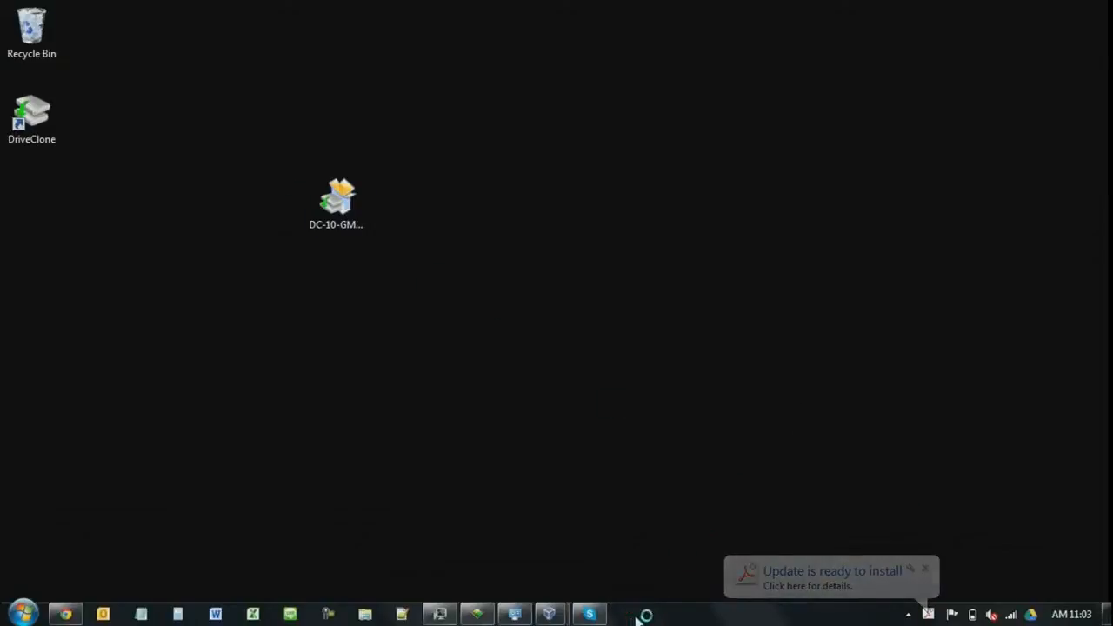
pyautogui.doubleClick(31, 113)
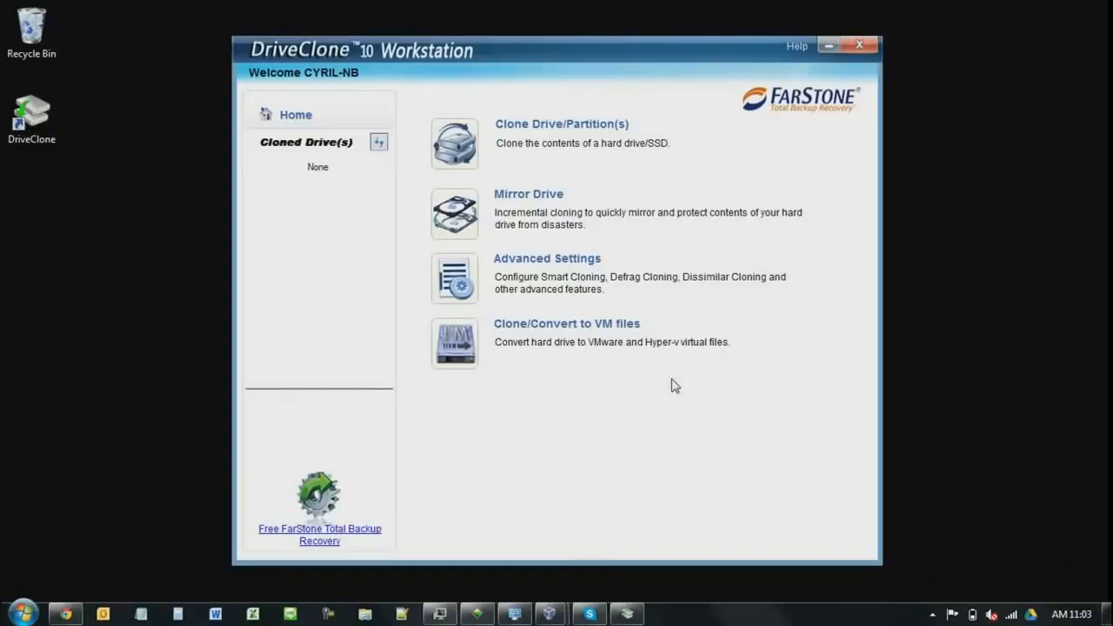
pyautogui.moveTo(562, 310)
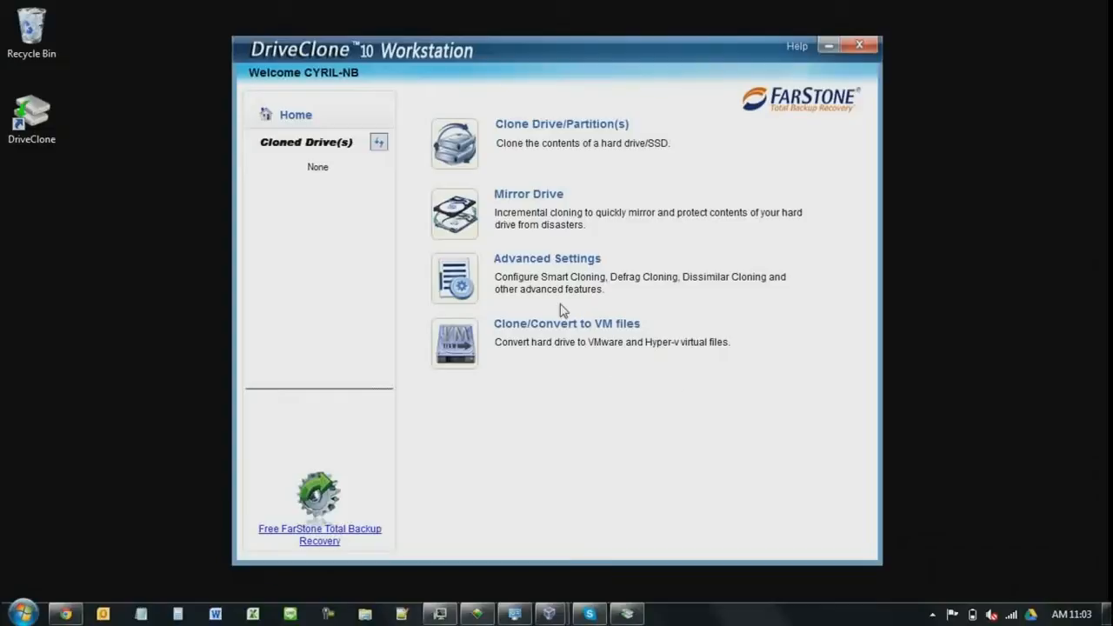
pyautogui.moveTo(577, 410)
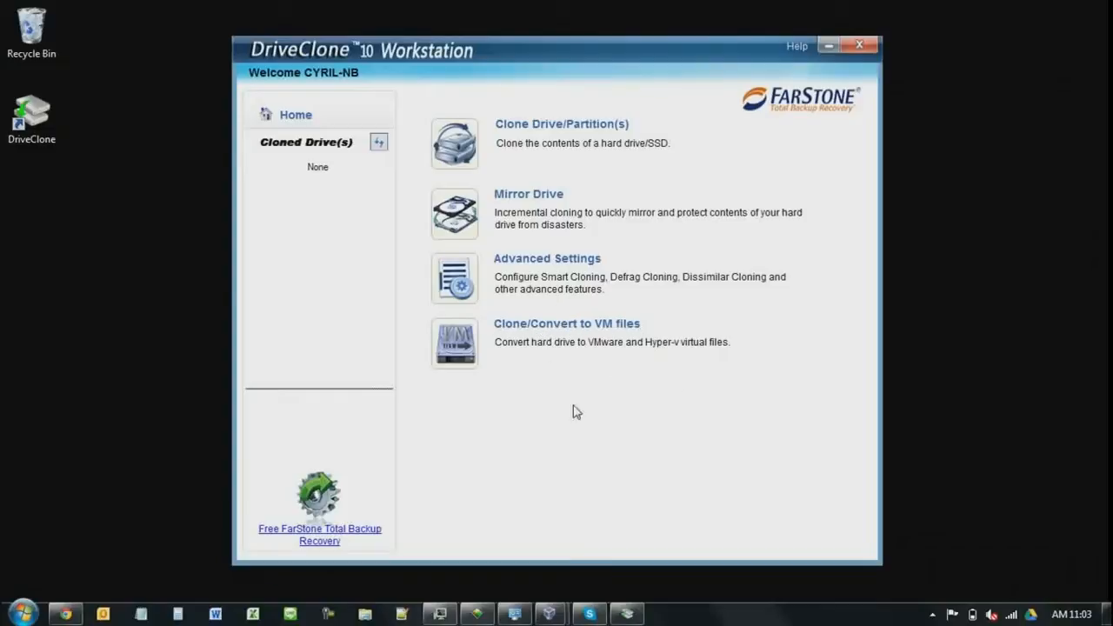
pyautogui.moveTo(581, 428)
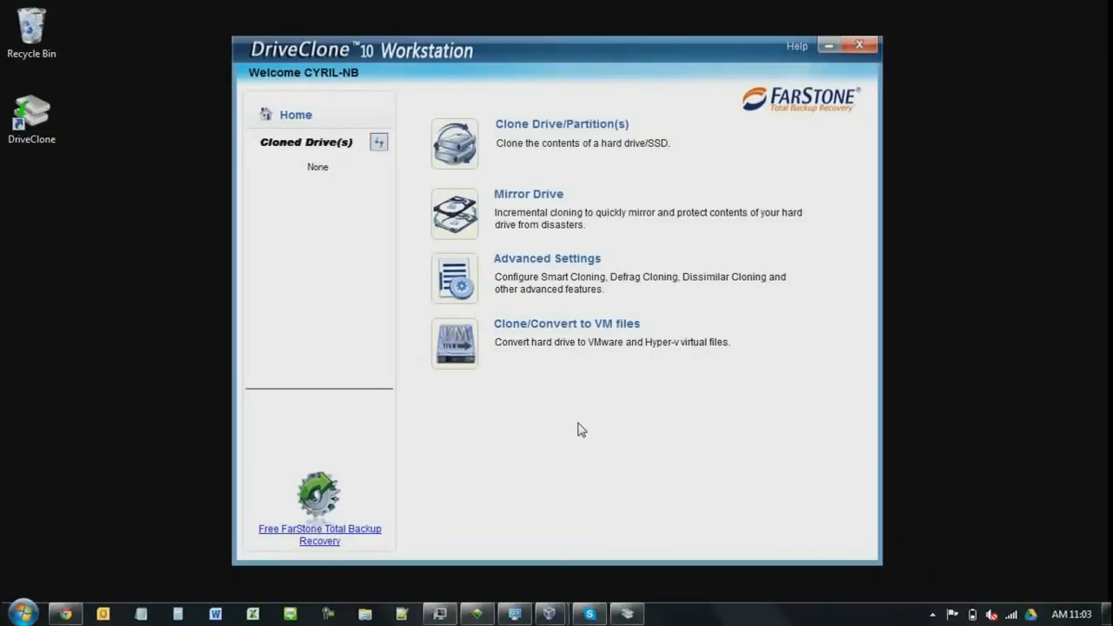
pyautogui.moveTo(329, 158)
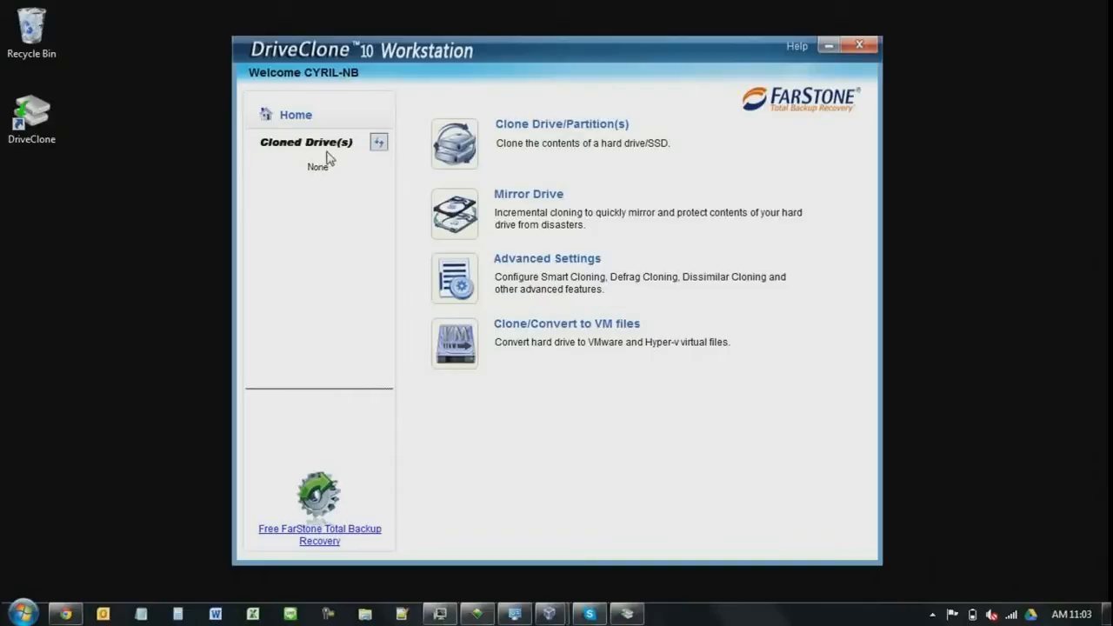
pyautogui.moveTo(277, 139)
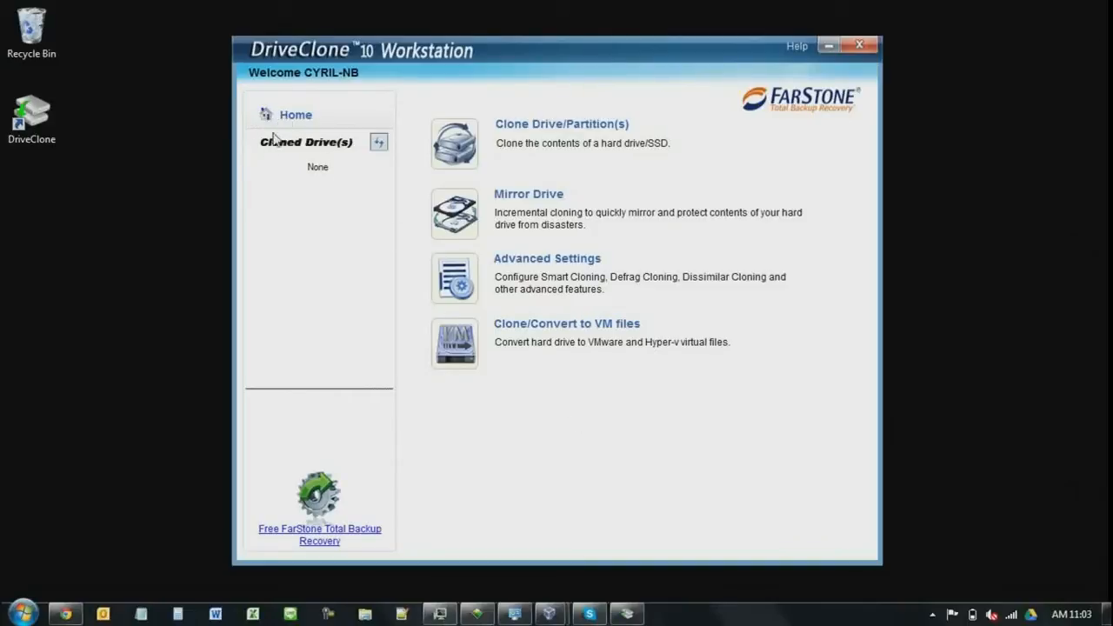
pyautogui.moveTo(328, 160)
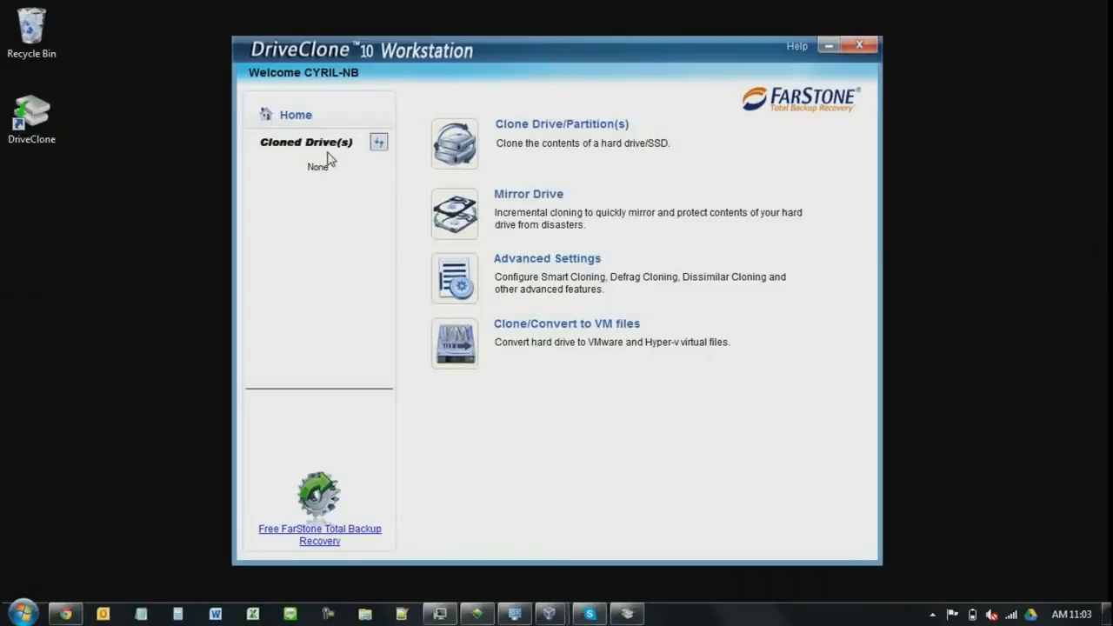
pyautogui.moveTo(494, 389)
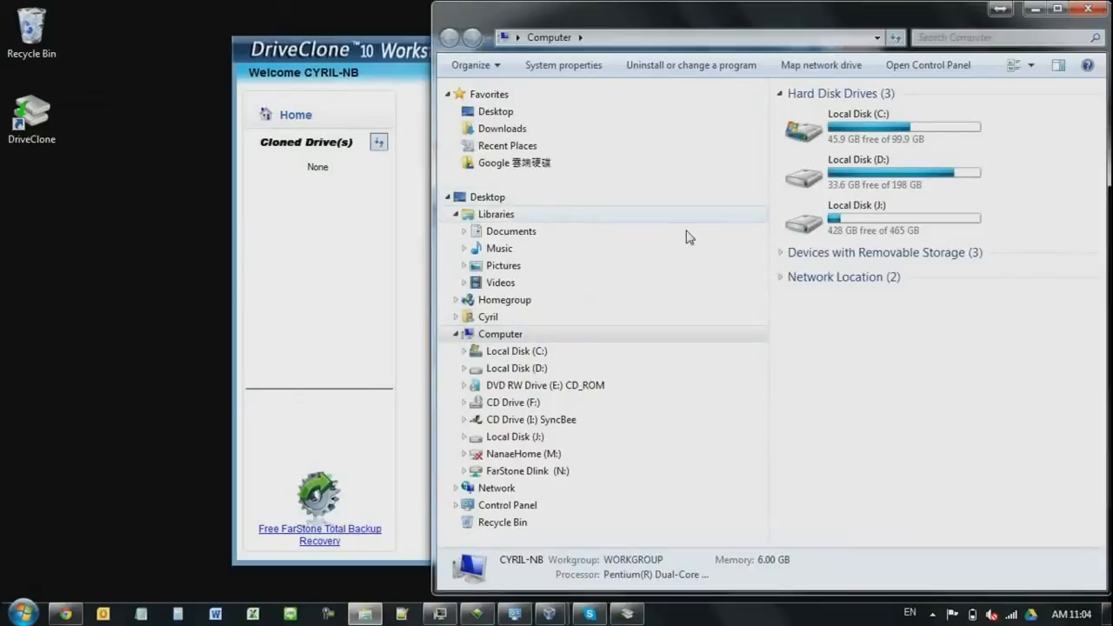
# - View Local Disk (J:) details showing 428 GB free of 465 GB
pyautogui.click(879, 217)
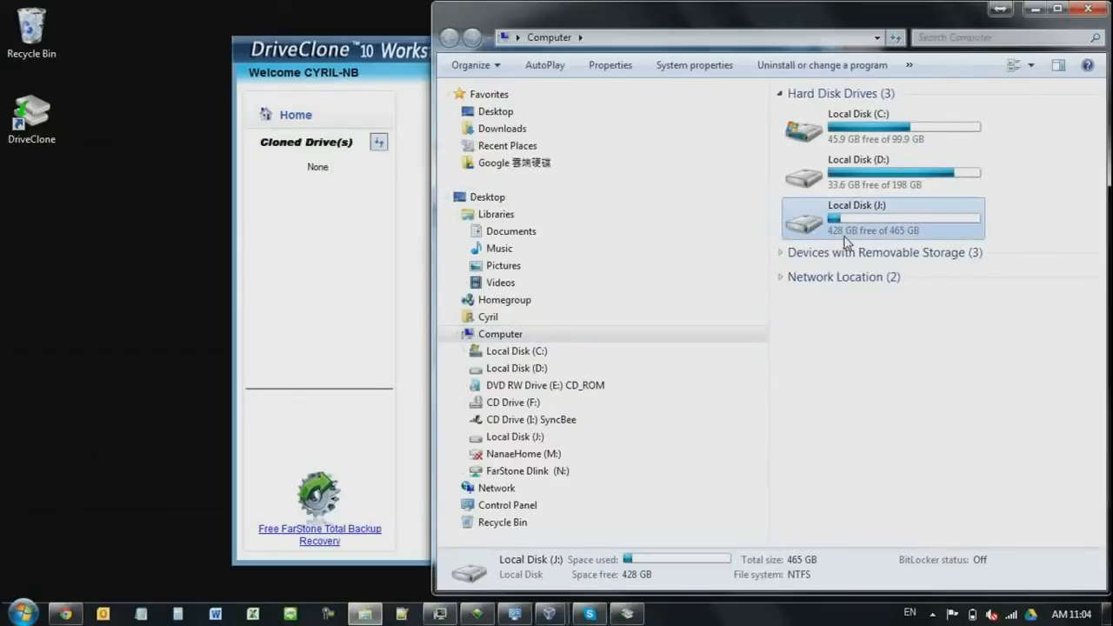
pyautogui.moveTo(876, 233)
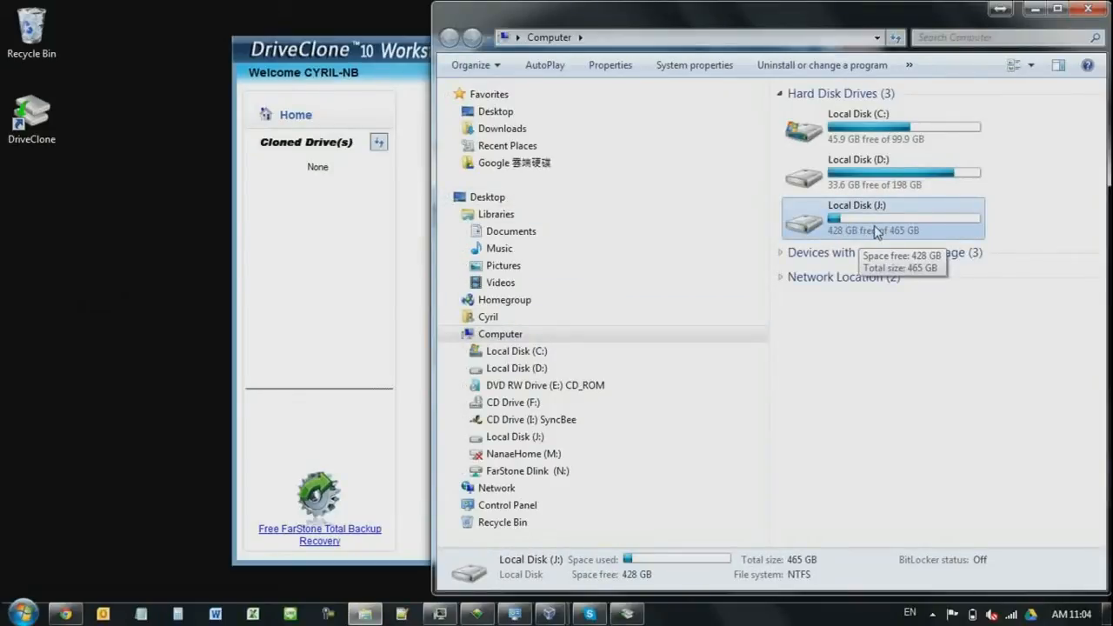
pyautogui.moveTo(281, 167)
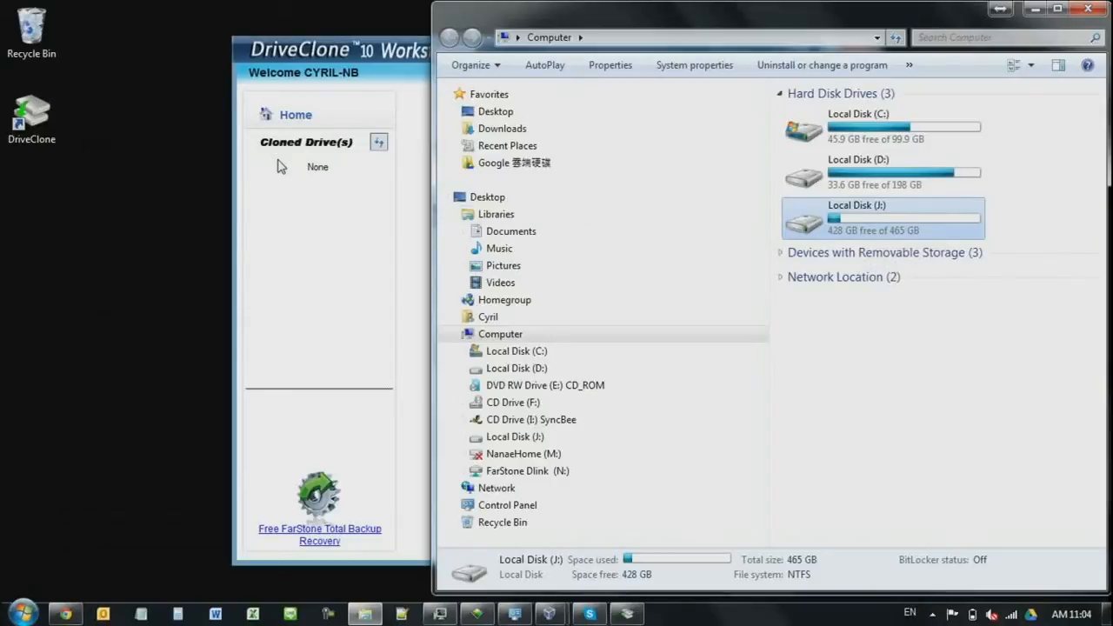
pyautogui.moveTo(273, 157)
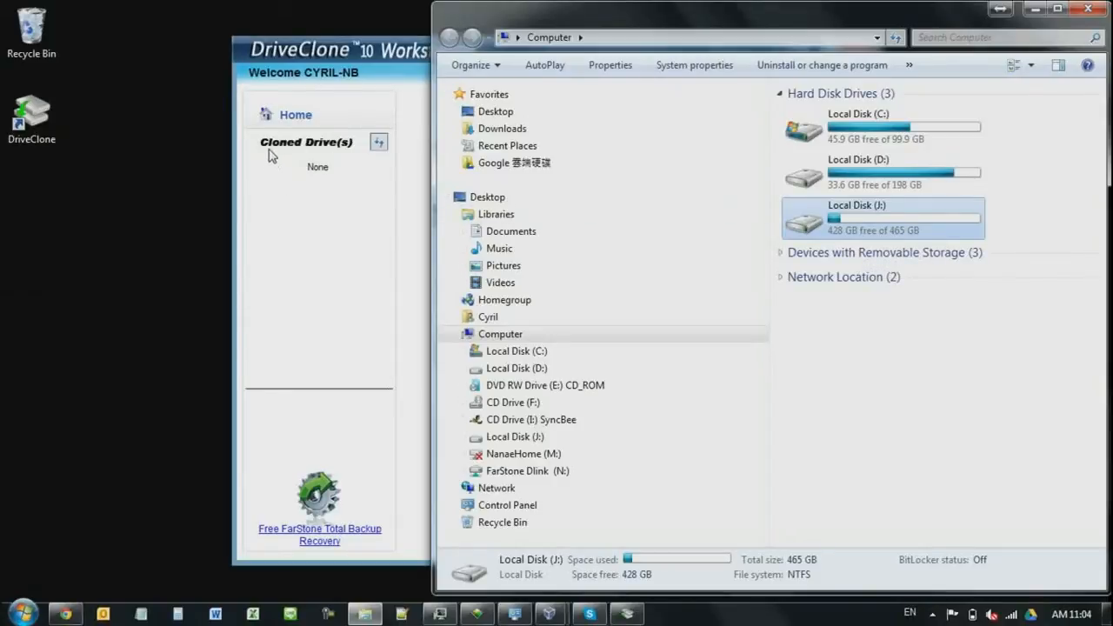
pyautogui.moveTo(416, 229)
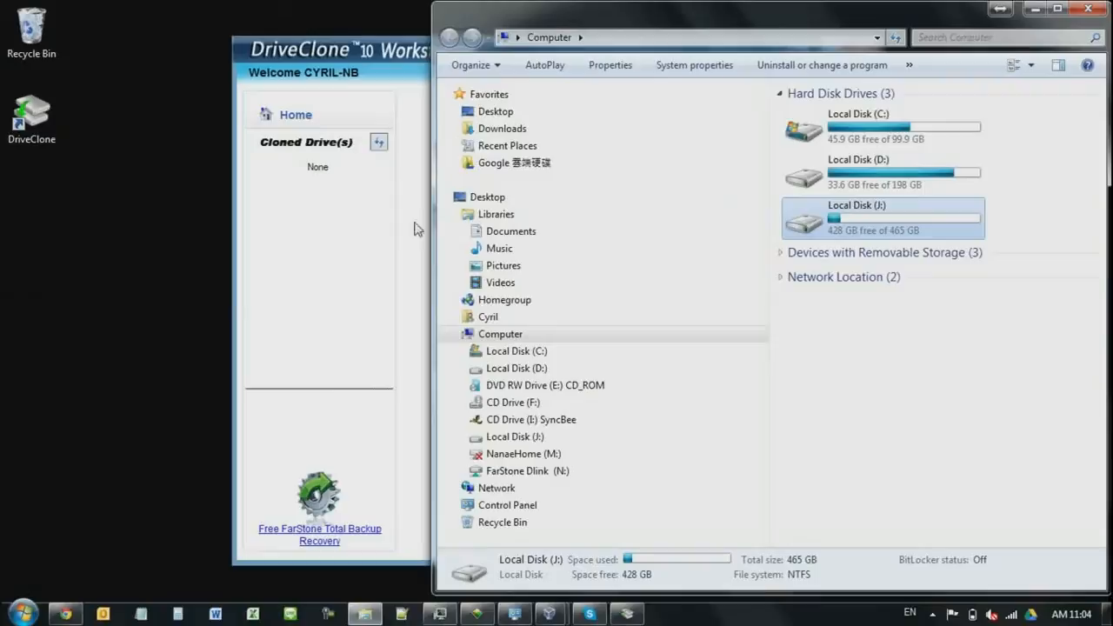
pyautogui.moveTo(843, 236)
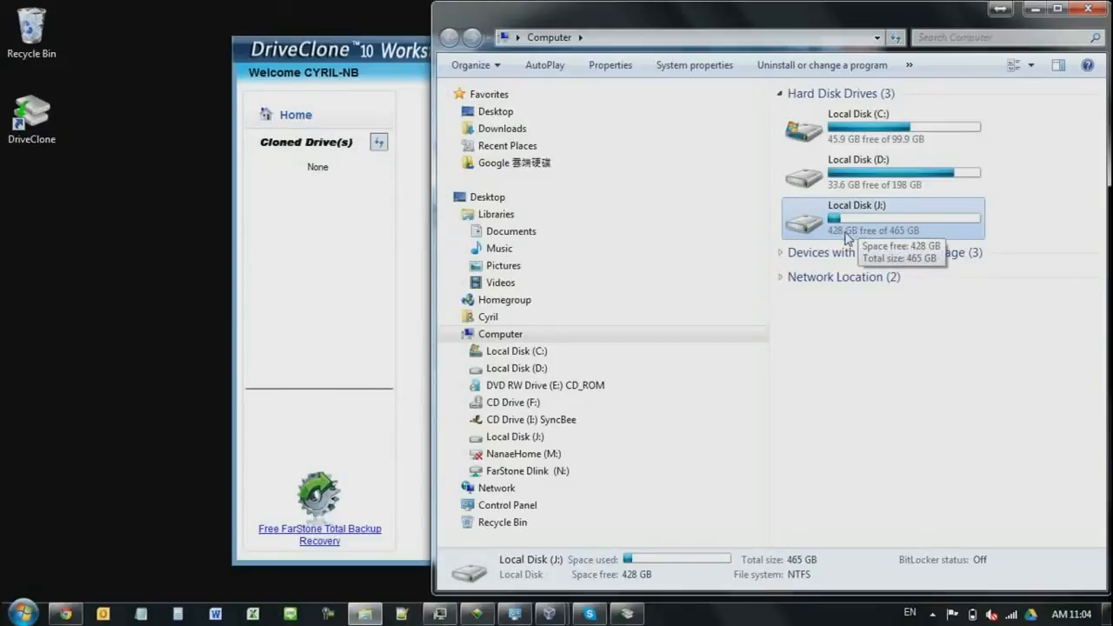
pyautogui.moveTo(469, 216)
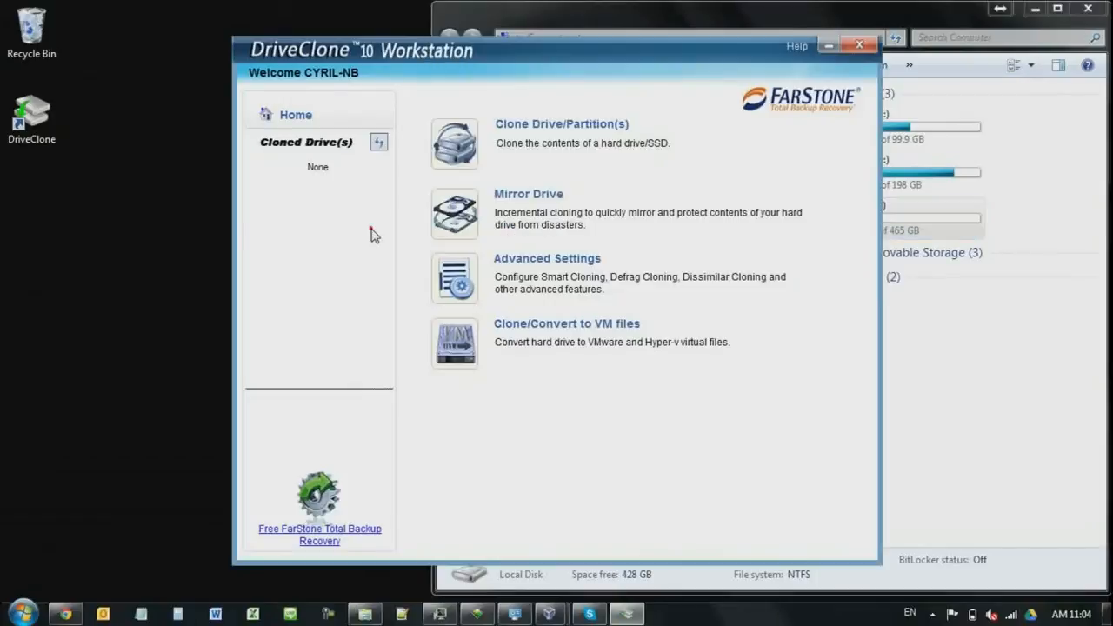
pyautogui.moveTo(270, 188)
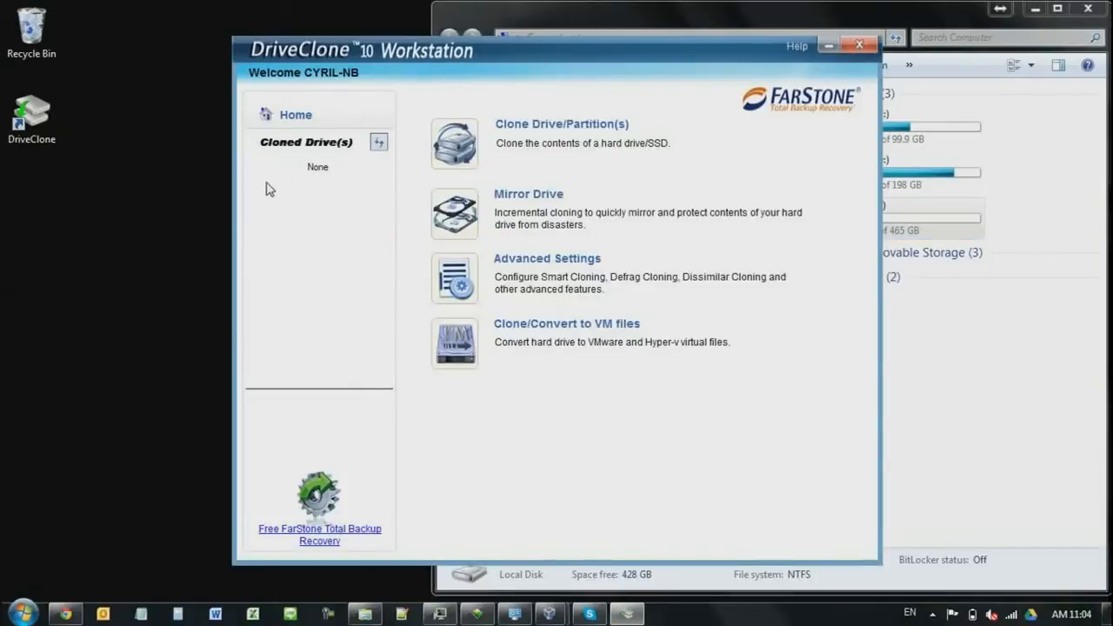
pyautogui.moveTo(288, 176)
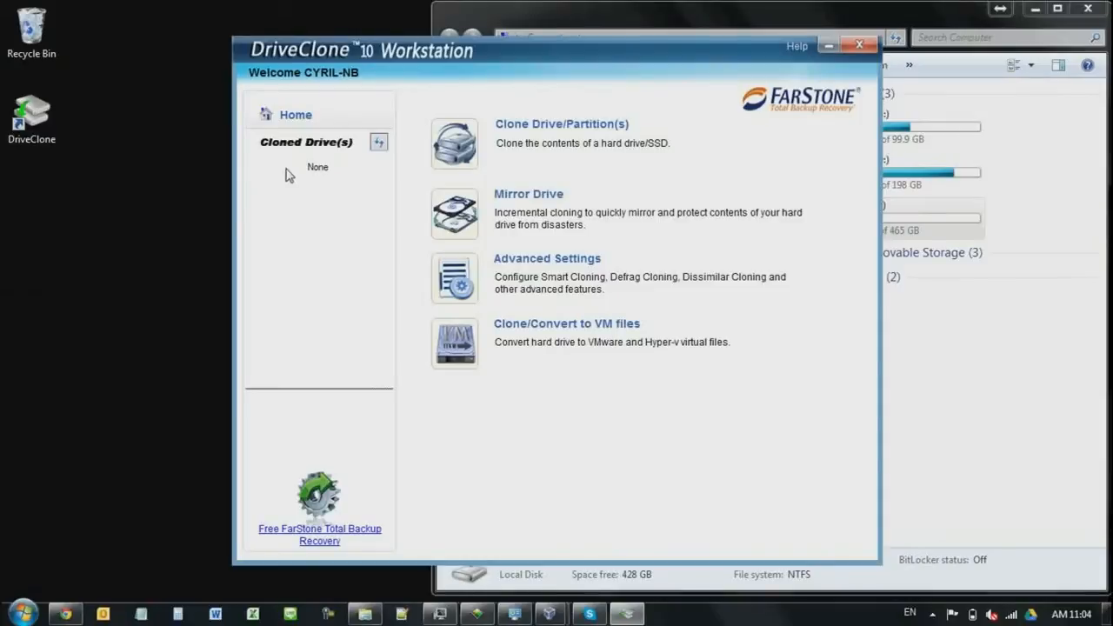
pyautogui.moveTo(525, 56)
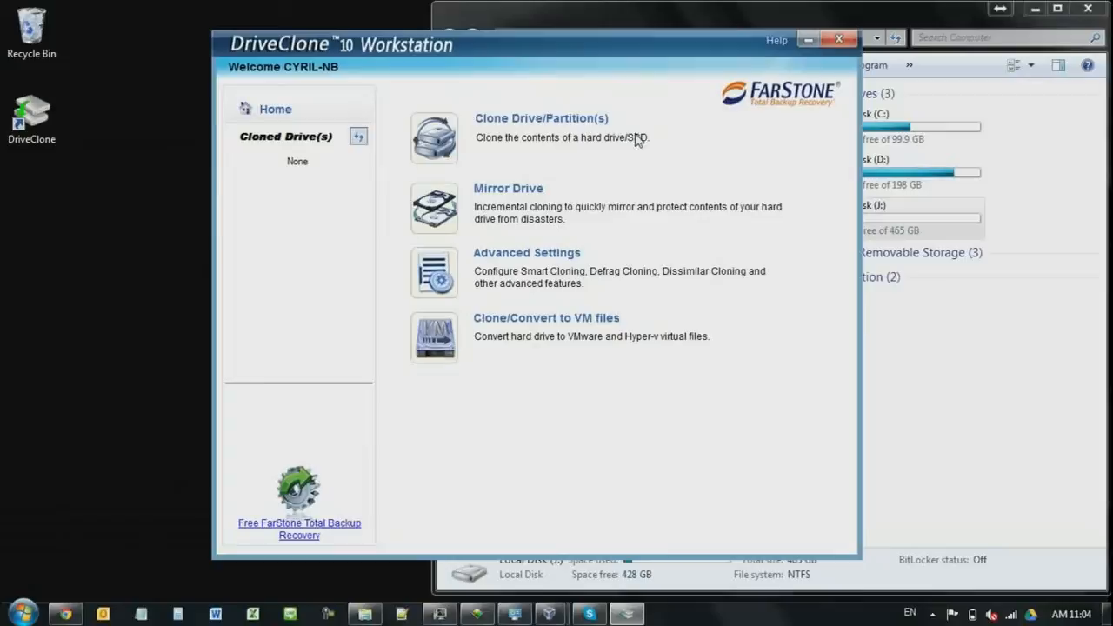
pyautogui.moveTo(657, 331)
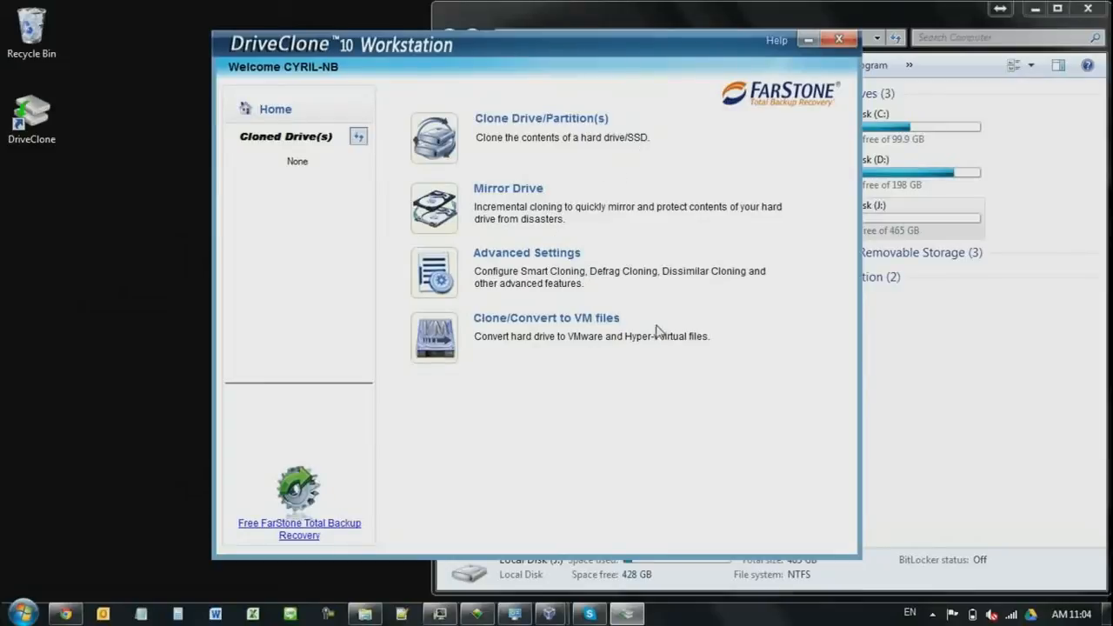
pyautogui.moveTo(570, 152)
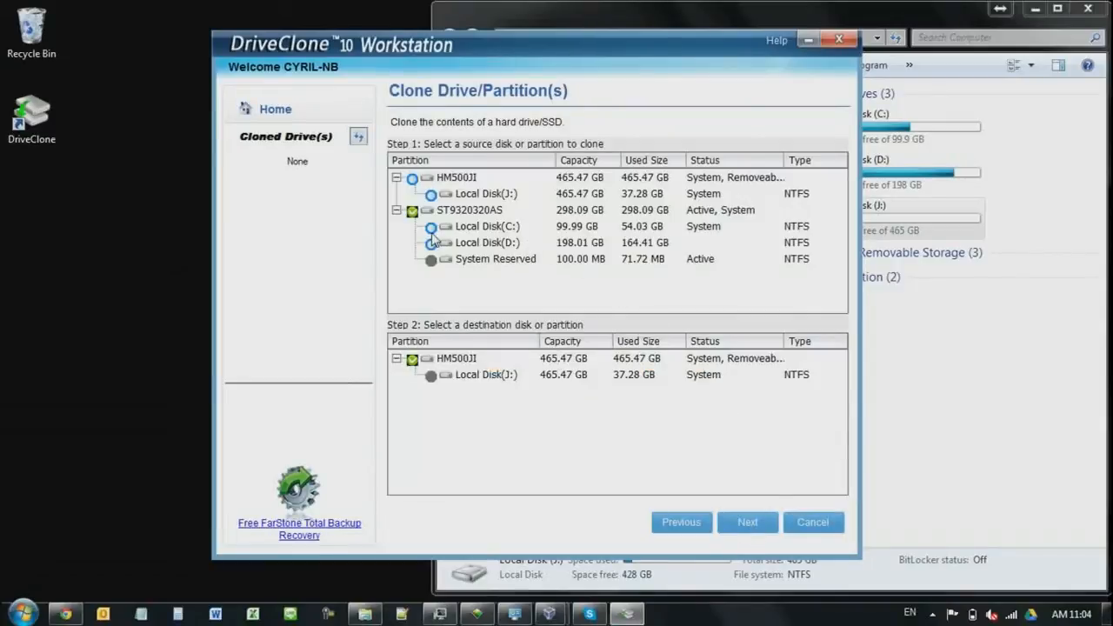
# - Choose Local Disk (C:) as clone source and Local Disk (J:) as destination
pyautogui.click(431, 226)
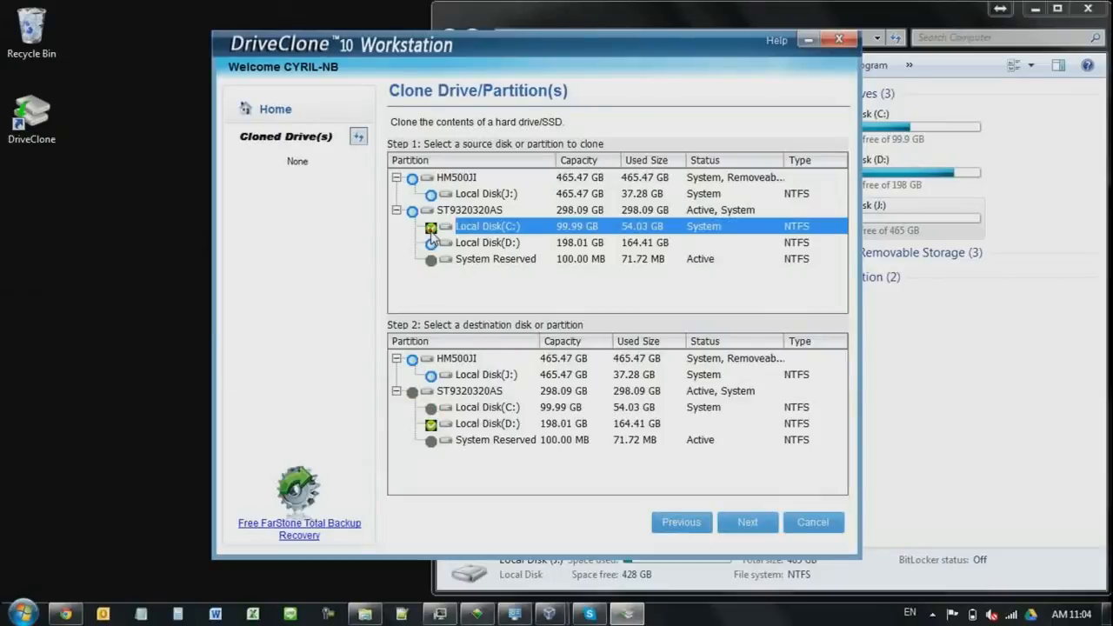
pyautogui.moveTo(431, 246)
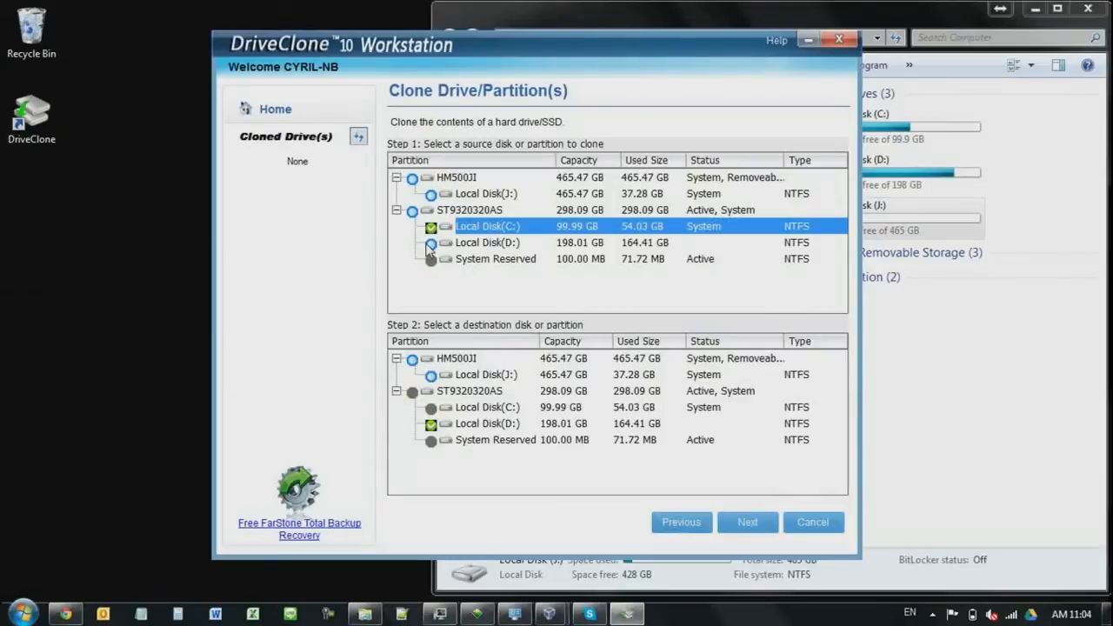
pyautogui.click(487, 242)
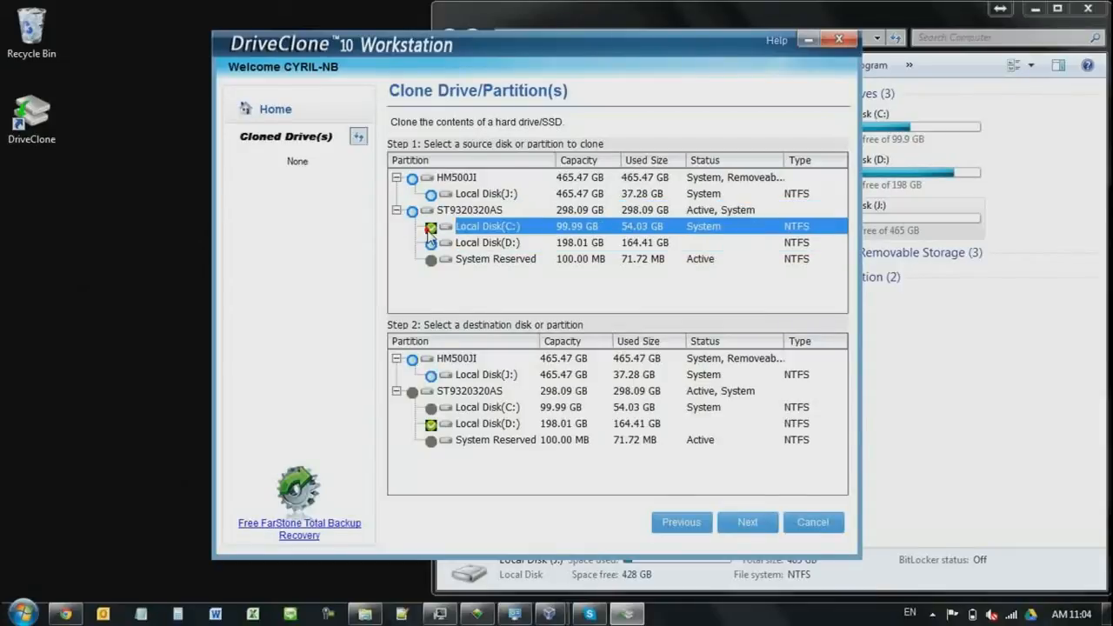
pyautogui.moveTo(443, 240)
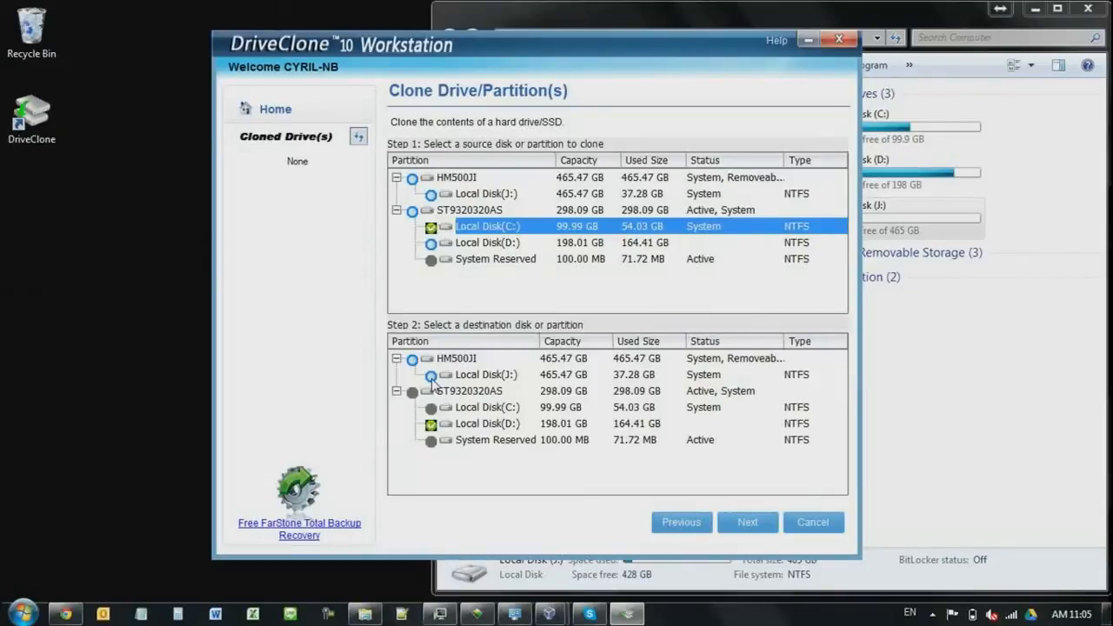
pyautogui.click(487, 376)
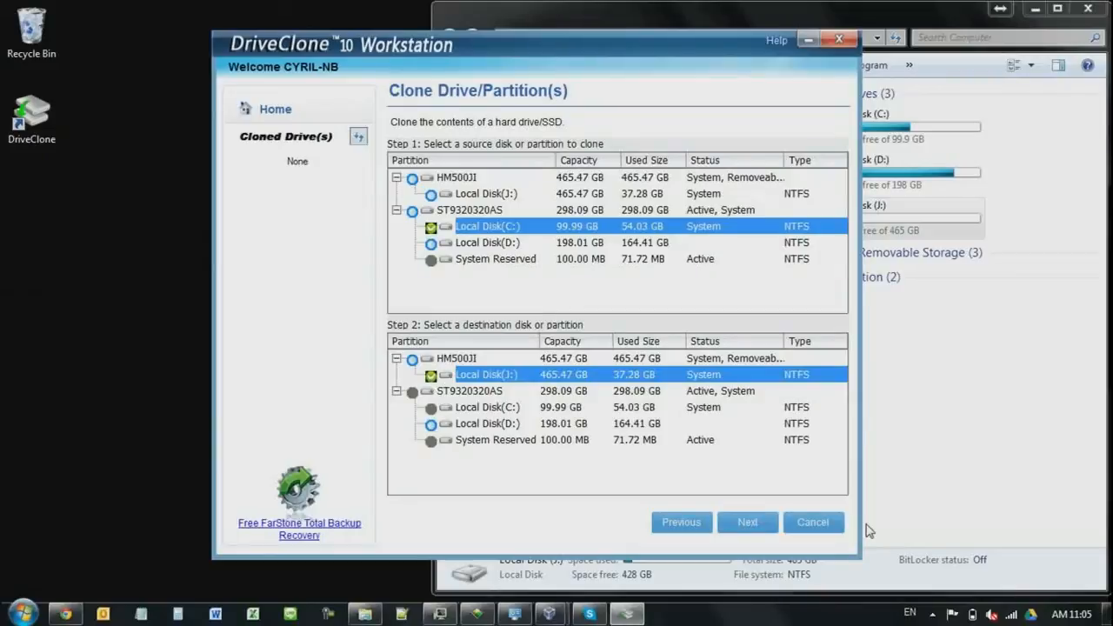
# - Continue the clone and agree to reformat the target disk J:
pyautogui.click(747, 522)
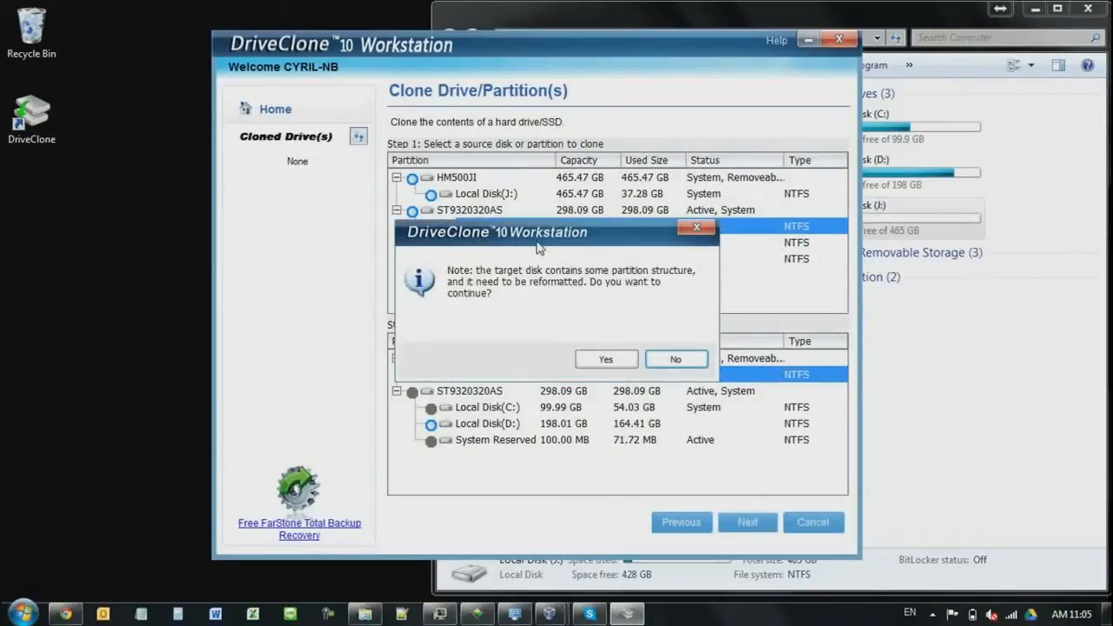
pyautogui.moveTo(508, 295)
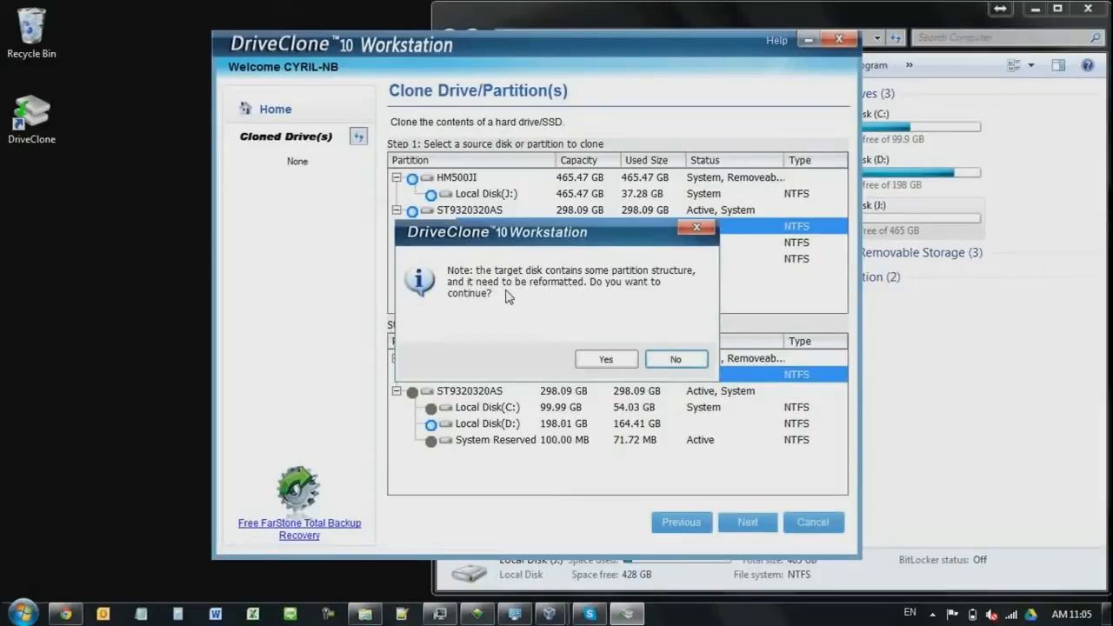
pyautogui.moveTo(953, 240)
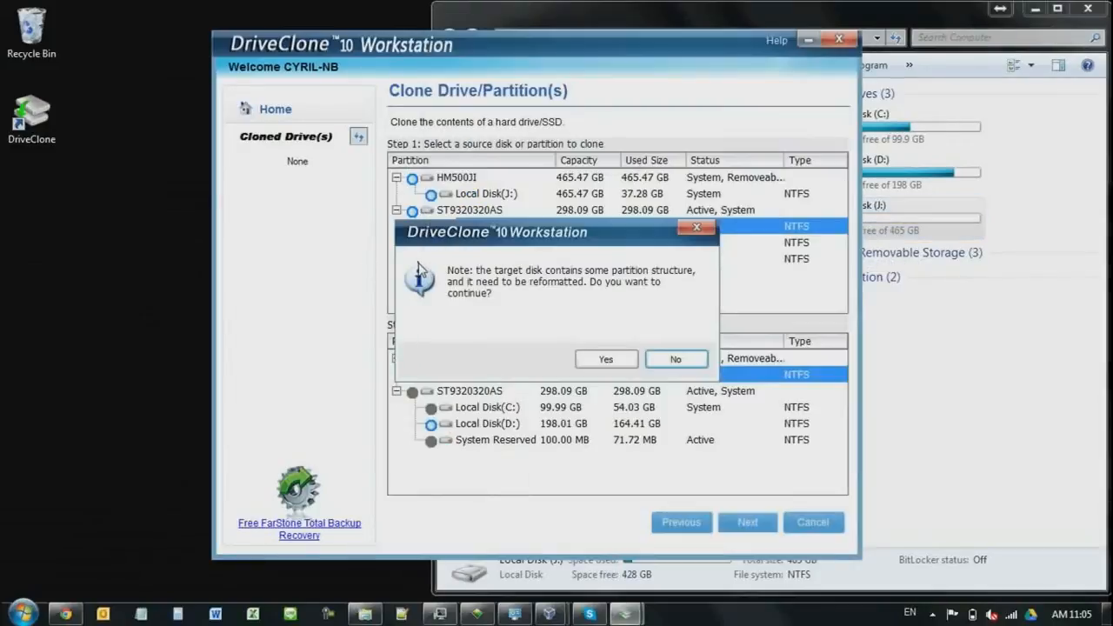
pyautogui.click(605, 358)
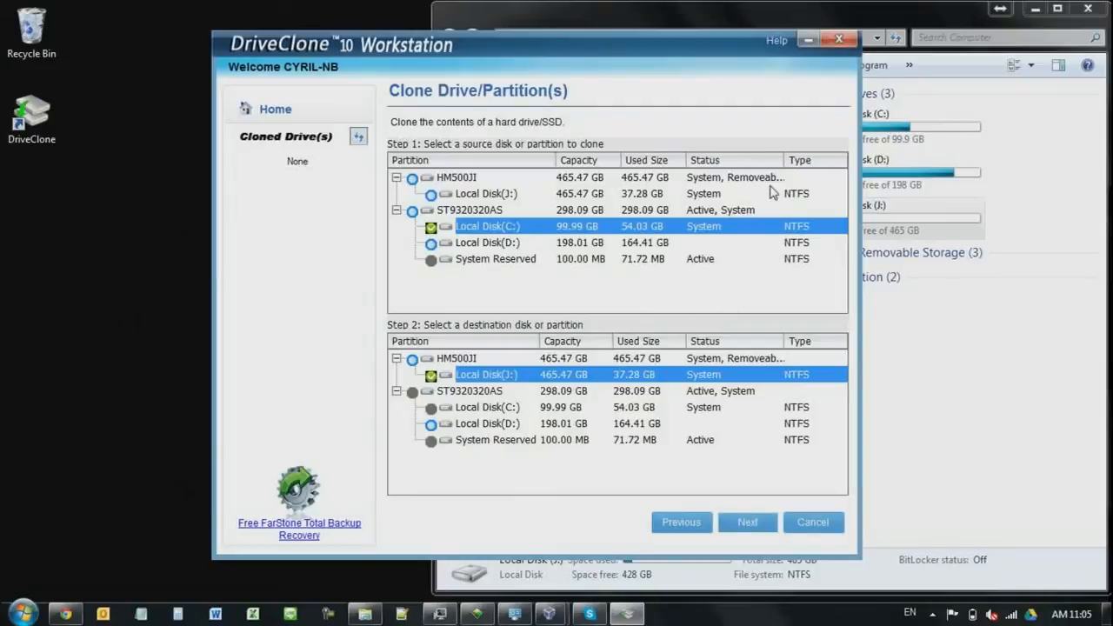
# - Proceed to the clone settings confirmation for C: (99.99 GB) to J: (465.47 GB)
pyautogui.click(748, 522)
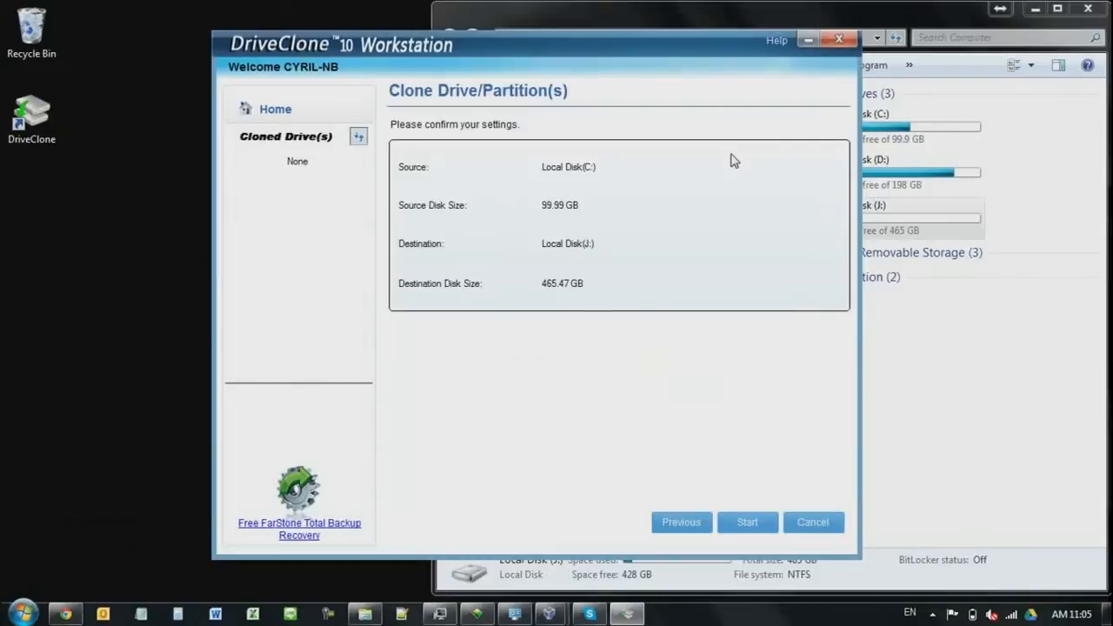
pyautogui.moveTo(675, 233)
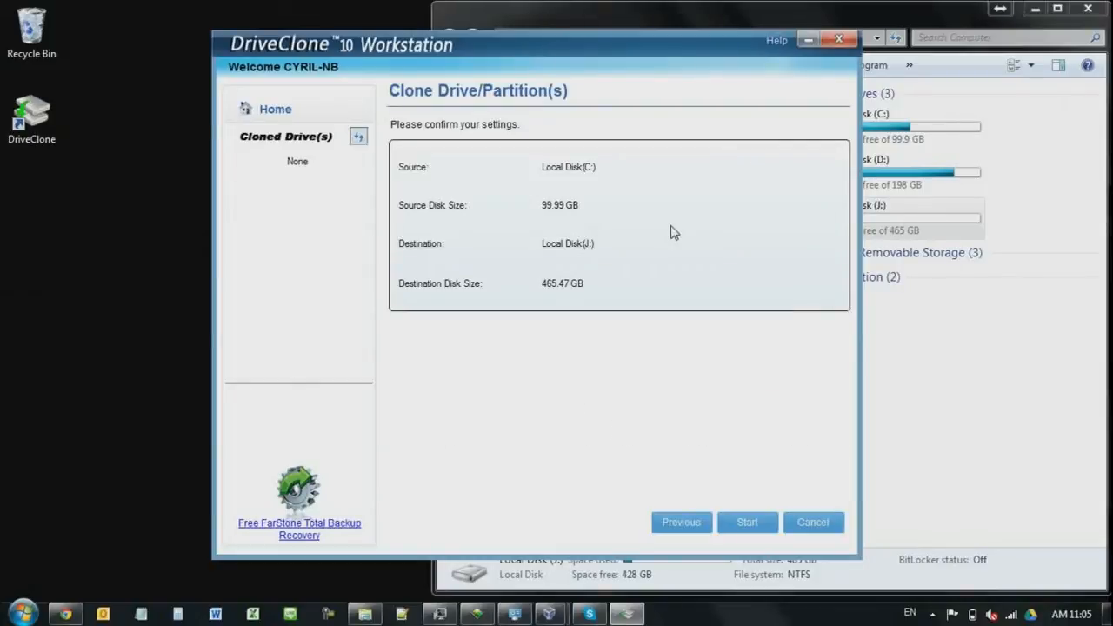
pyautogui.moveTo(598, 304)
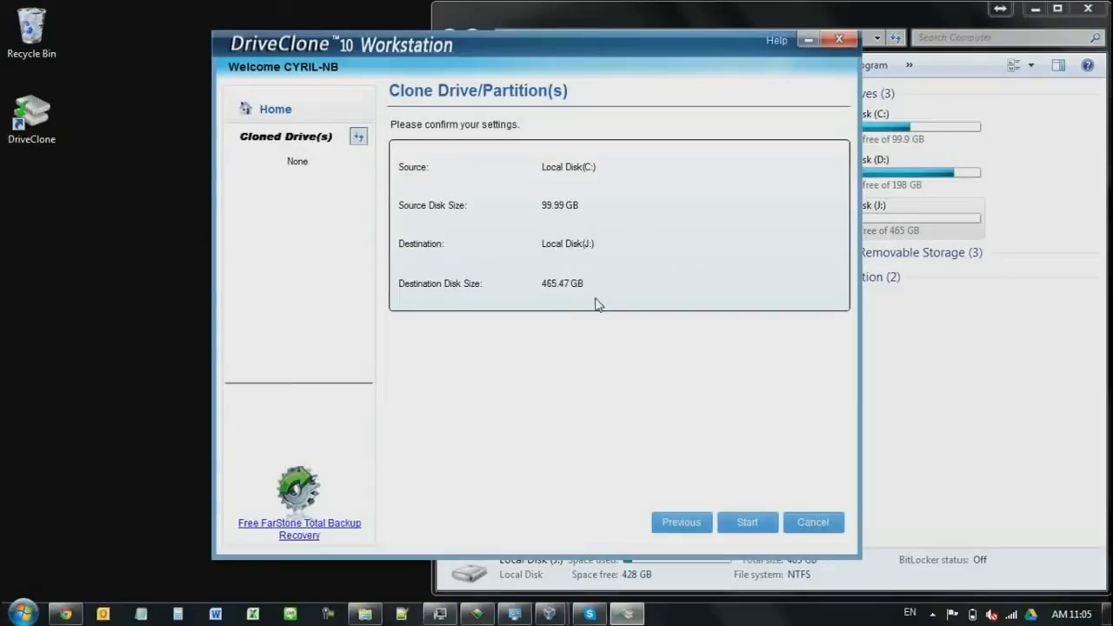
pyautogui.moveTo(470, 252)
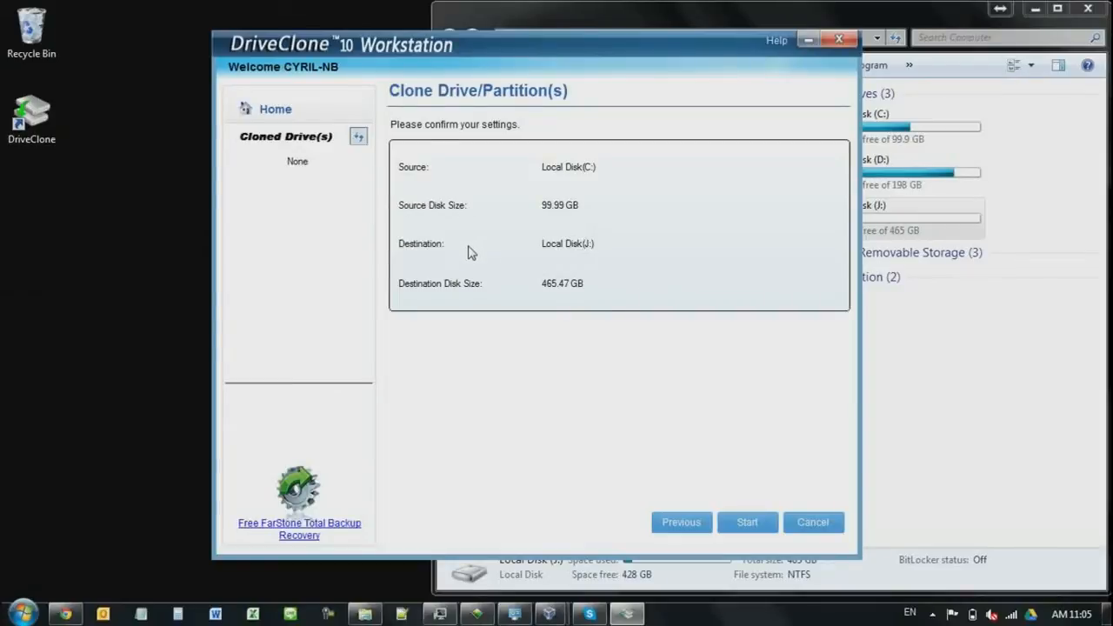
pyautogui.moveTo(728, 546)
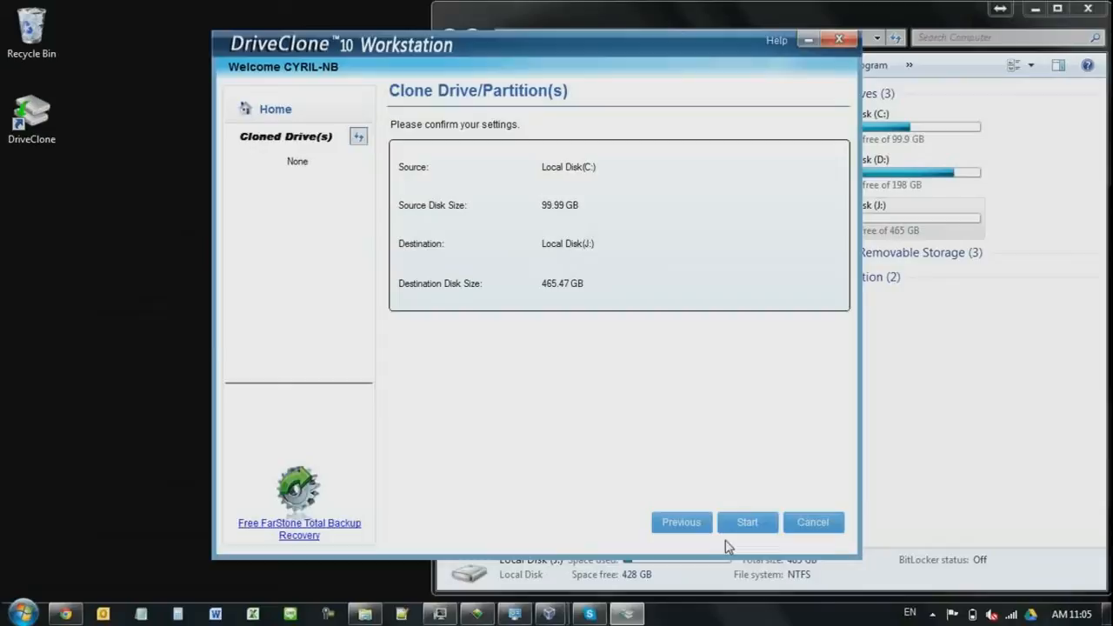
pyautogui.moveTo(737, 530)
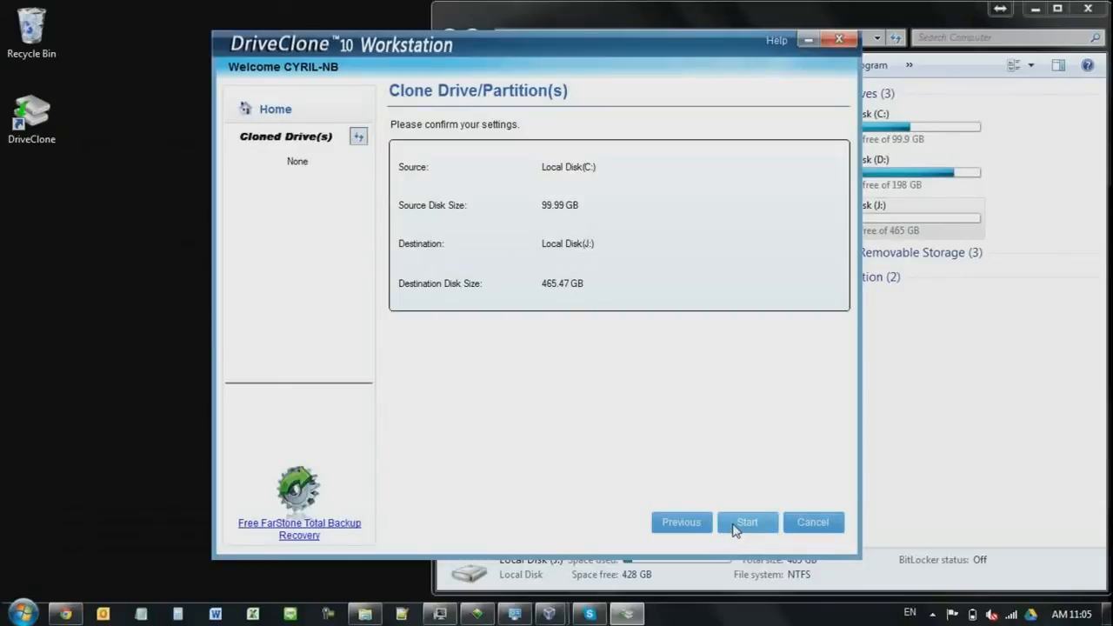
pyautogui.moveTo(411, 126)
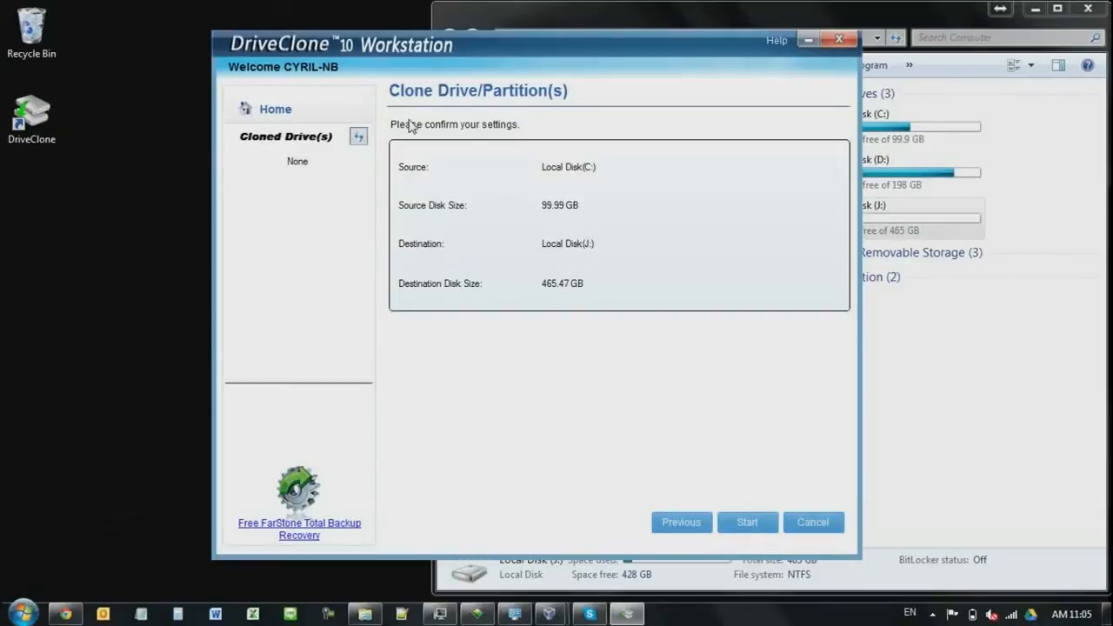
pyautogui.moveTo(424, 153)
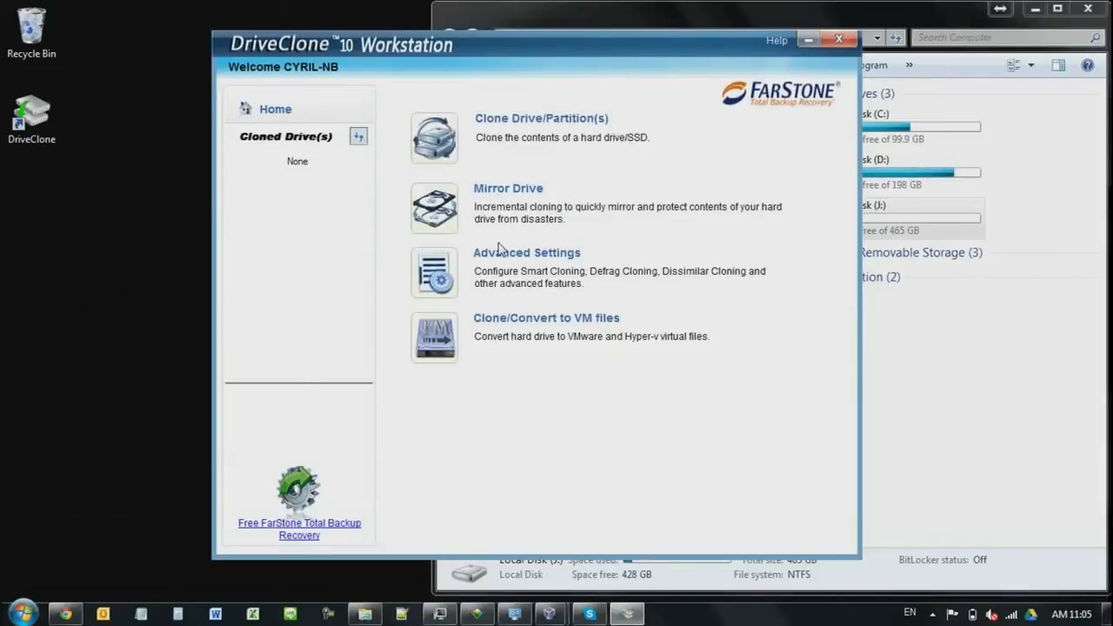
pyautogui.moveTo(508, 188)
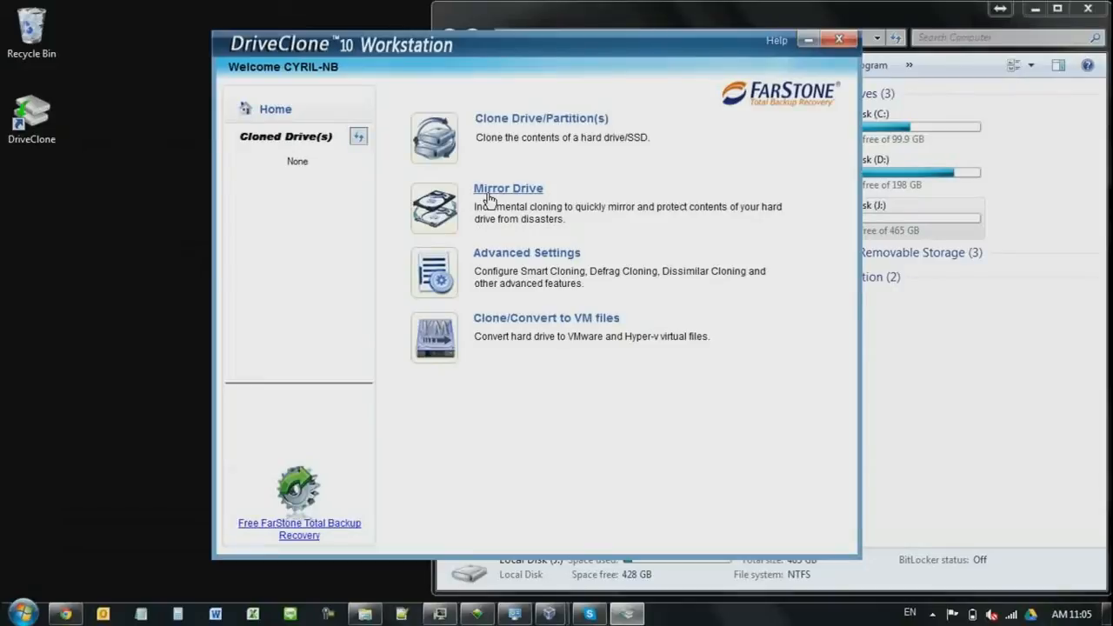
# - Show Mirror Drive's options with incremental cloning on and 5 file versions kept, via a brief return Home
pyautogui.click(508, 188)
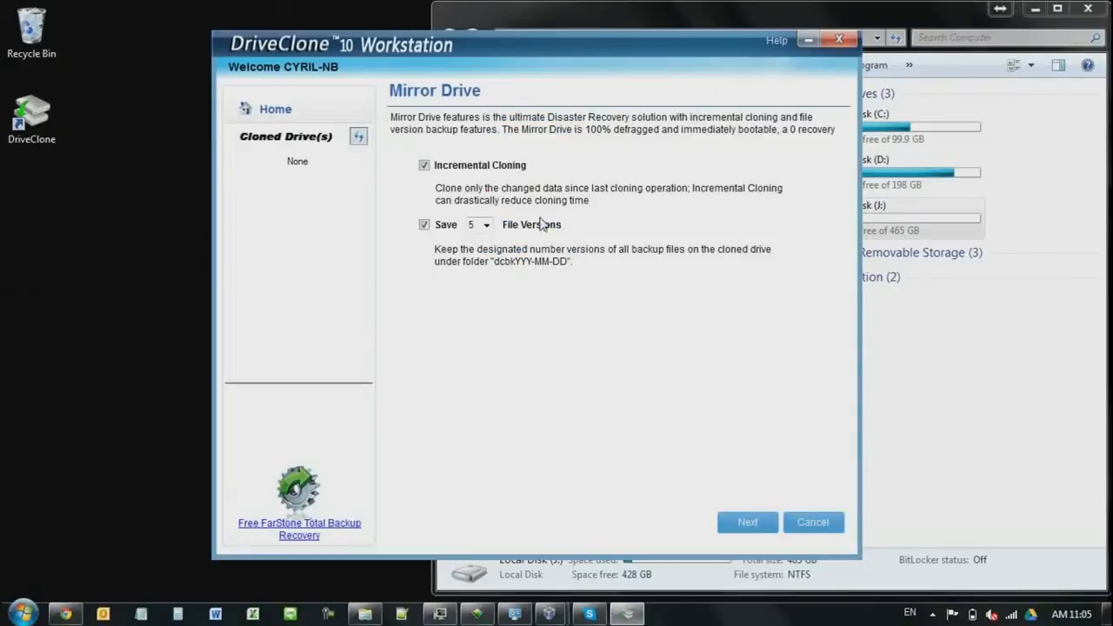
pyautogui.moveTo(444, 184)
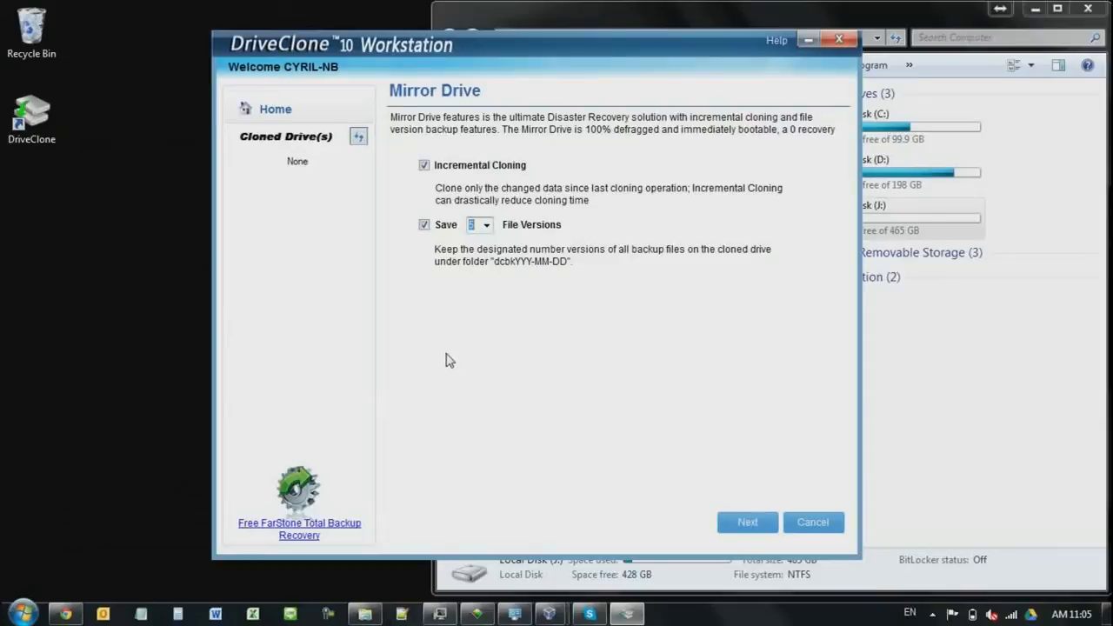
pyautogui.moveTo(466, 198)
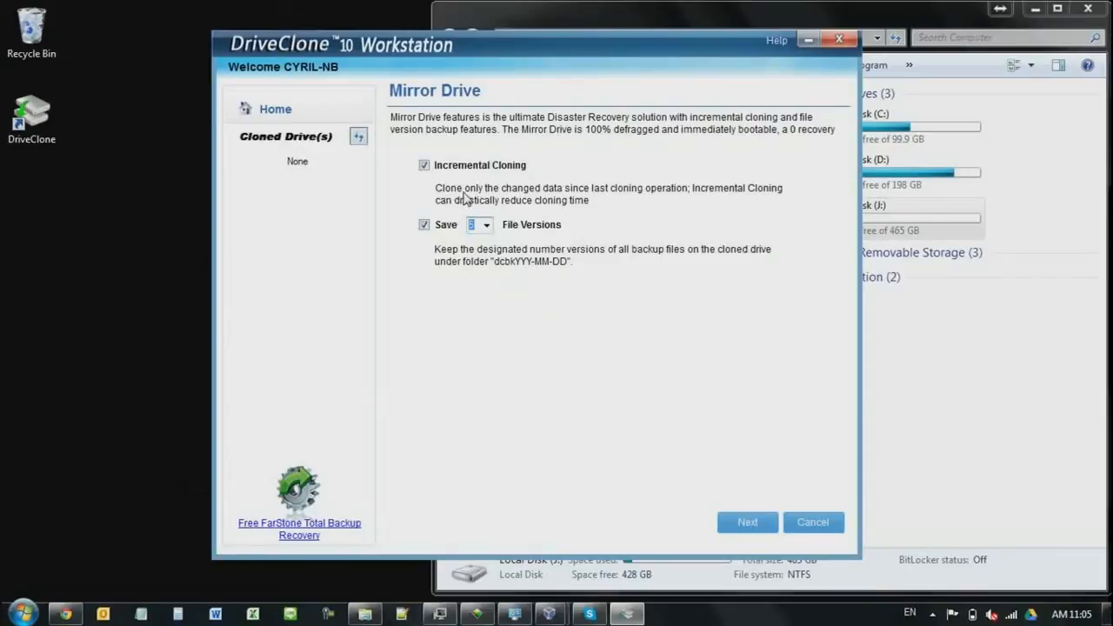
pyautogui.moveTo(491, 207)
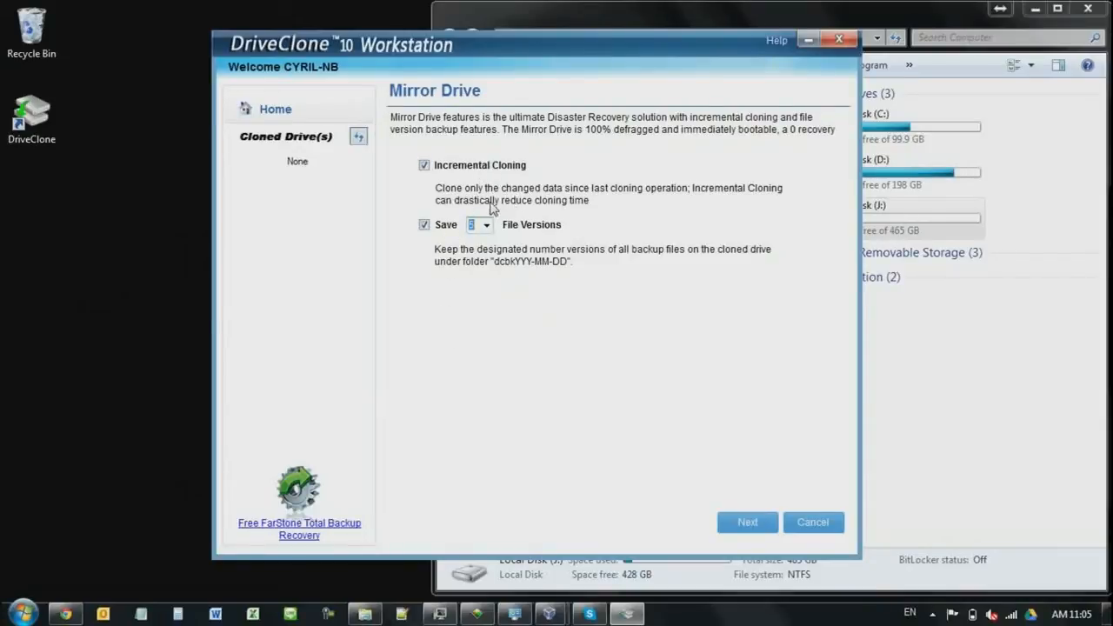
pyautogui.click(485, 226)
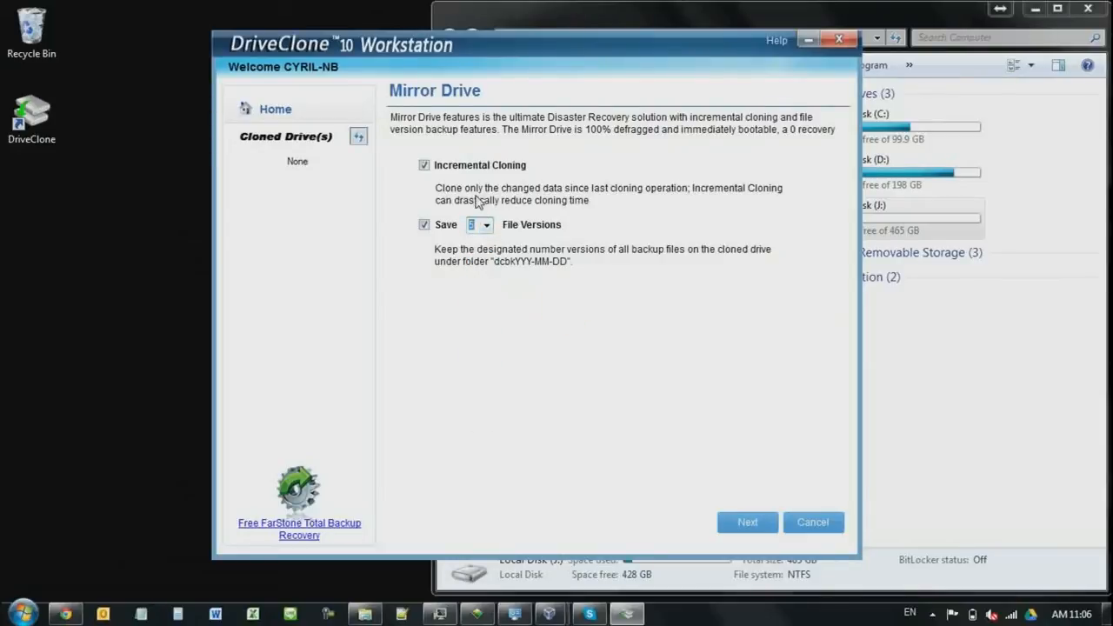
pyautogui.moveTo(434, 182)
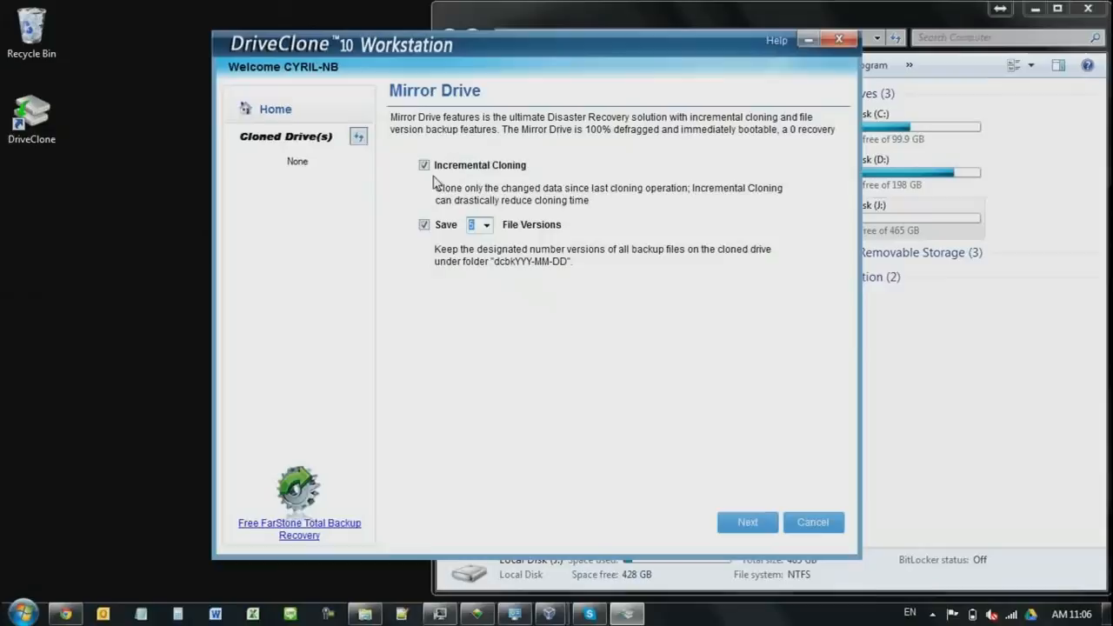
pyautogui.moveTo(502, 190)
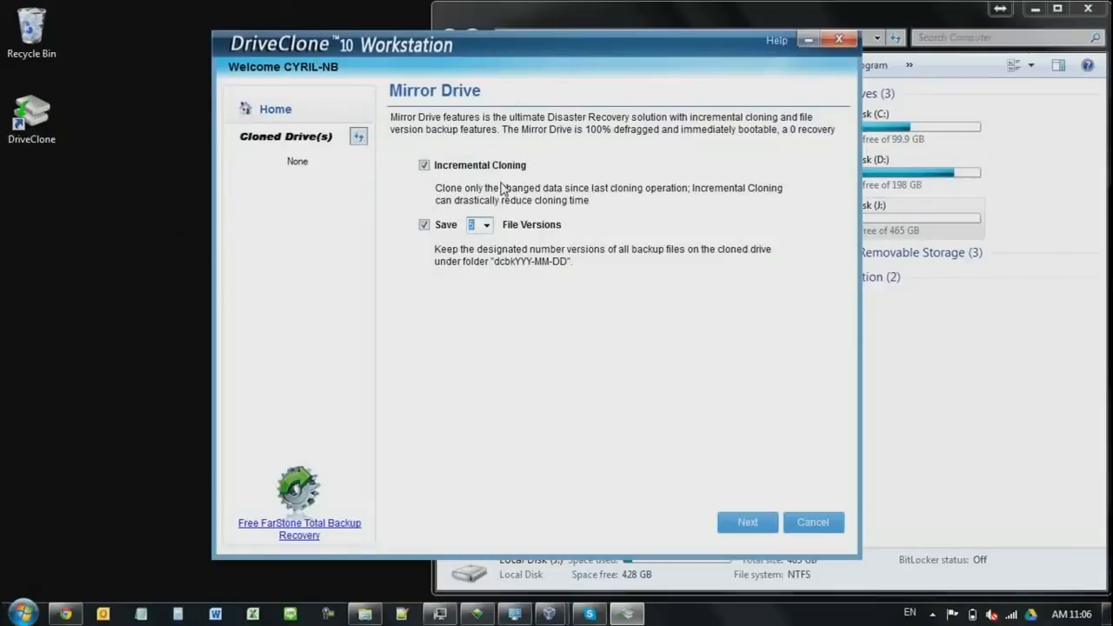
pyautogui.moveTo(310, 125)
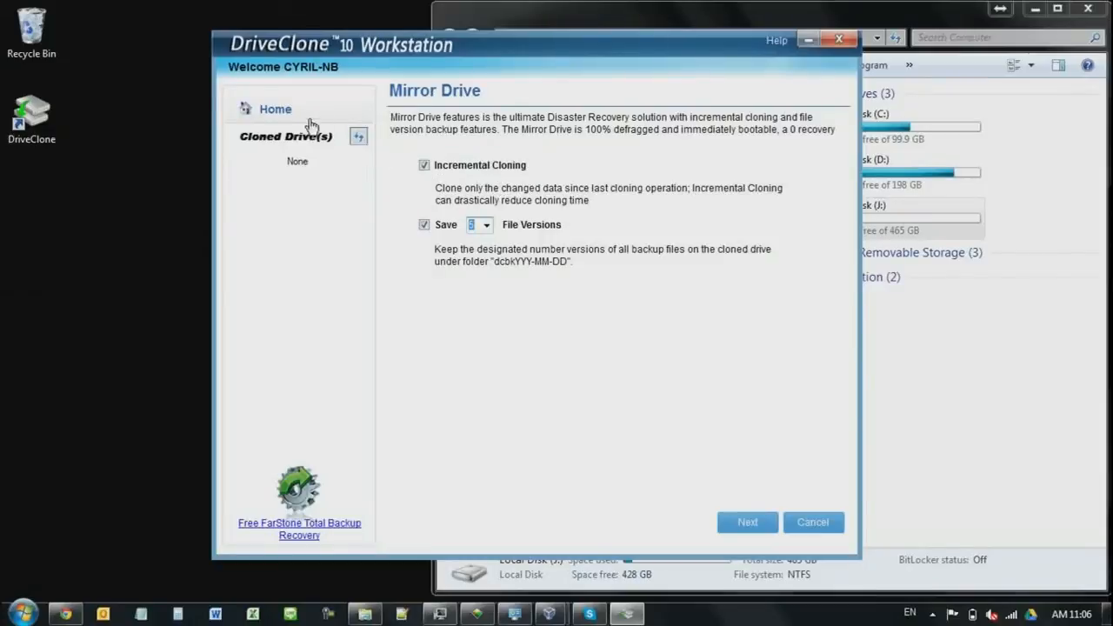
pyautogui.click(275, 108)
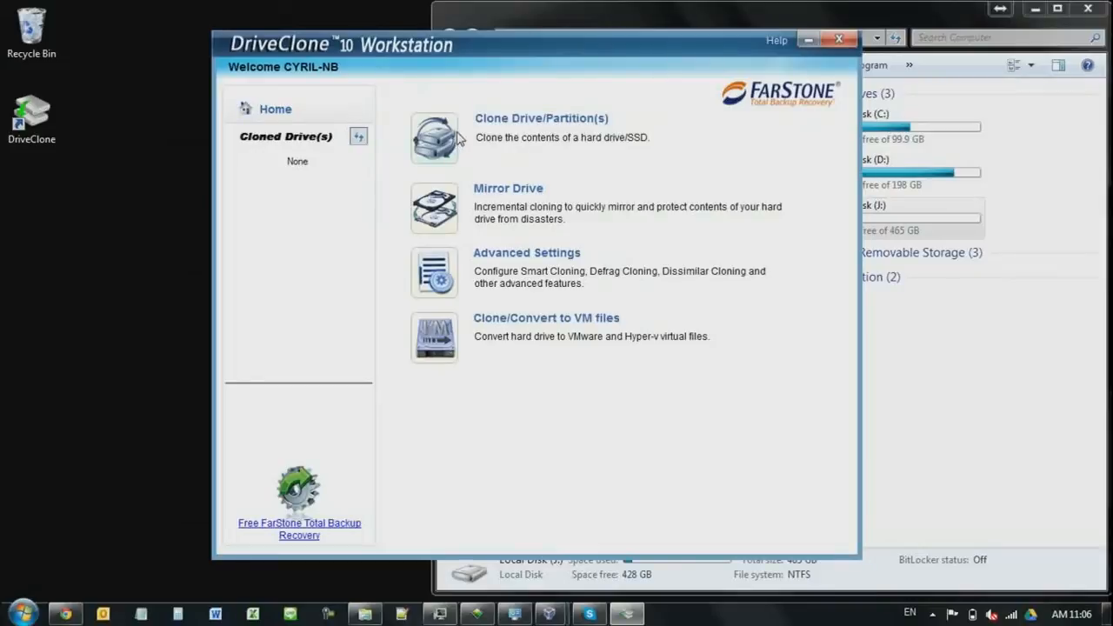
pyautogui.click(507, 188)
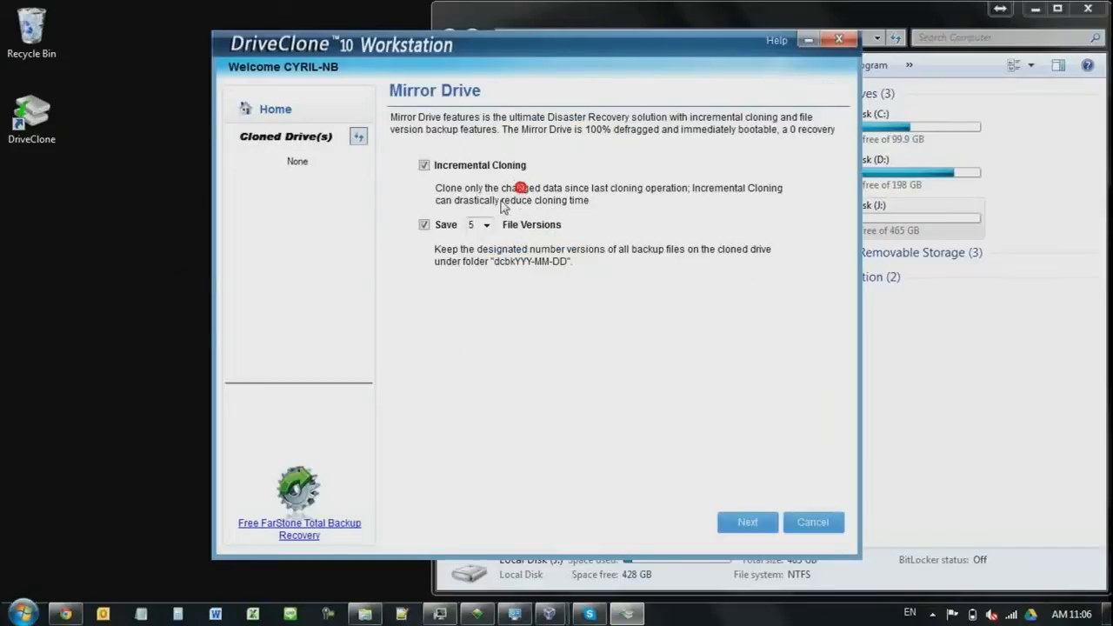
pyautogui.moveTo(410, 235)
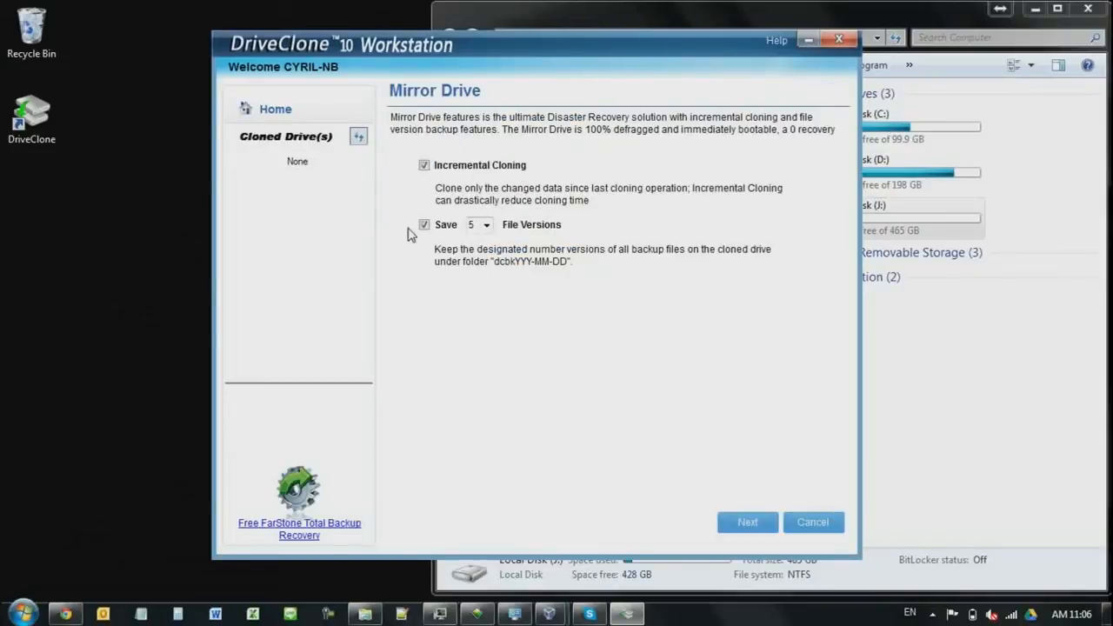
pyautogui.moveTo(565, 184)
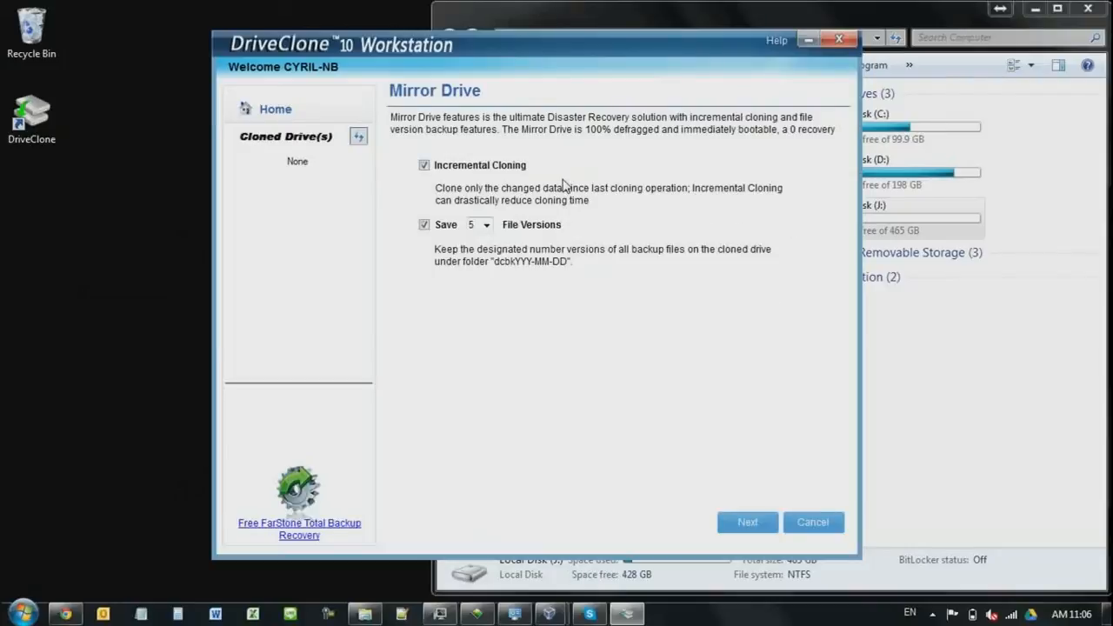
pyautogui.moveTo(440, 194)
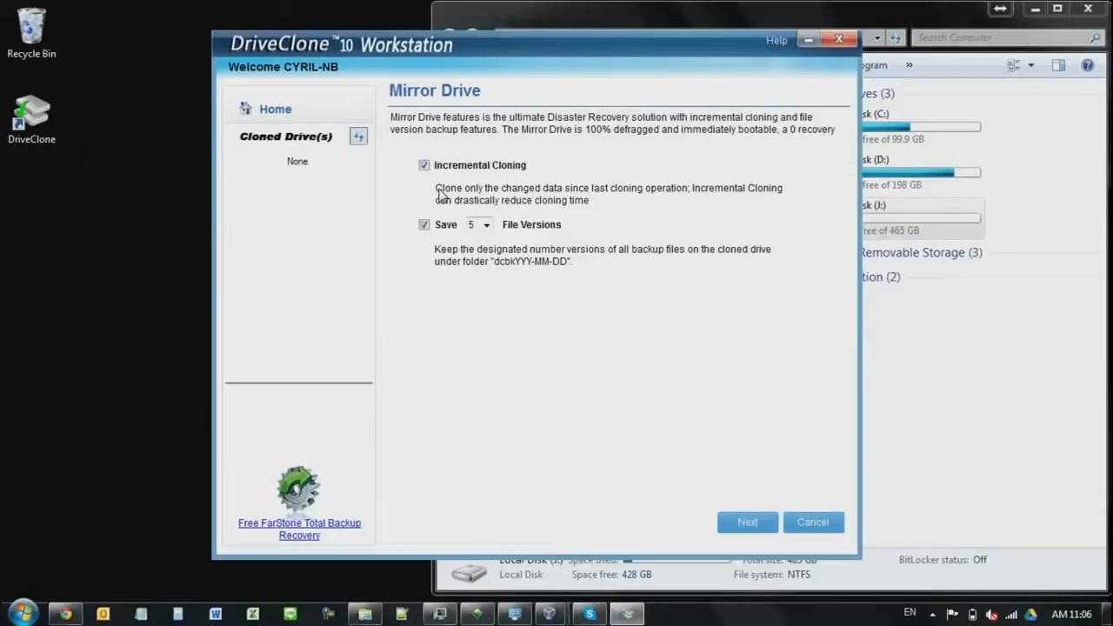
pyautogui.moveTo(421, 174)
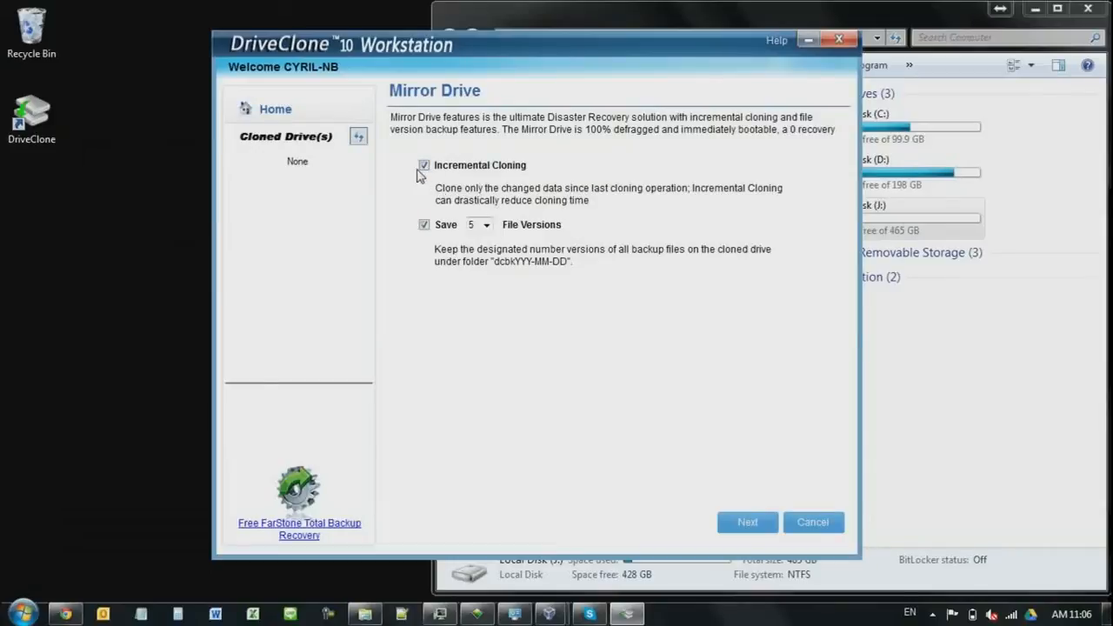
pyautogui.moveTo(501, 257)
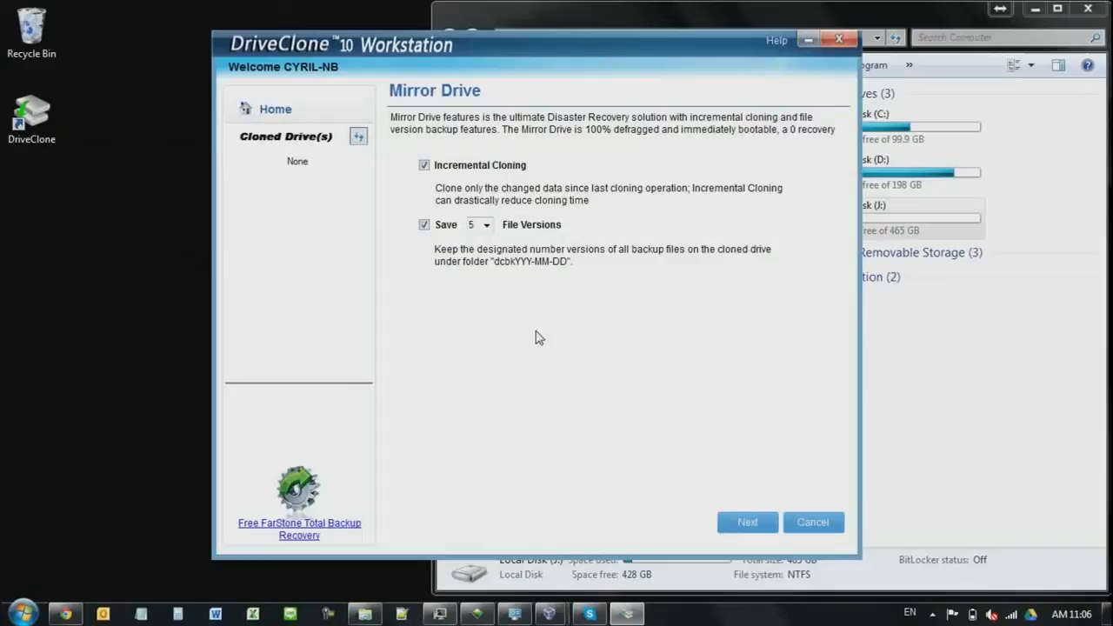
pyautogui.moveTo(532, 291)
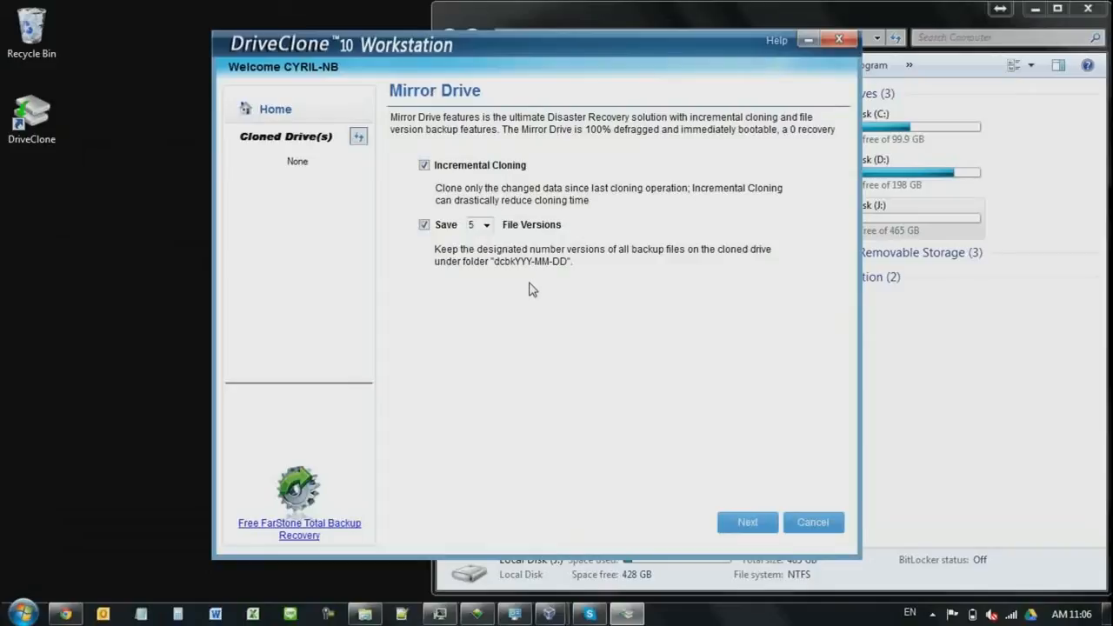
pyautogui.moveTo(438, 179)
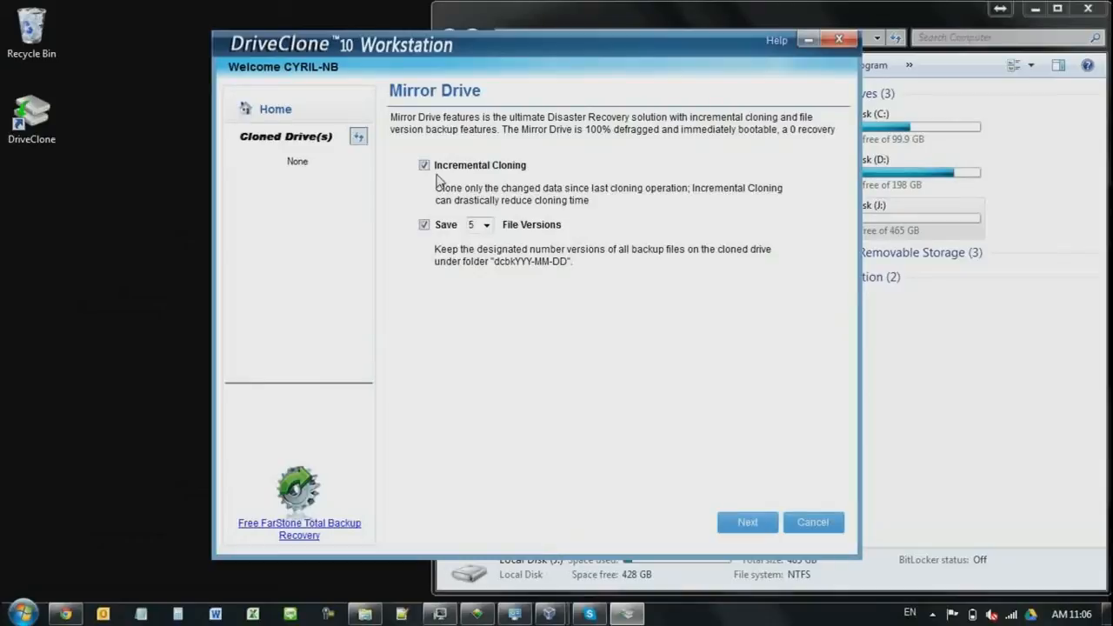
pyautogui.moveTo(606, 247)
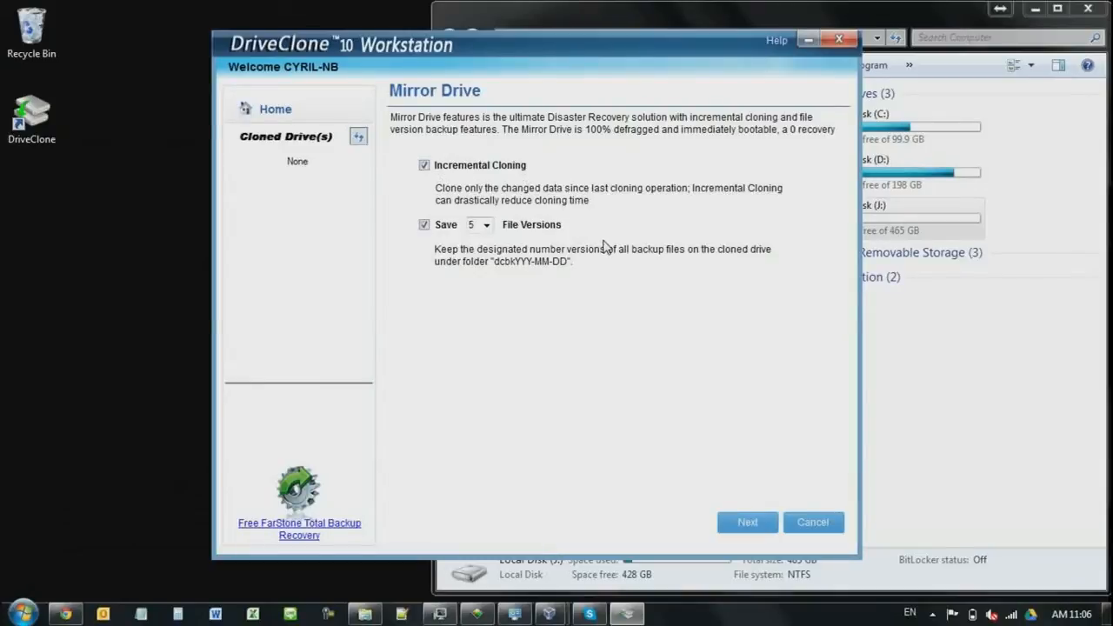
pyautogui.moveTo(717, 222)
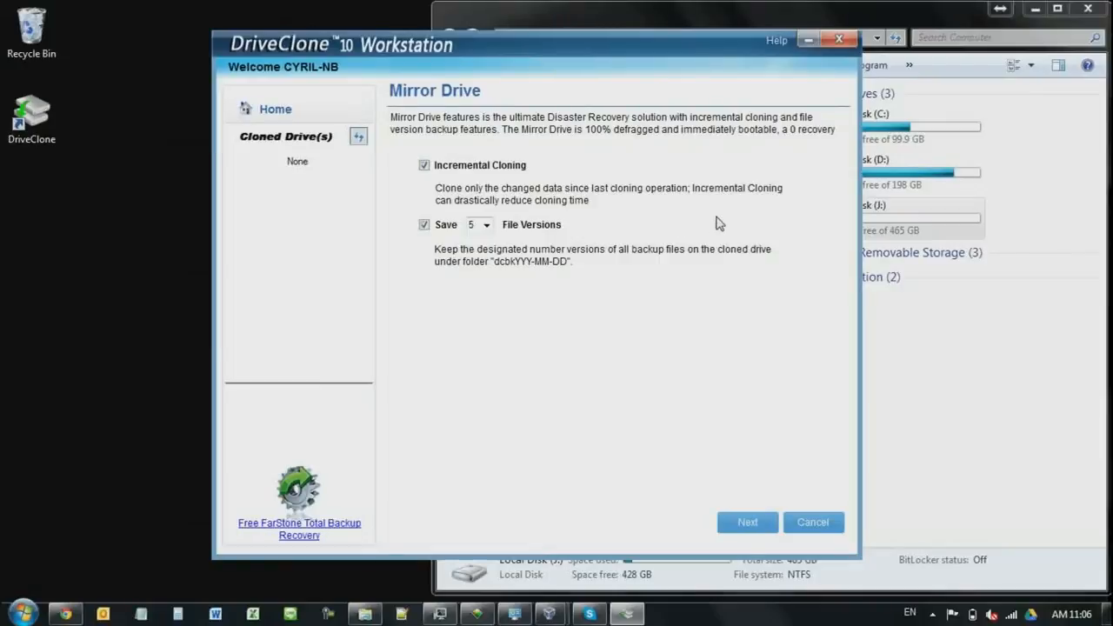
# - Keep Incremental Cloning and Save File Versions, then advance to partition selection
pyautogui.click(485, 224)
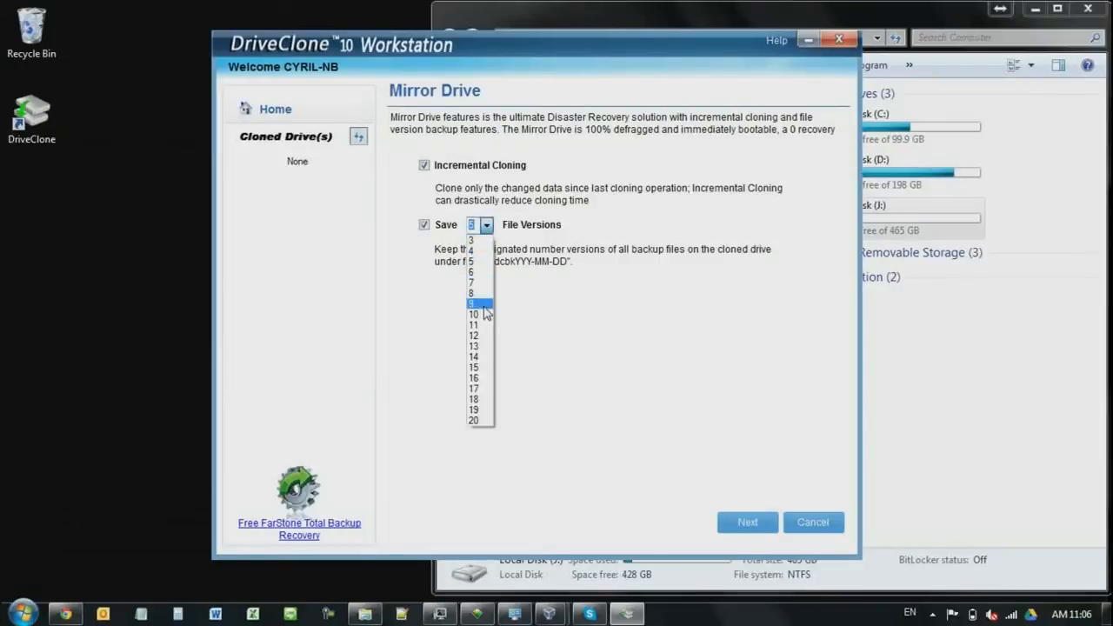
pyautogui.moveTo(480, 281)
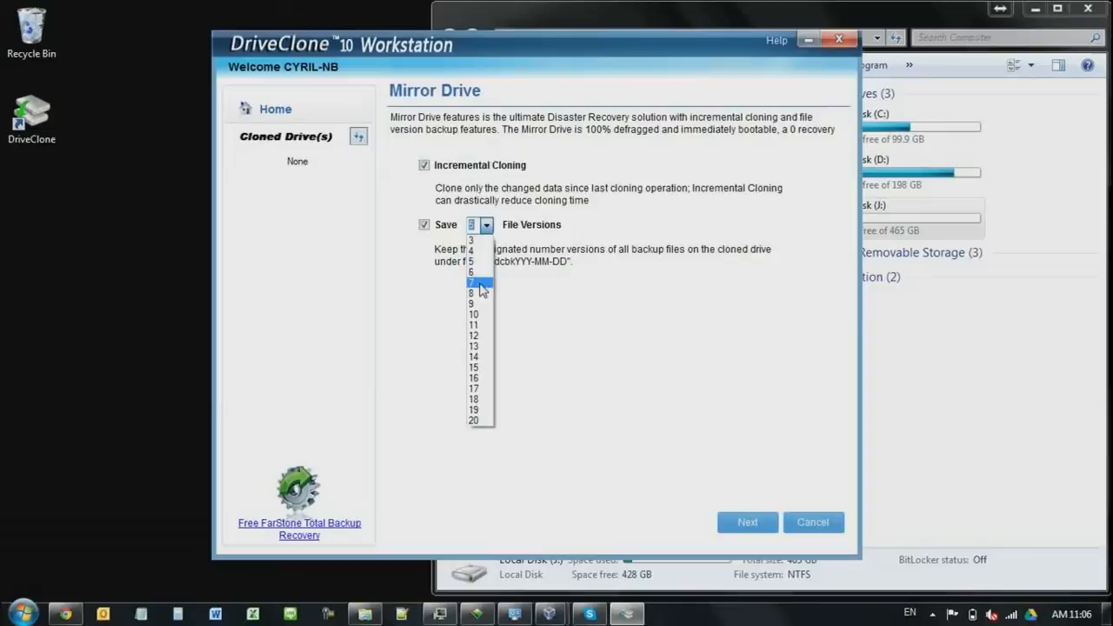
pyautogui.moveTo(494, 313)
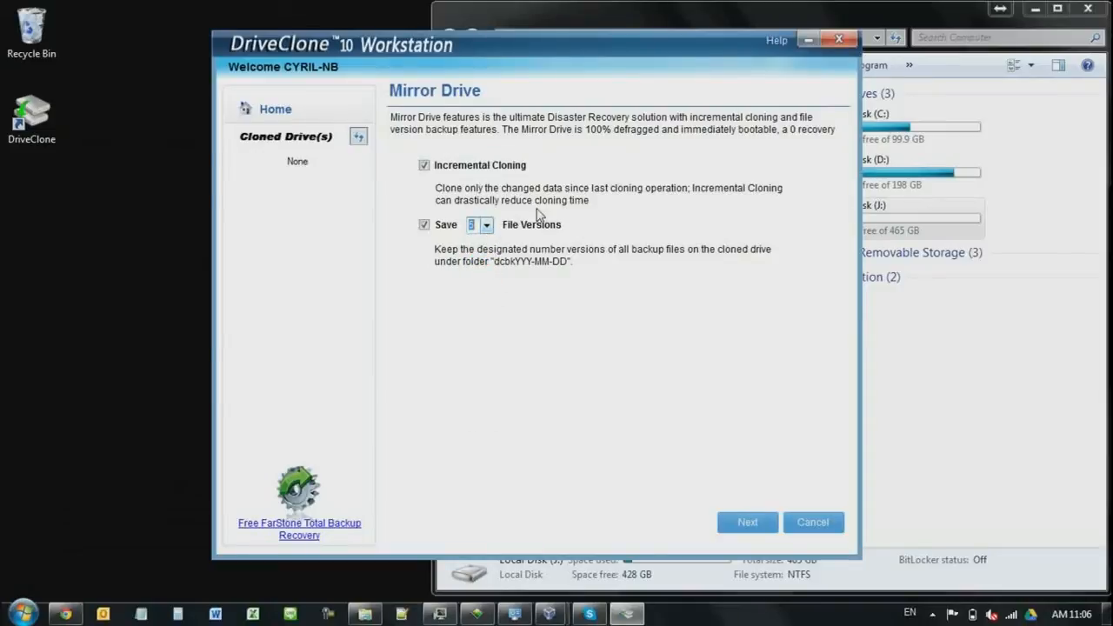
pyautogui.moveTo(513, 198)
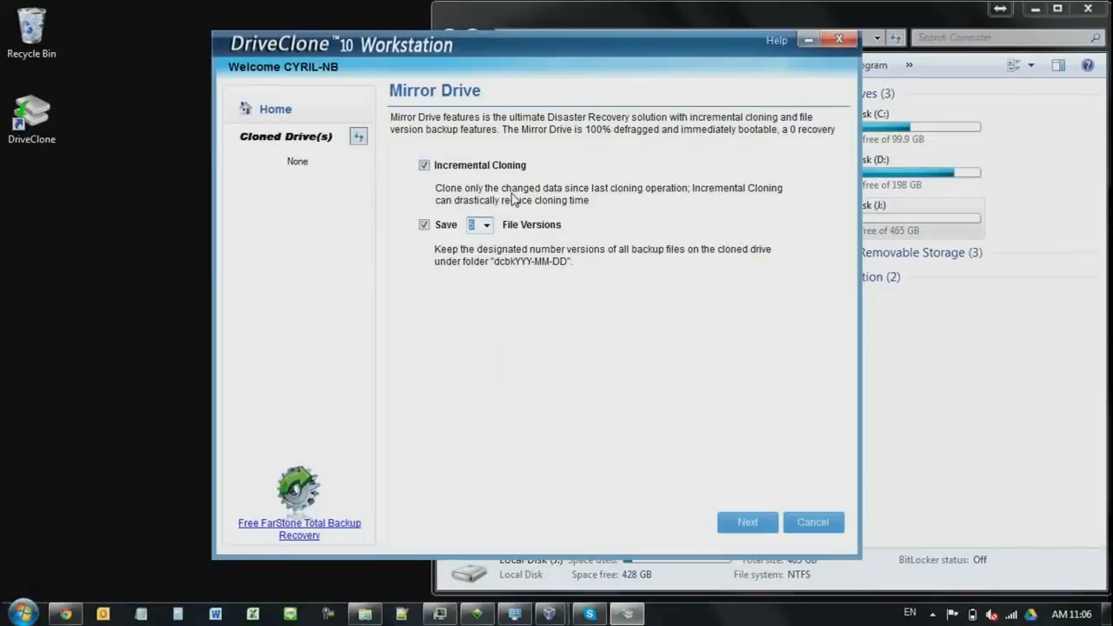
pyautogui.moveTo(759, 165)
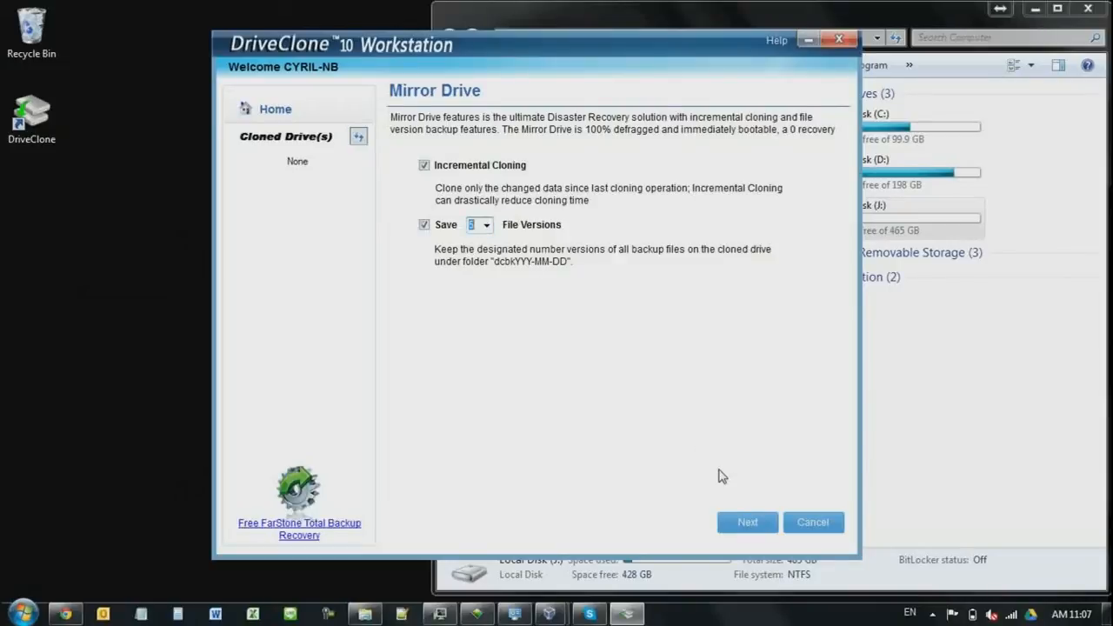
pyautogui.moveTo(553, 223)
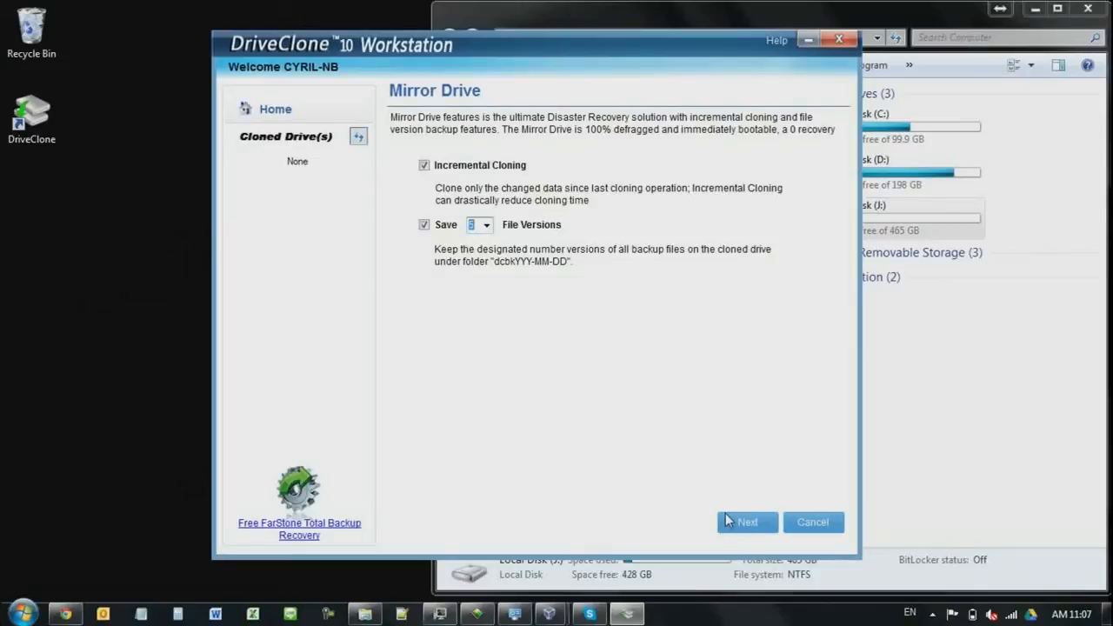
pyautogui.click(747, 522)
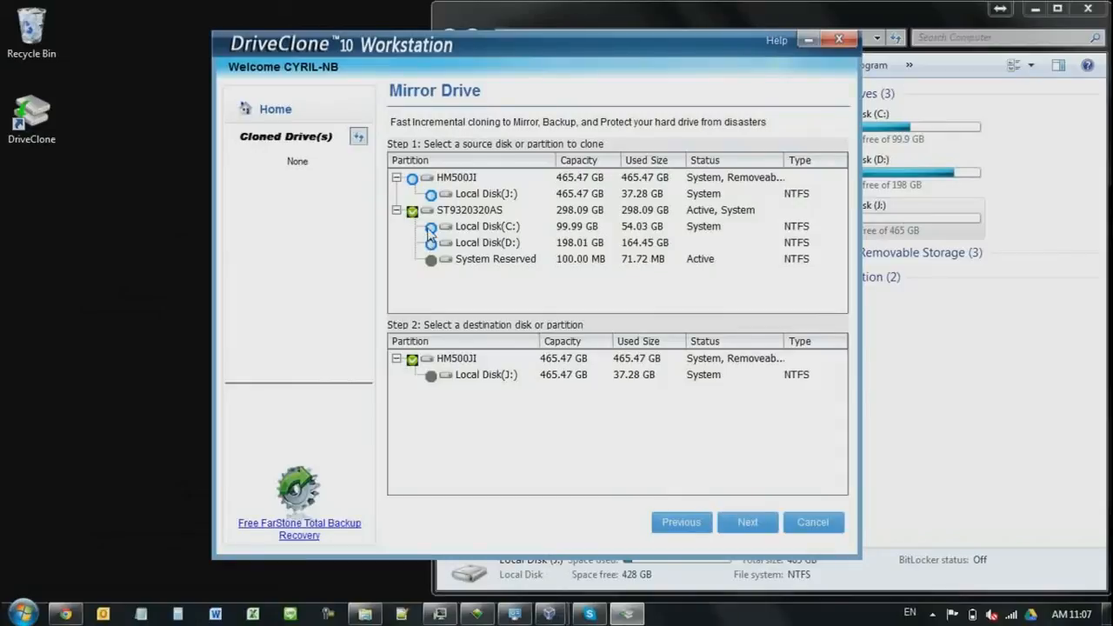
# - Choose Local Disk (C:) as source and Local Disk (J:) as destination, accepting the reformat warning
pyautogui.click(431, 226)
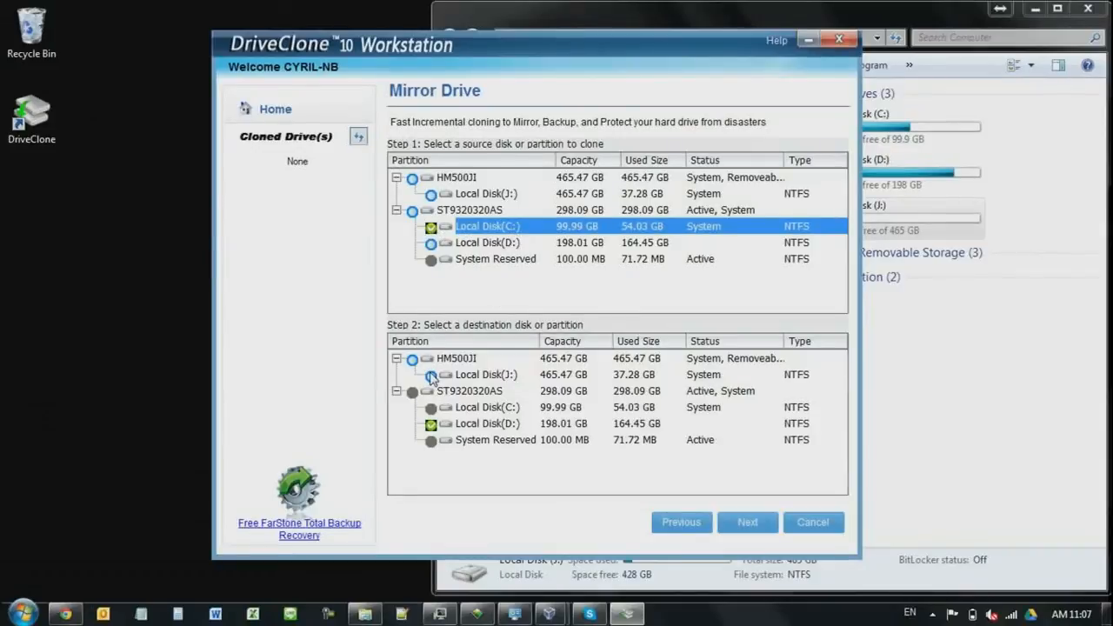
pyautogui.click(485, 374)
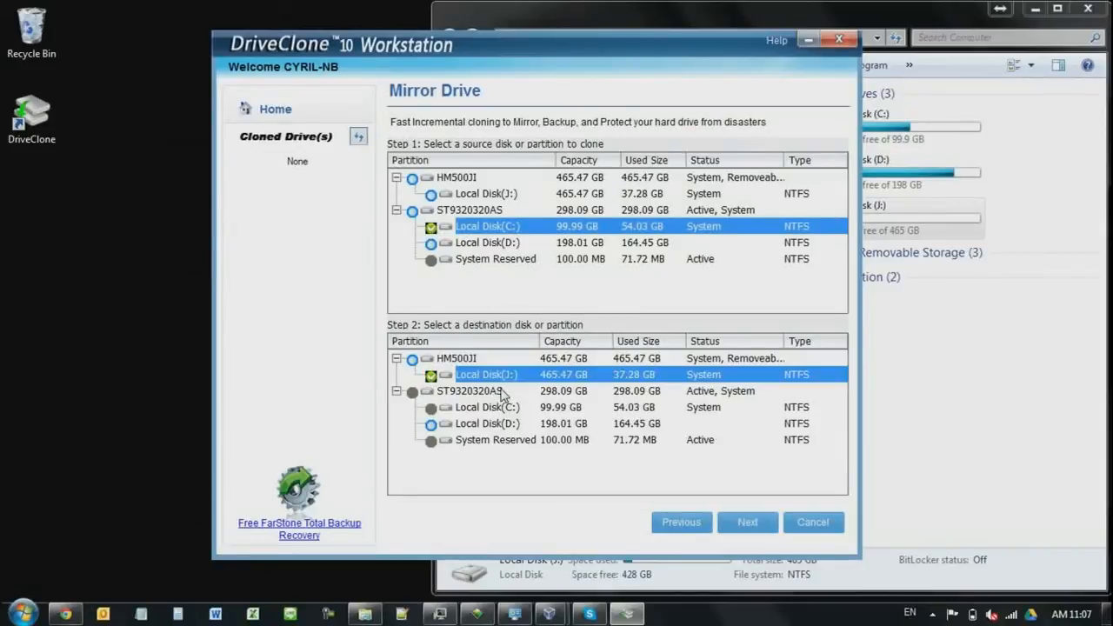
pyautogui.moveTo(522, 386)
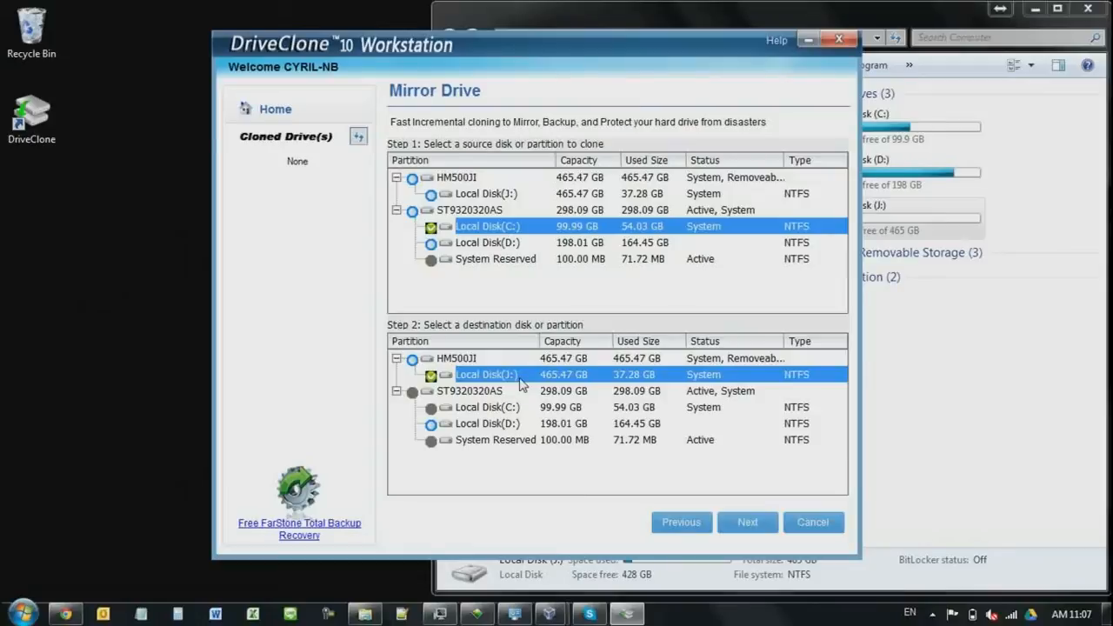
pyautogui.moveTo(635, 59)
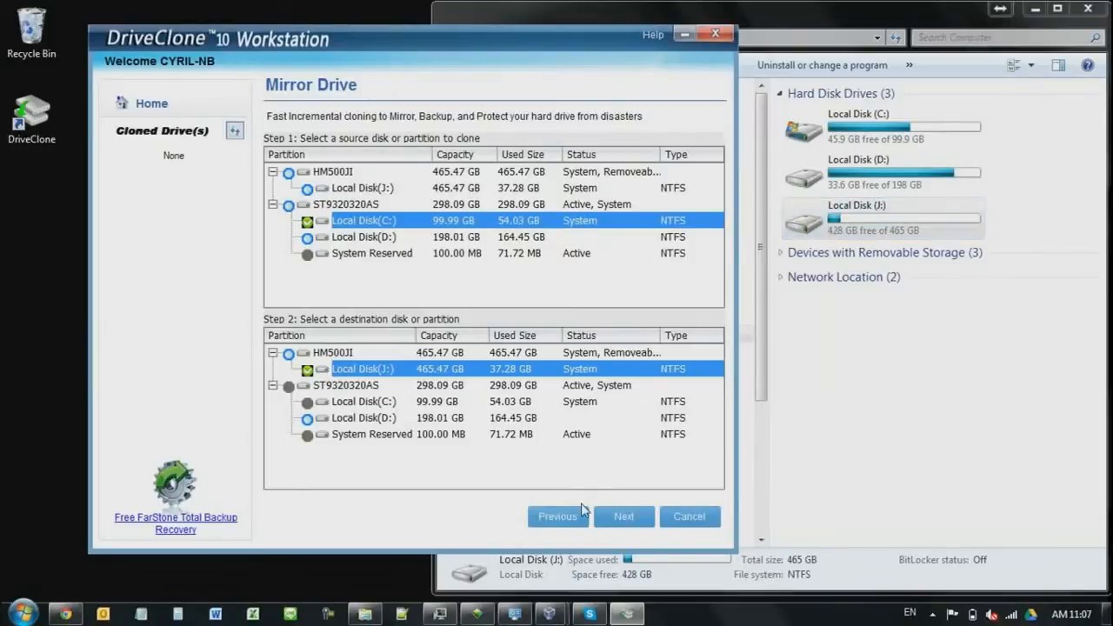
pyautogui.moveTo(622, 515)
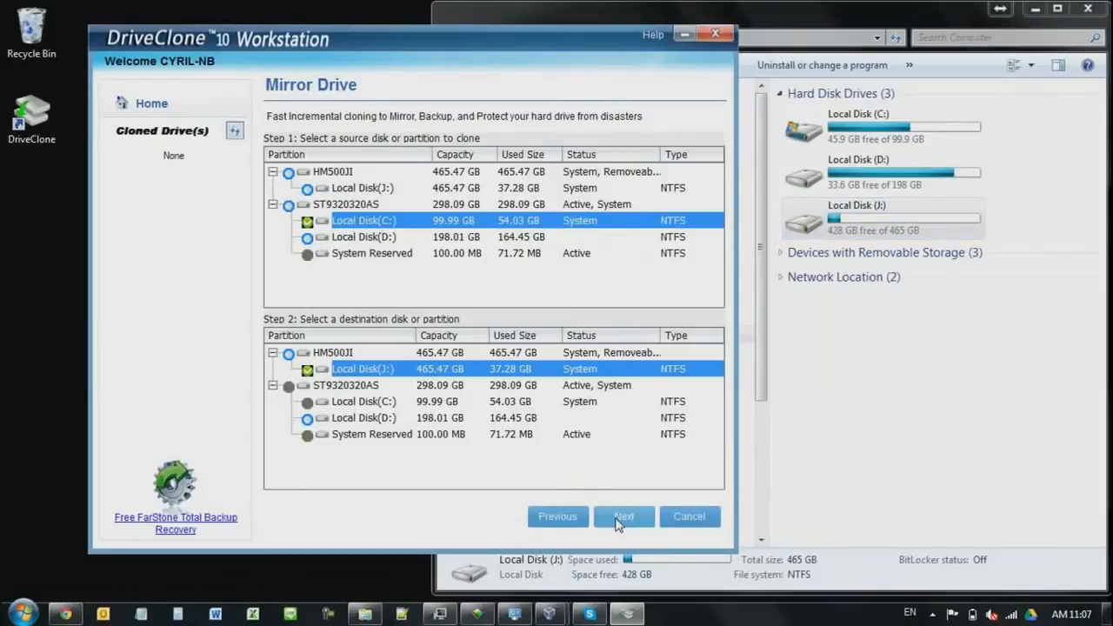
pyautogui.click(622, 514)
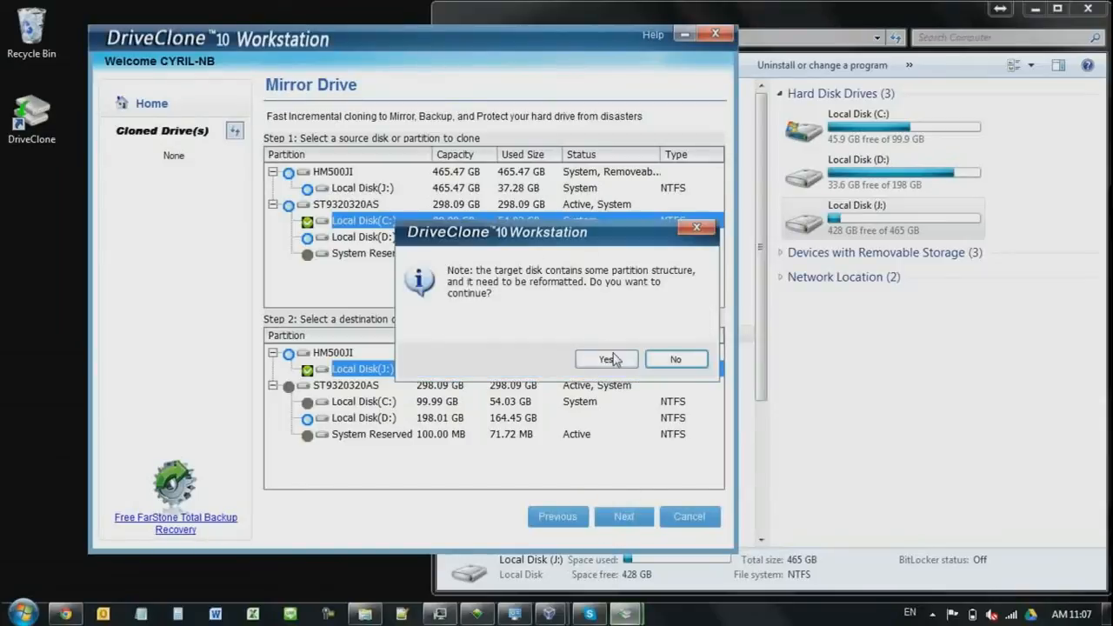
pyautogui.click(600, 358)
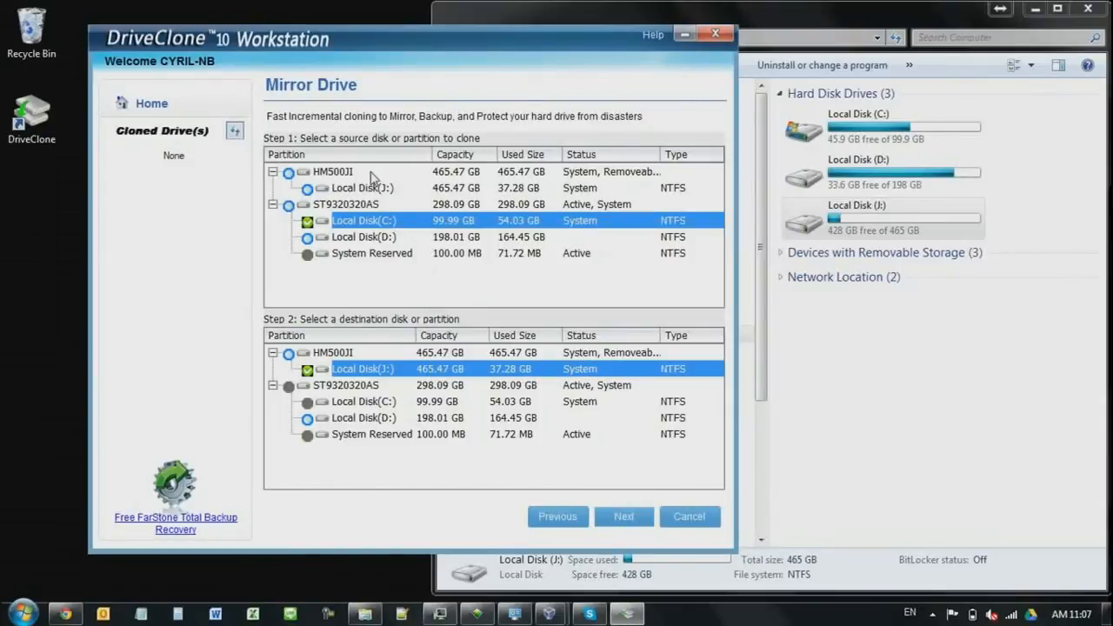
pyautogui.click(688, 515)
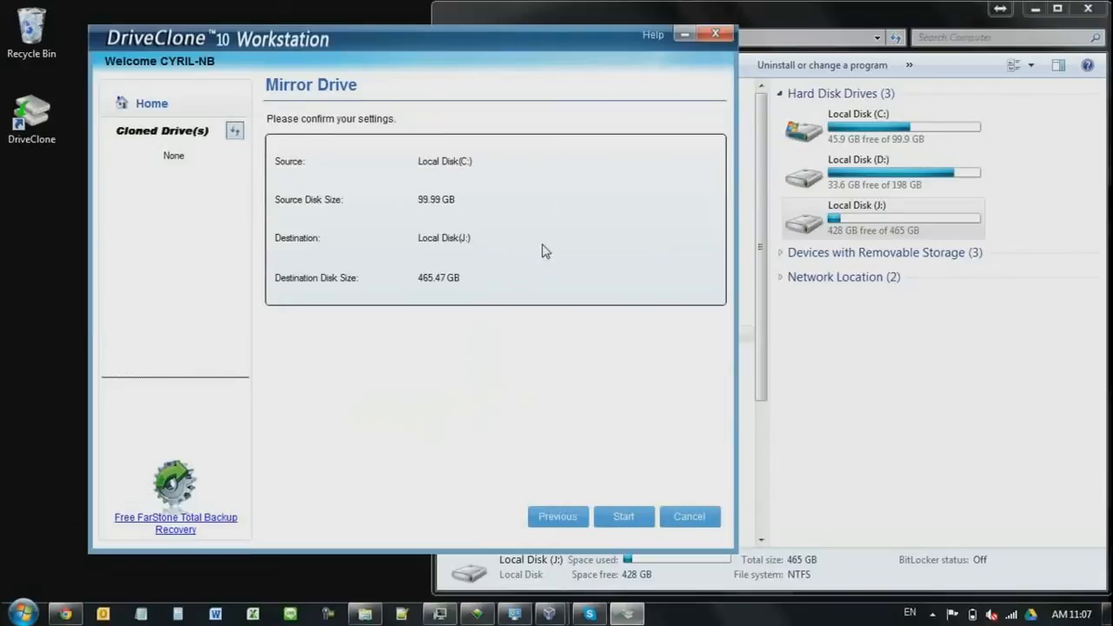
pyautogui.moveTo(572, 485)
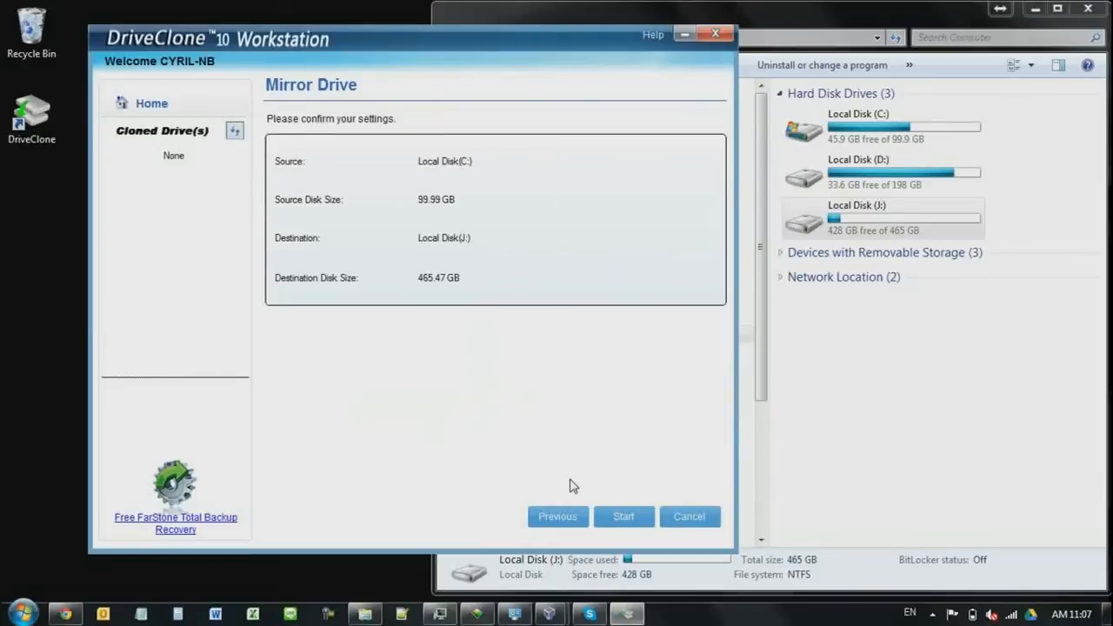
pyautogui.moveTo(623, 516)
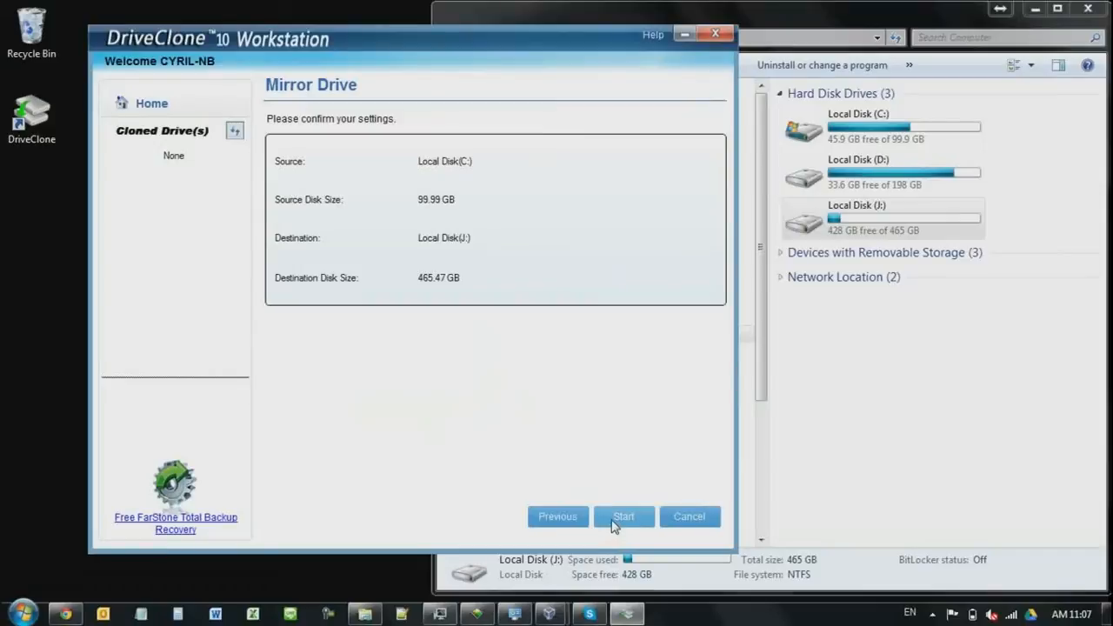
pyautogui.moveTo(152, 103)
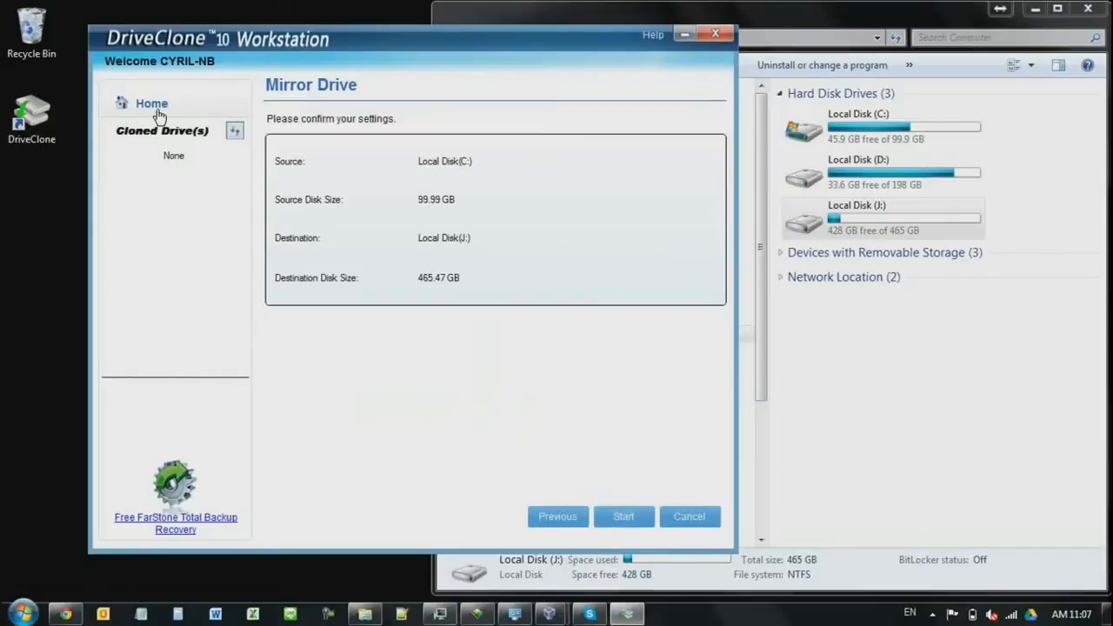
pyautogui.moveTo(339, 106)
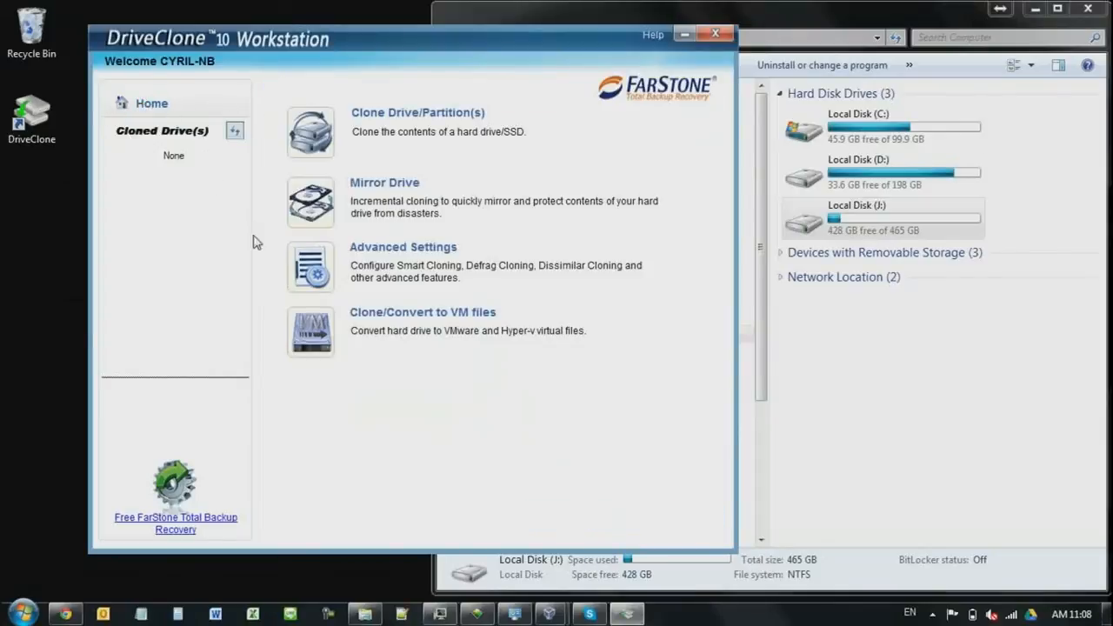
pyautogui.moveTo(403, 247)
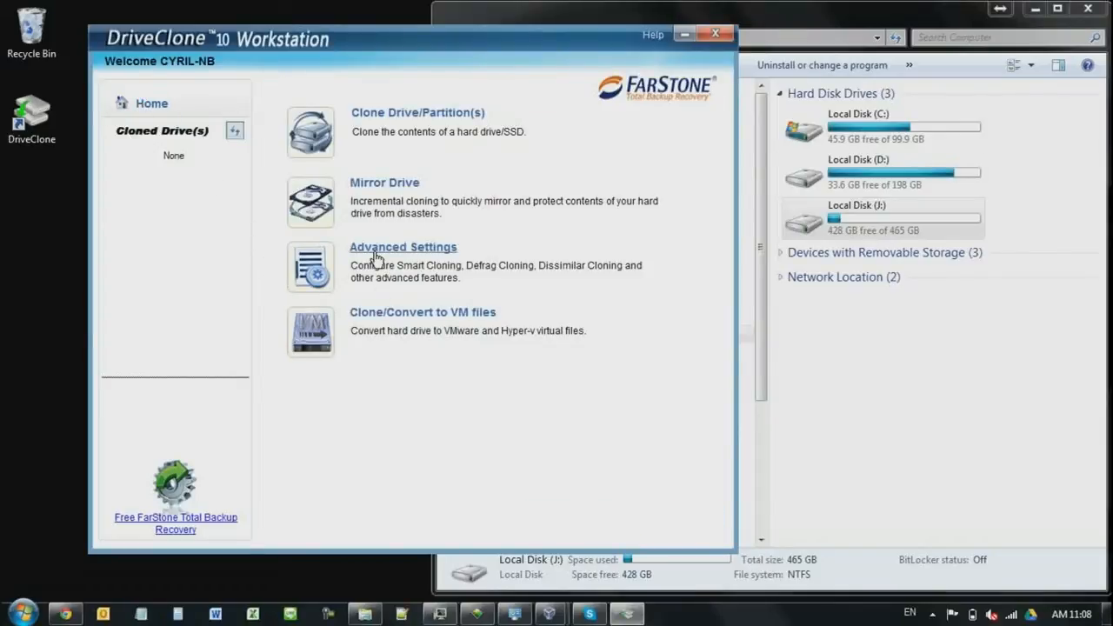
# - Leave the C: to J: mirror summary unstarted and bring up Advanced Settings from Home
pyautogui.click(403, 246)
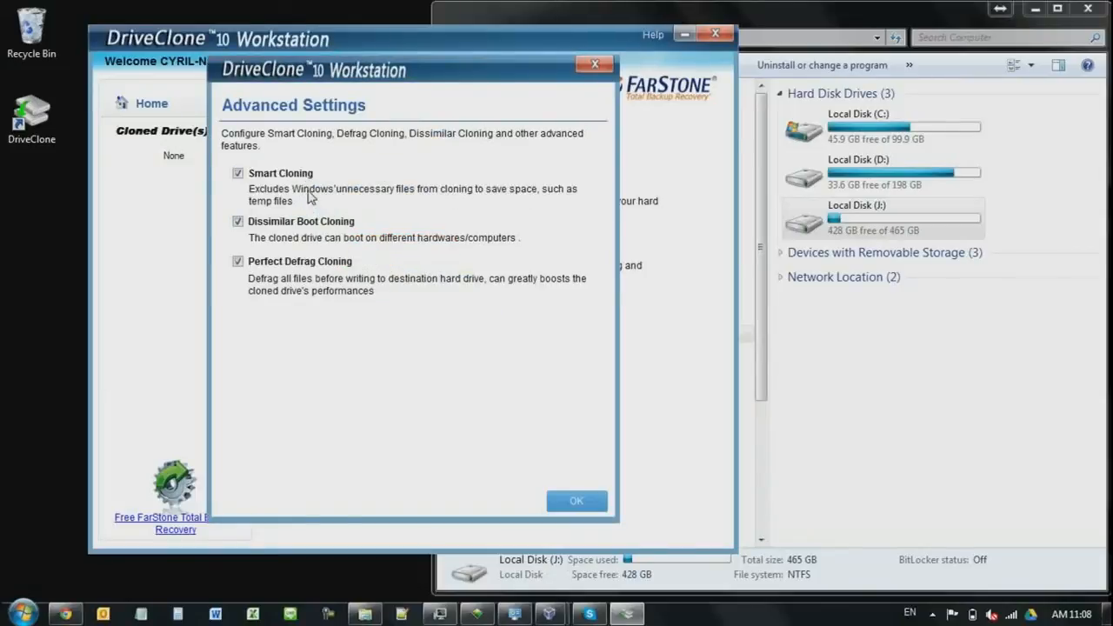
pyautogui.moveTo(279, 188)
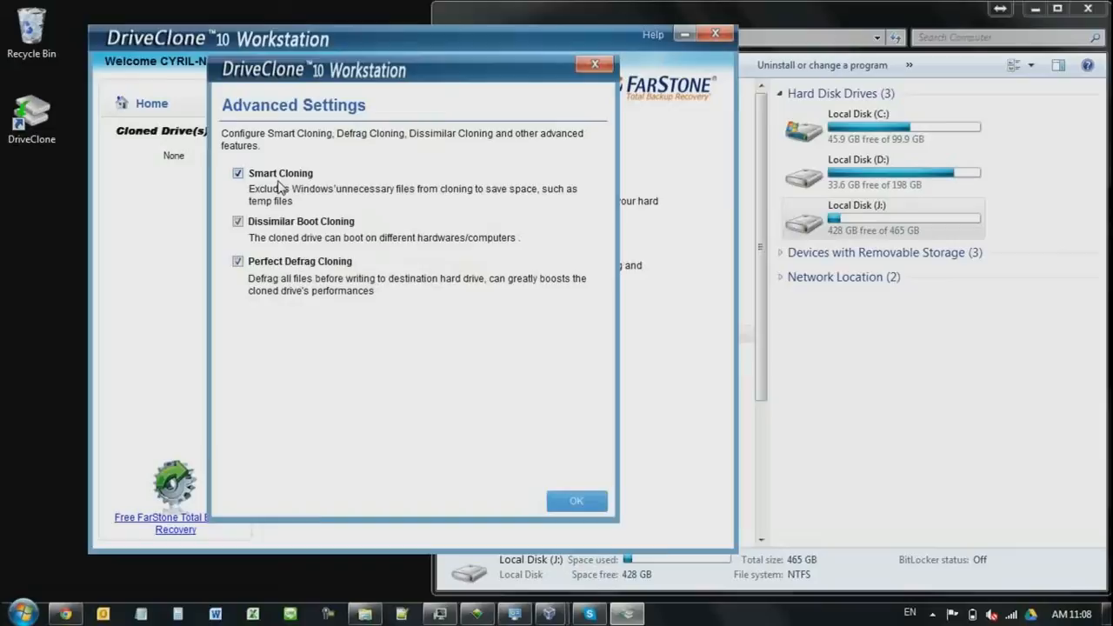
pyautogui.moveTo(257, 247)
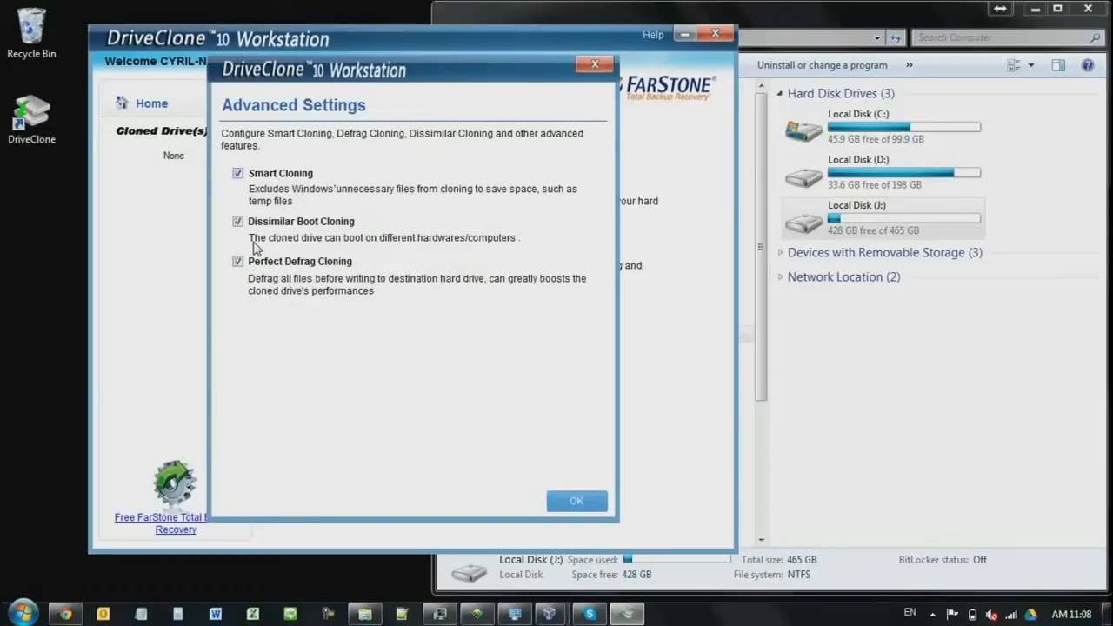
pyautogui.moveTo(289, 282)
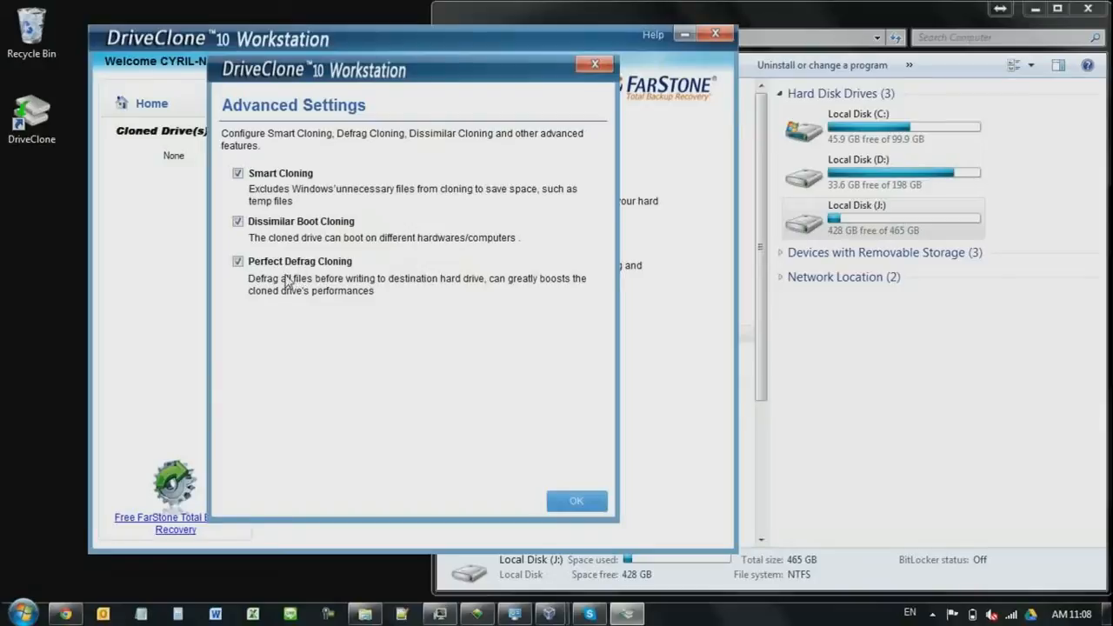
pyautogui.moveTo(254, 191)
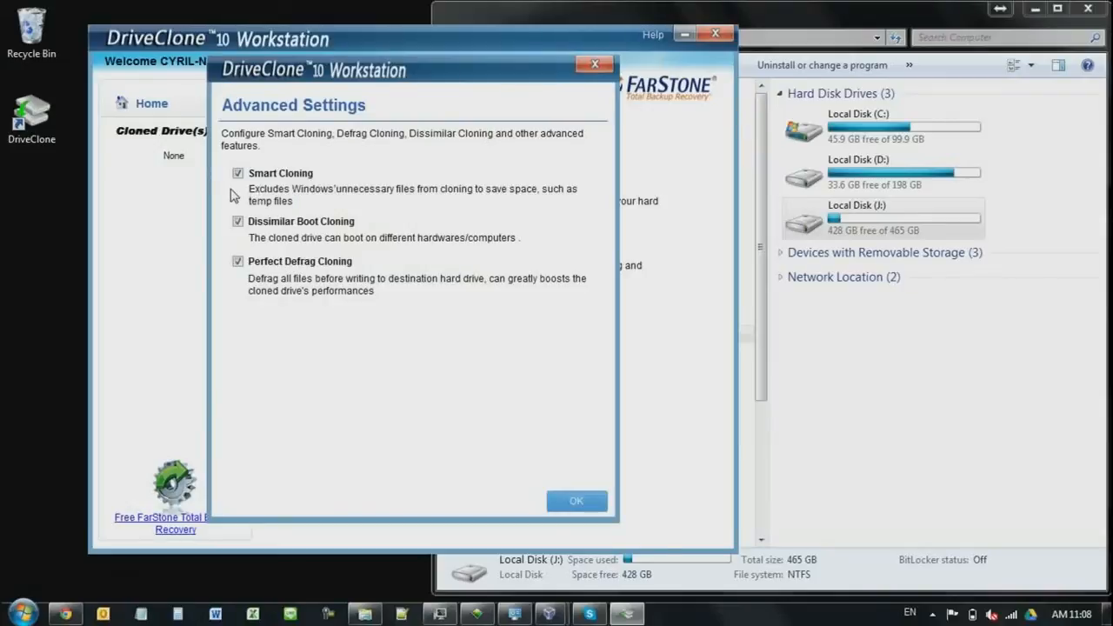
pyautogui.moveTo(304, 215)
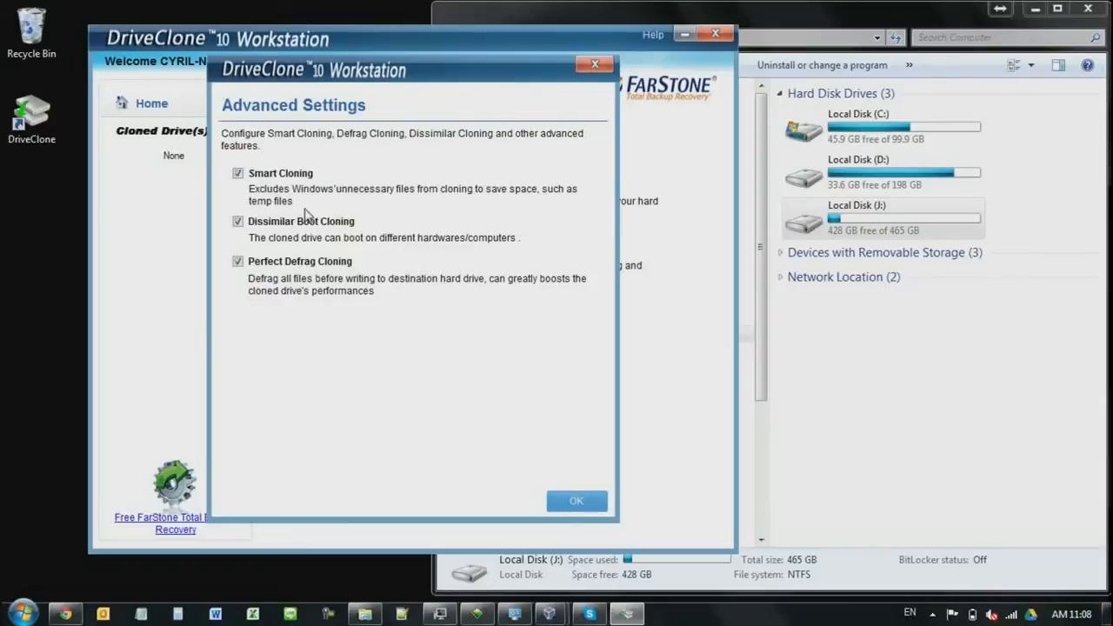
pyautogui.moveTo(306, 207)
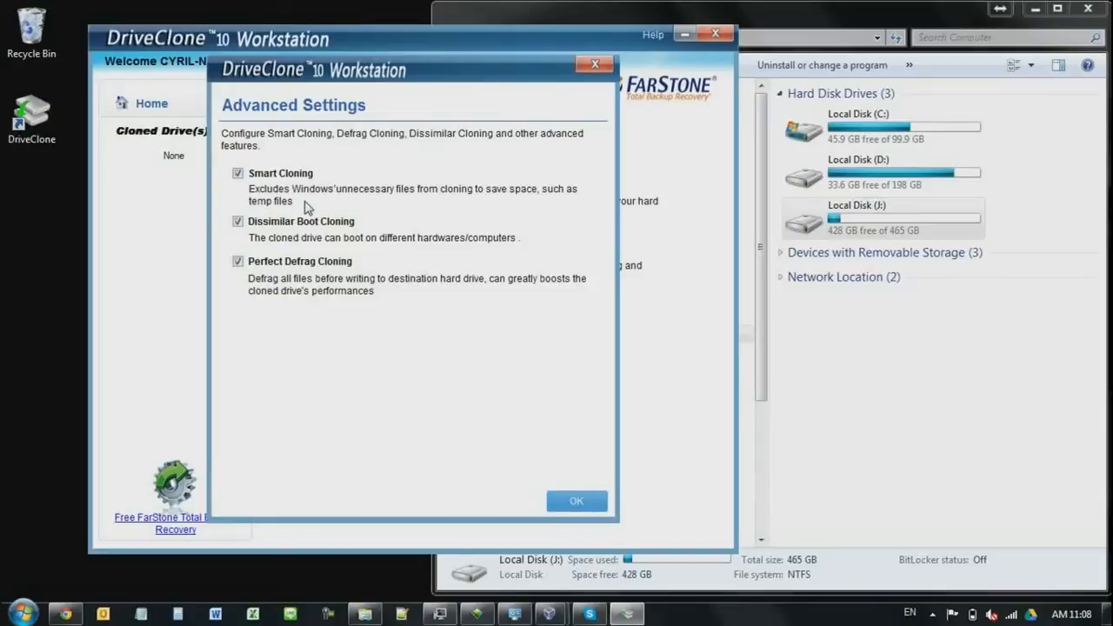
pyautogui.moveTo(280, 199)
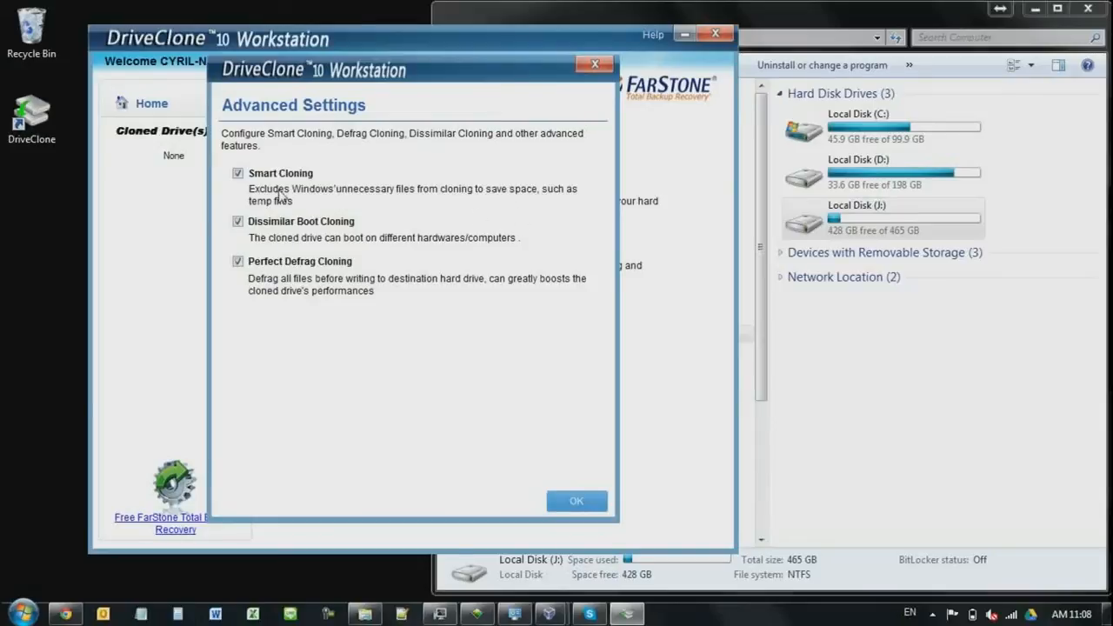
pyautogui.moveTo(306, 236)
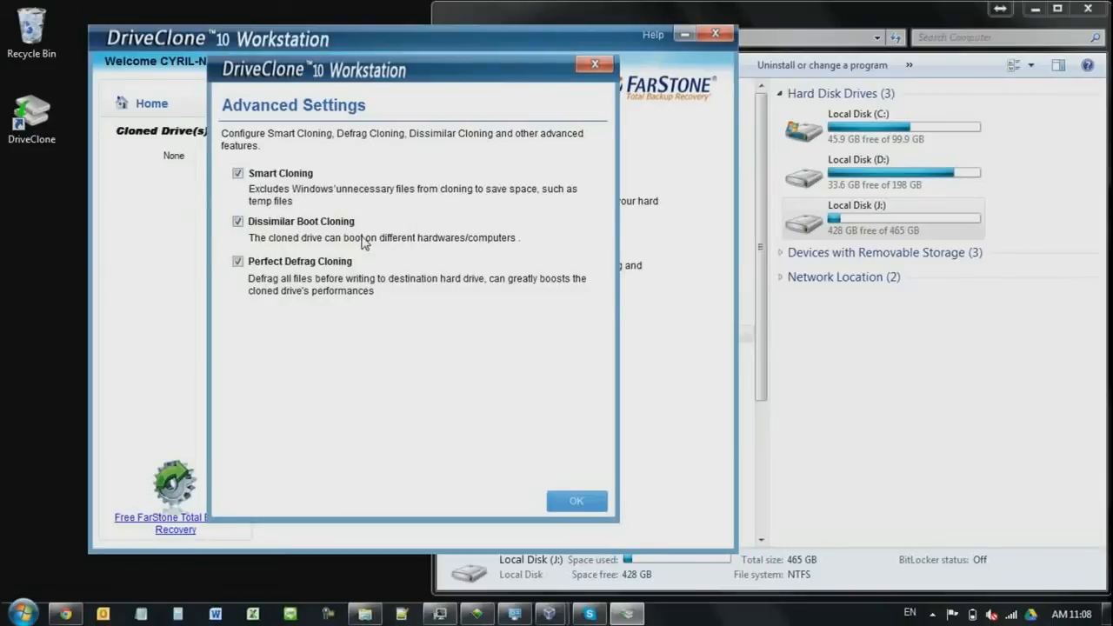
pyautogui.moveTo(507, 131)
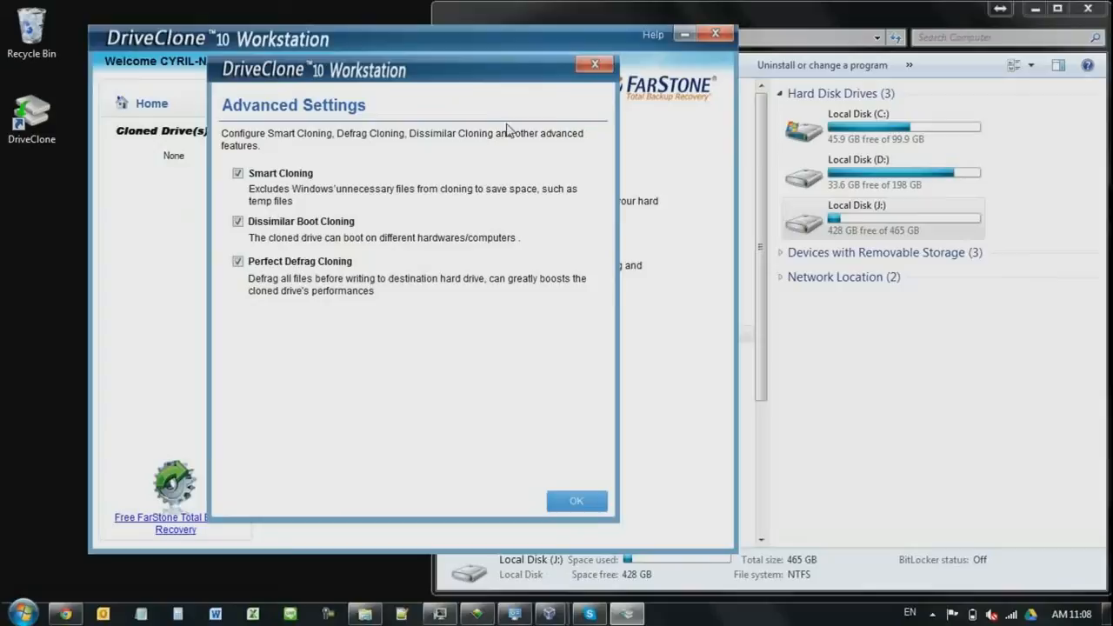
pyautogui.moveTo(905, 125)
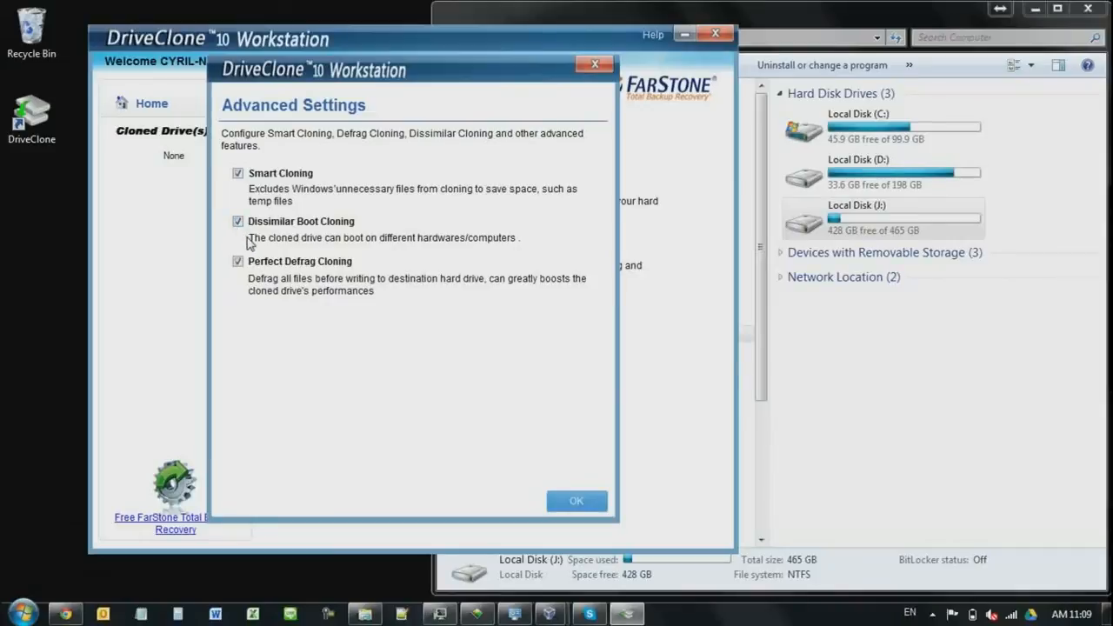
pyautogui.moveTo(404, 255)
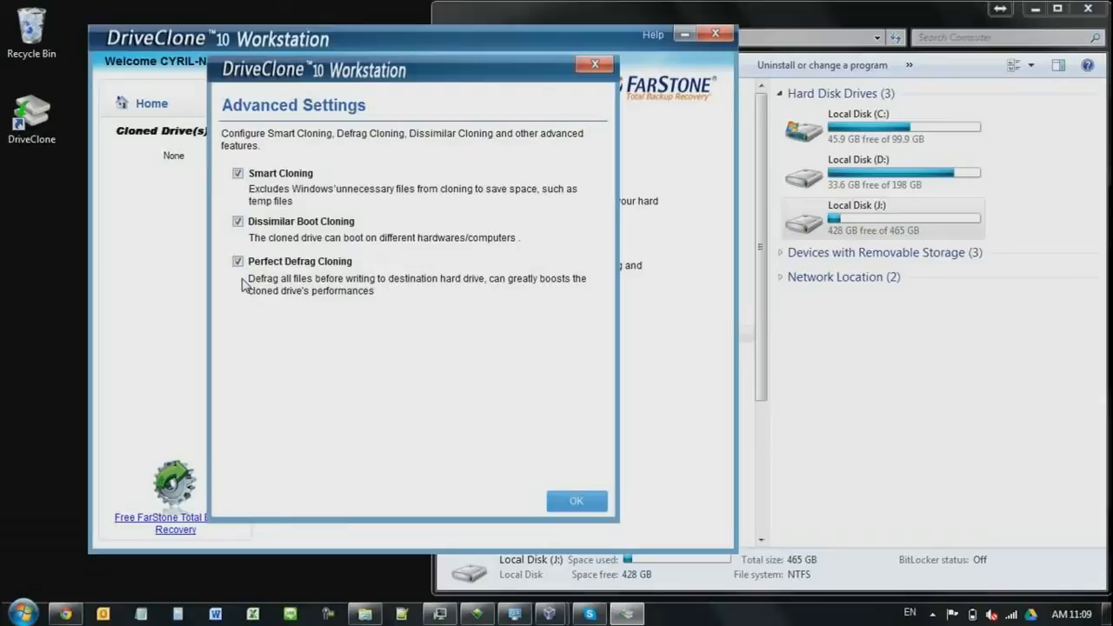
pyautogui.moveTo(309, 275)
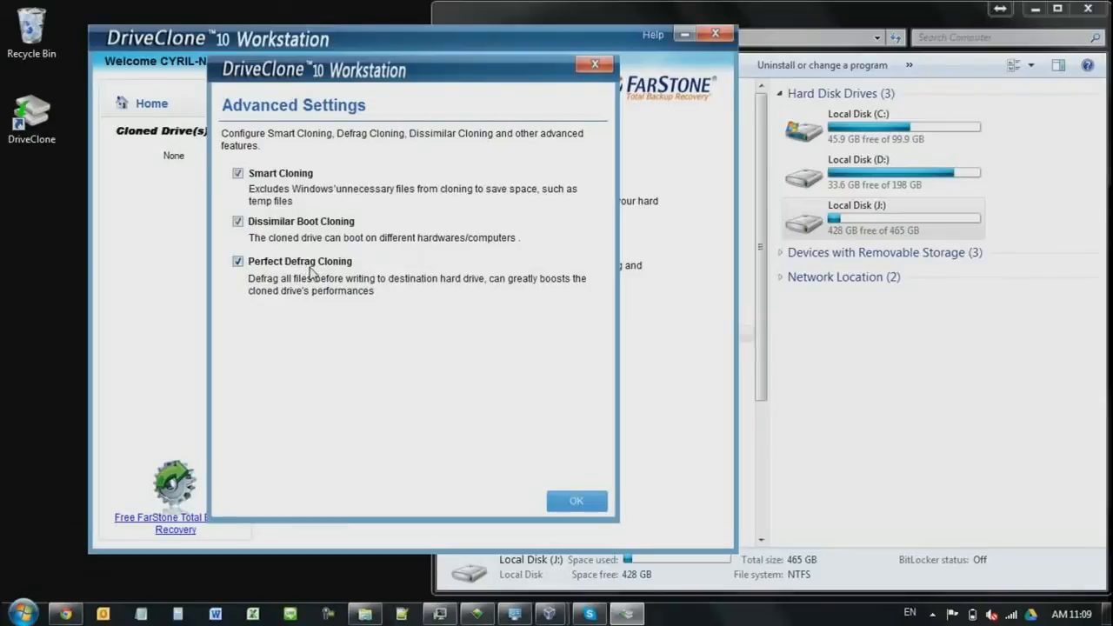
pyautogui.moveTo(278, 287)
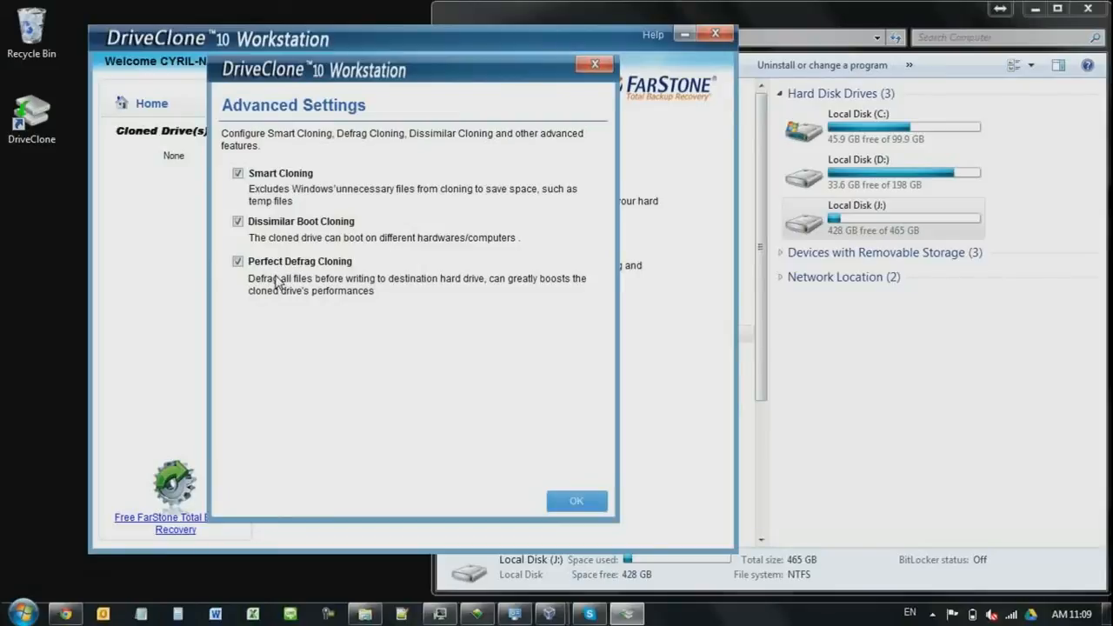
pyautogui.moveTo(466, 287)
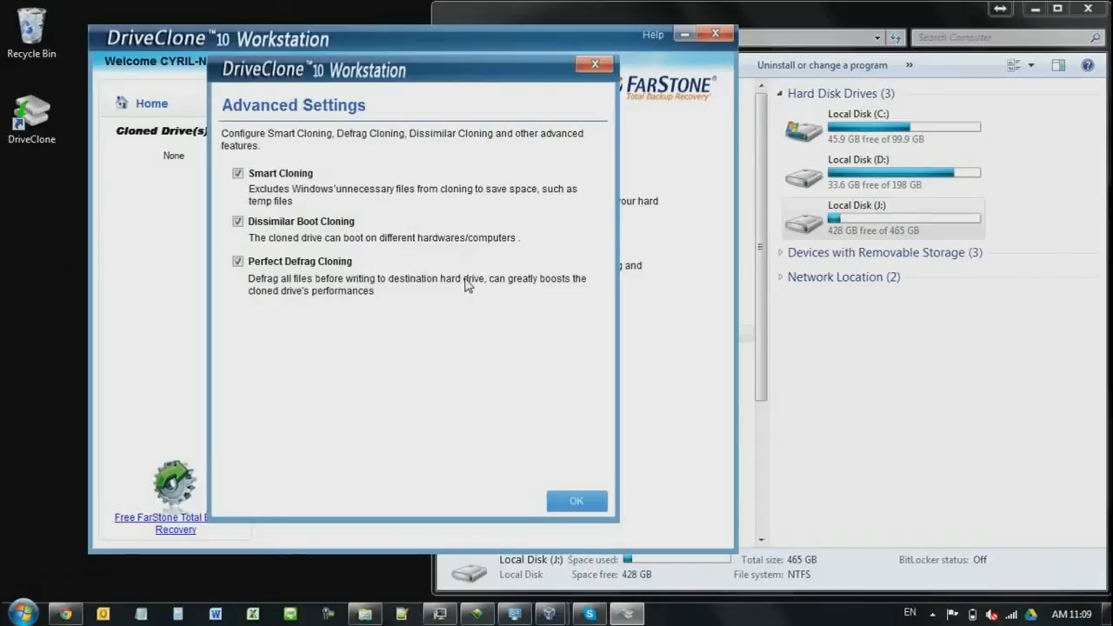
pyautogui.moveTo(537, 282)
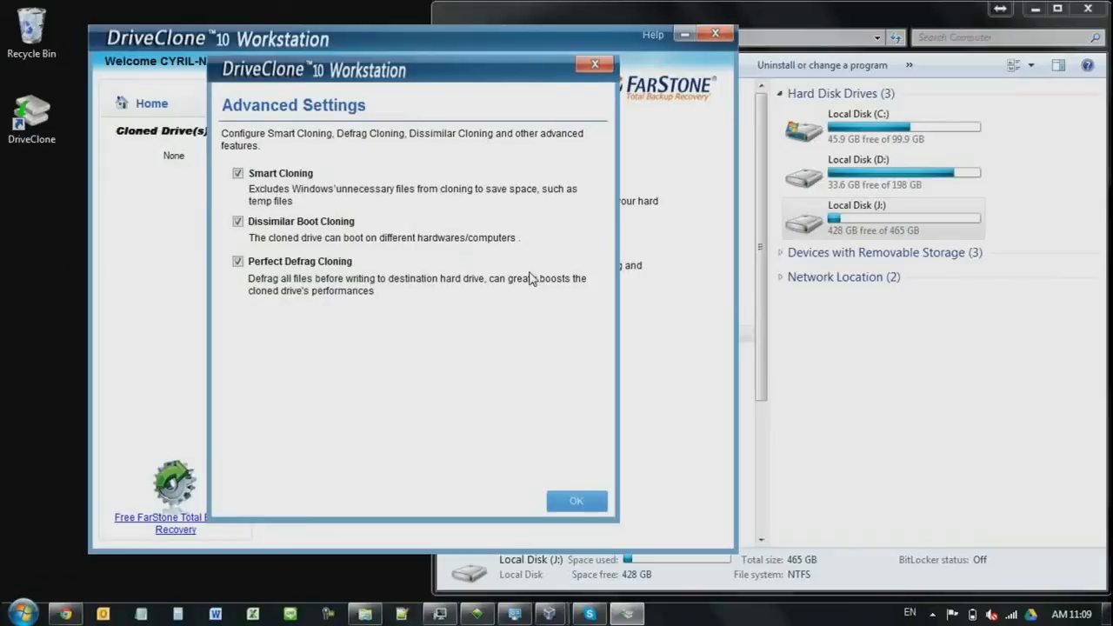
pyautogui.moveTo(521, 280)
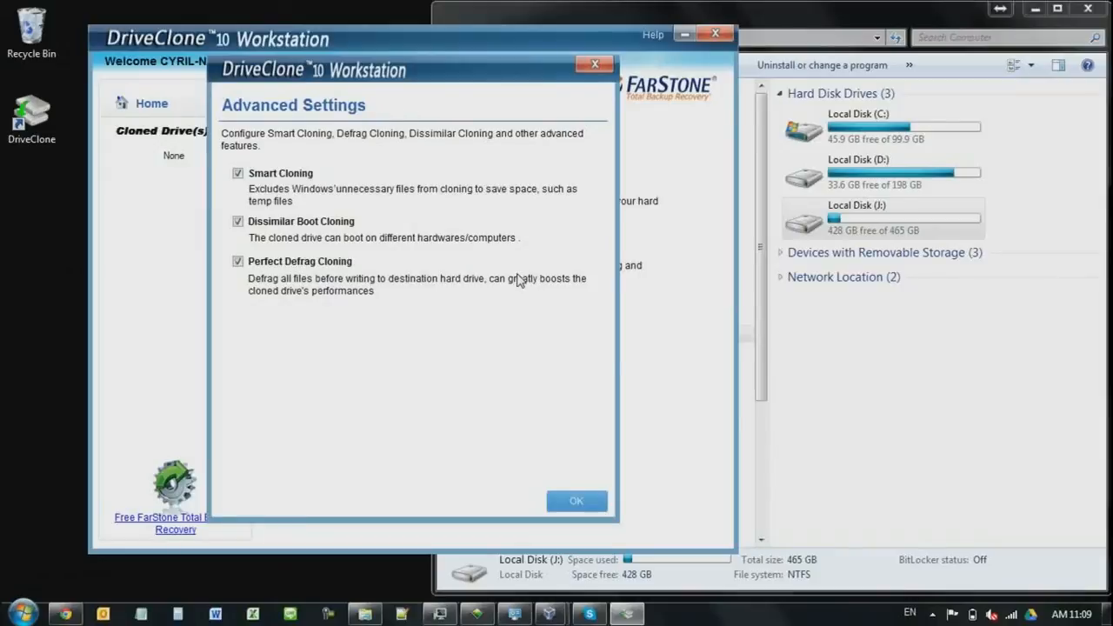
pyautogui.moveTo(257, 313)
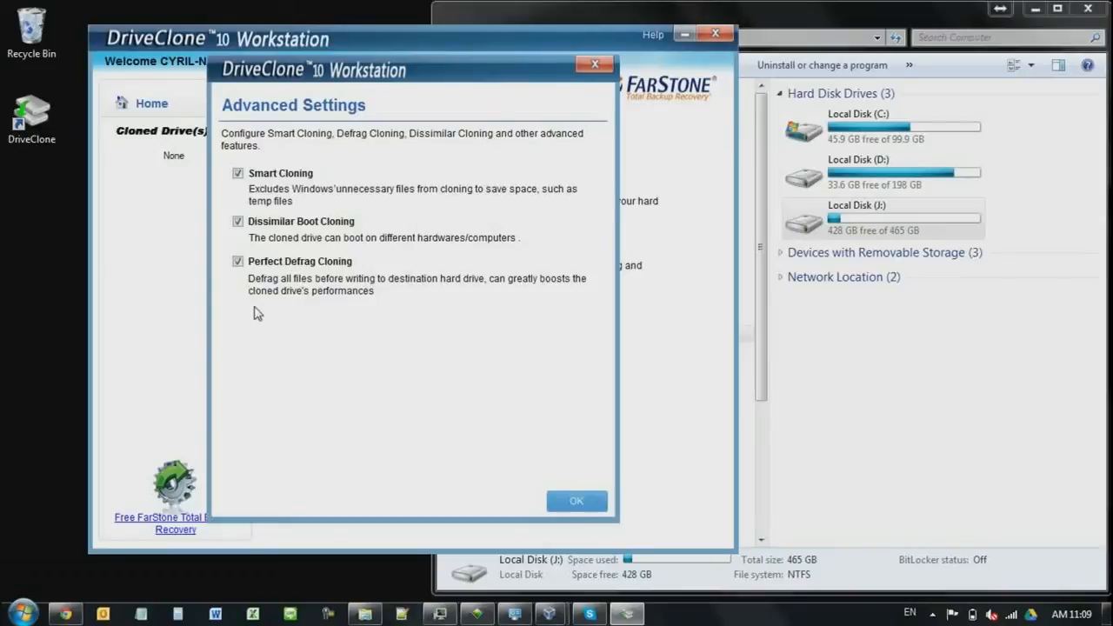
pyautogui.moveTo(282, 233)
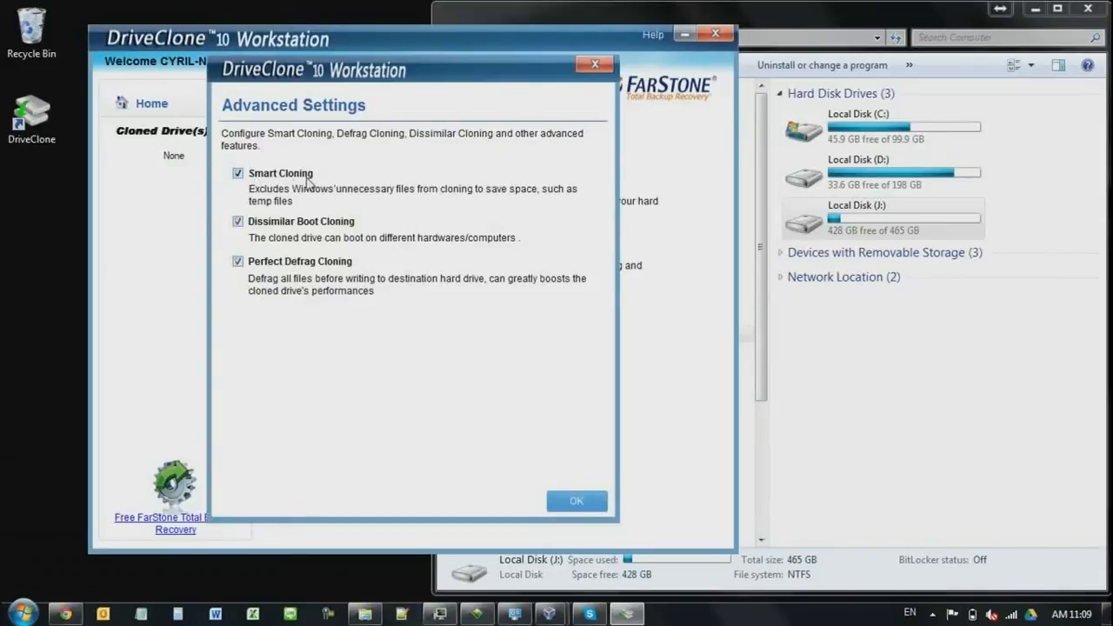
pyautogui.moveTo(577, 501)
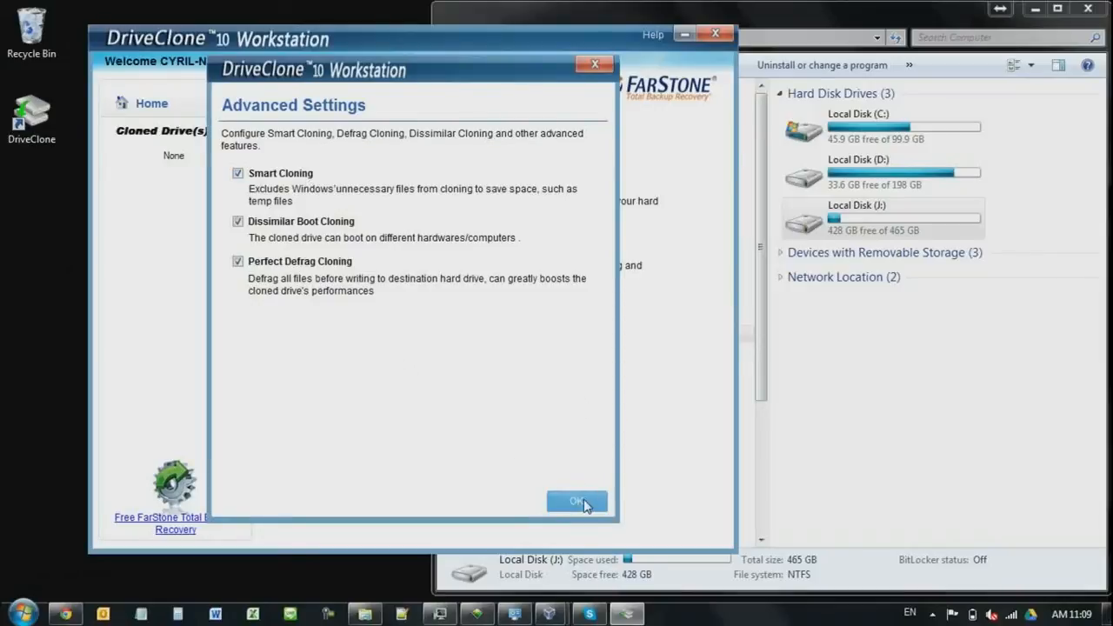
# - Confirm Advanced Settings with OK and return to the home screen's feature list
pyautogui.click(577, 500)
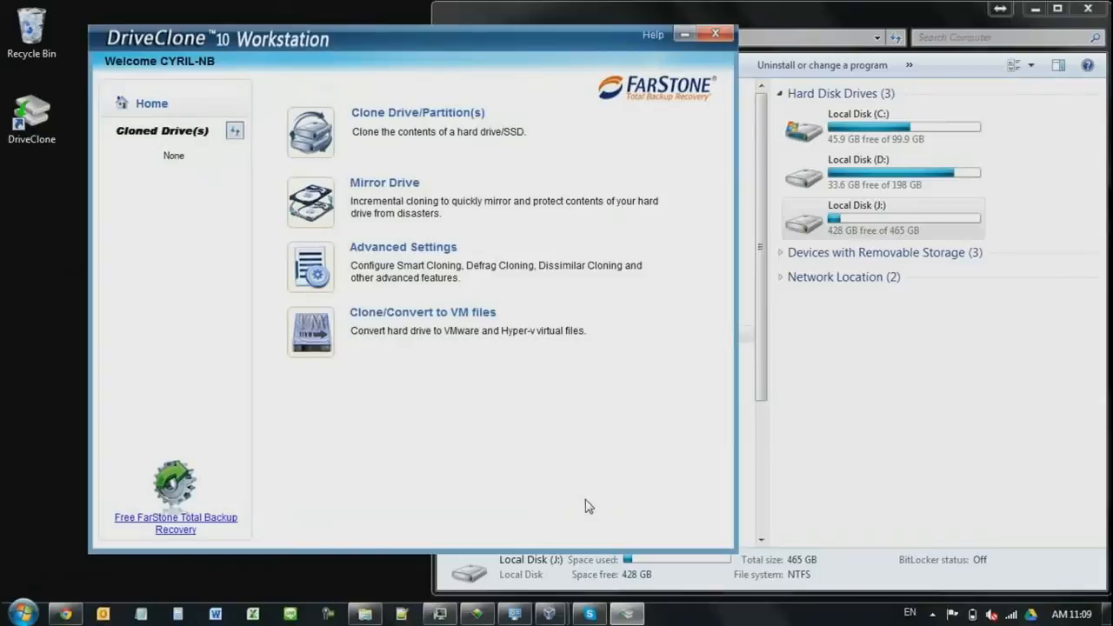
pyautogui.moveTo(417, 261)
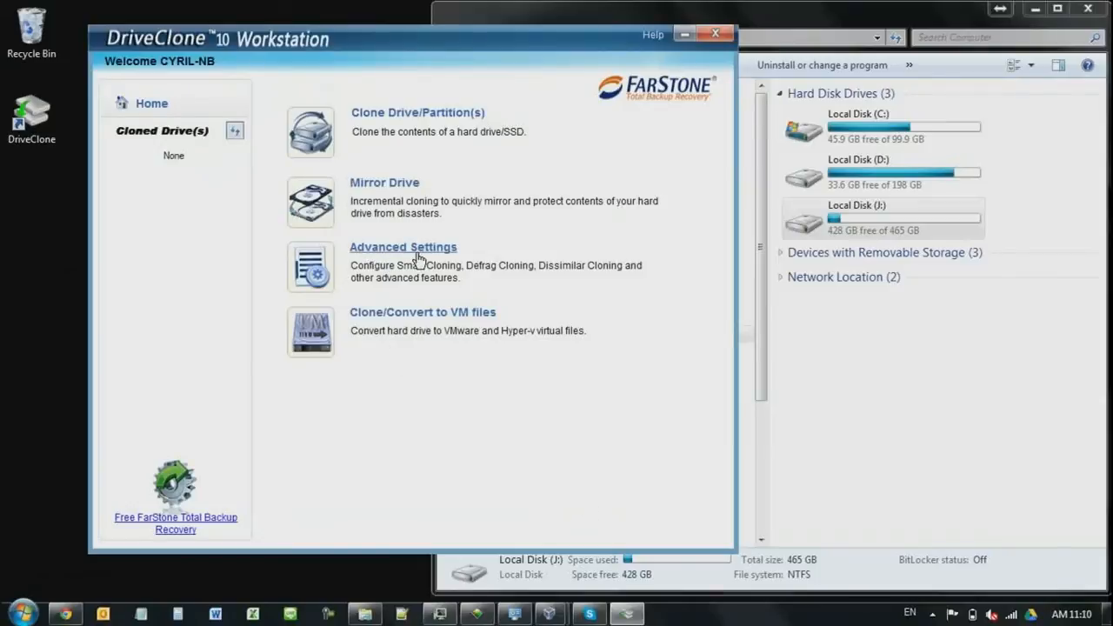
pyautogui.moveTo(376, 268)
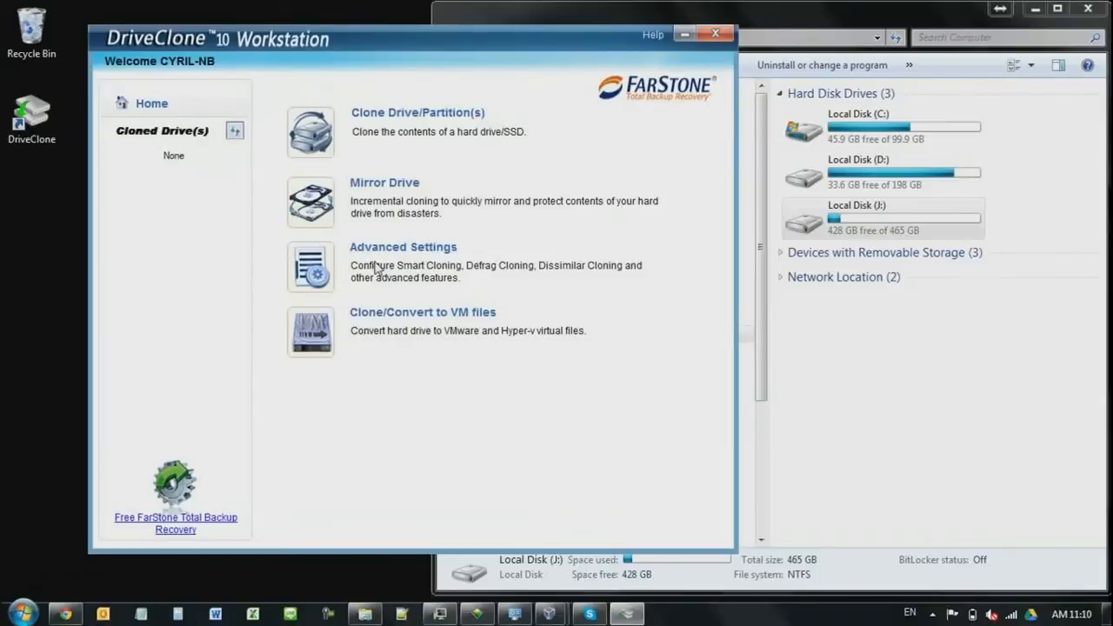
pyautogui.moveTo(370, 343)
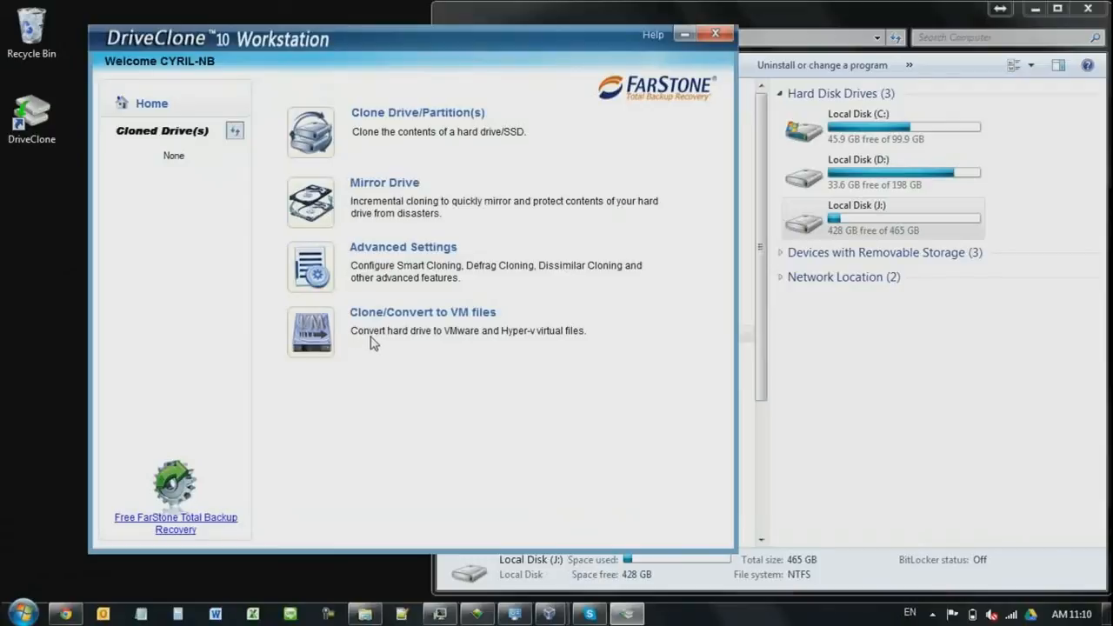
pyautogui.moveTo(463, 335)
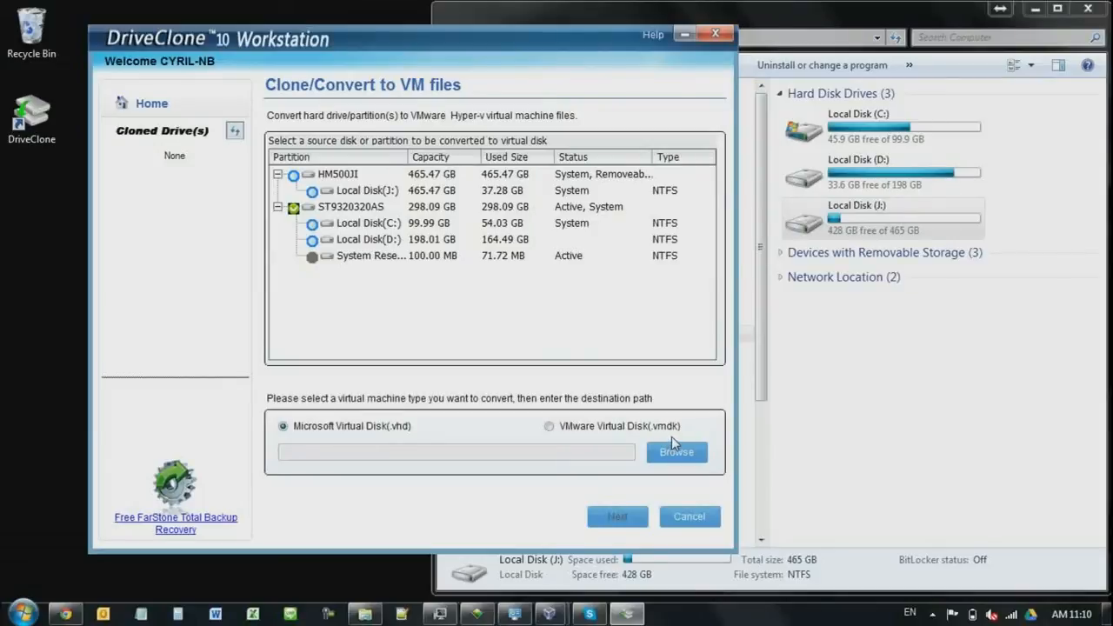
pyautogui.moveTo(362, 445)
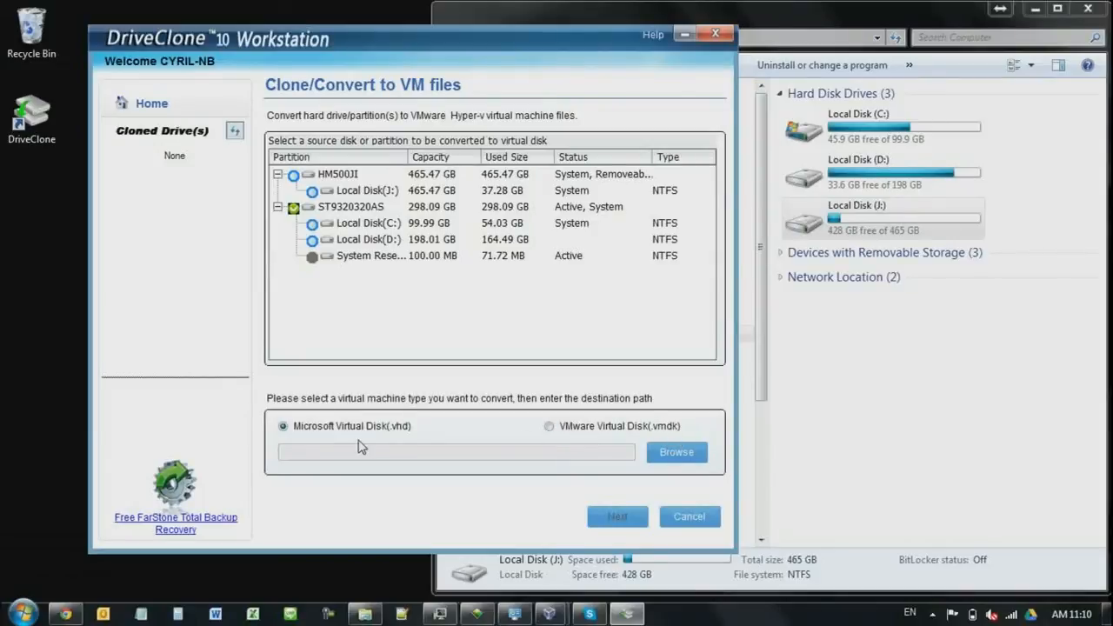
pyautogui.moveTo(676, 452)
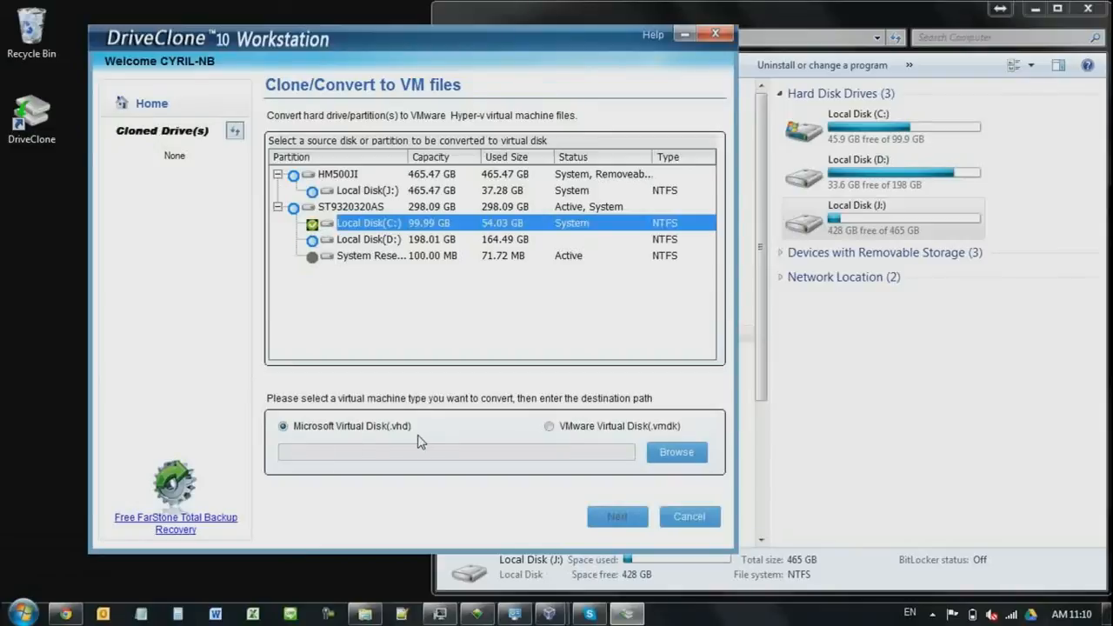
pyautogui.moveTo(676, 456)
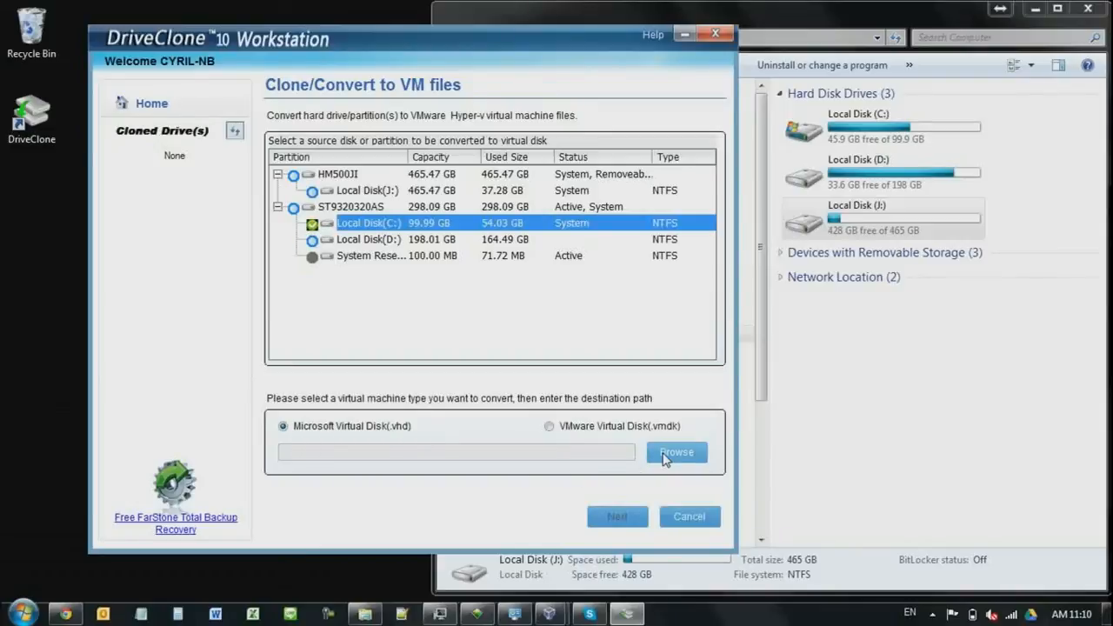
# - Browse and confirm drive J: as the destination for the .vhd of Local Disk (C:)
pyautogui.click(677, 452)
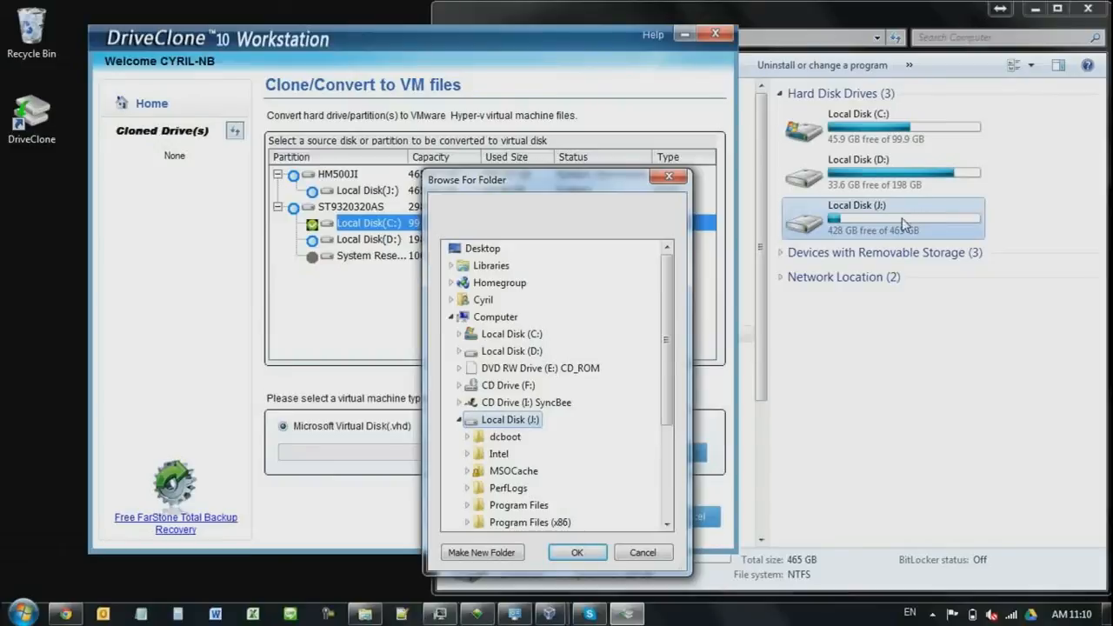
pyautogui.click(577, 553)
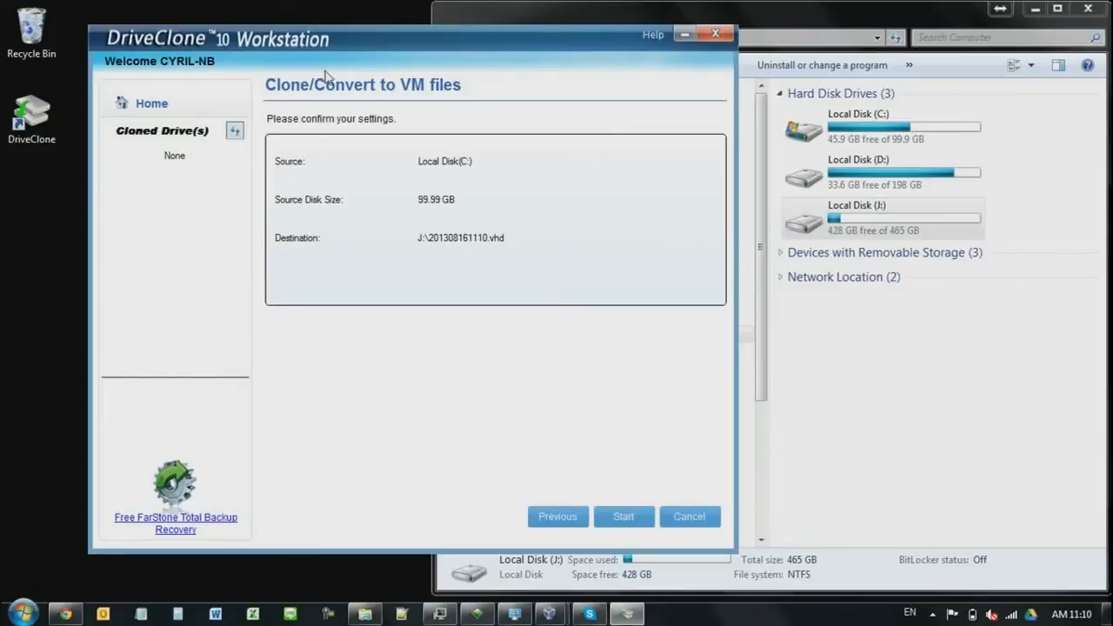
pyautogui.moveTo(587, 256)
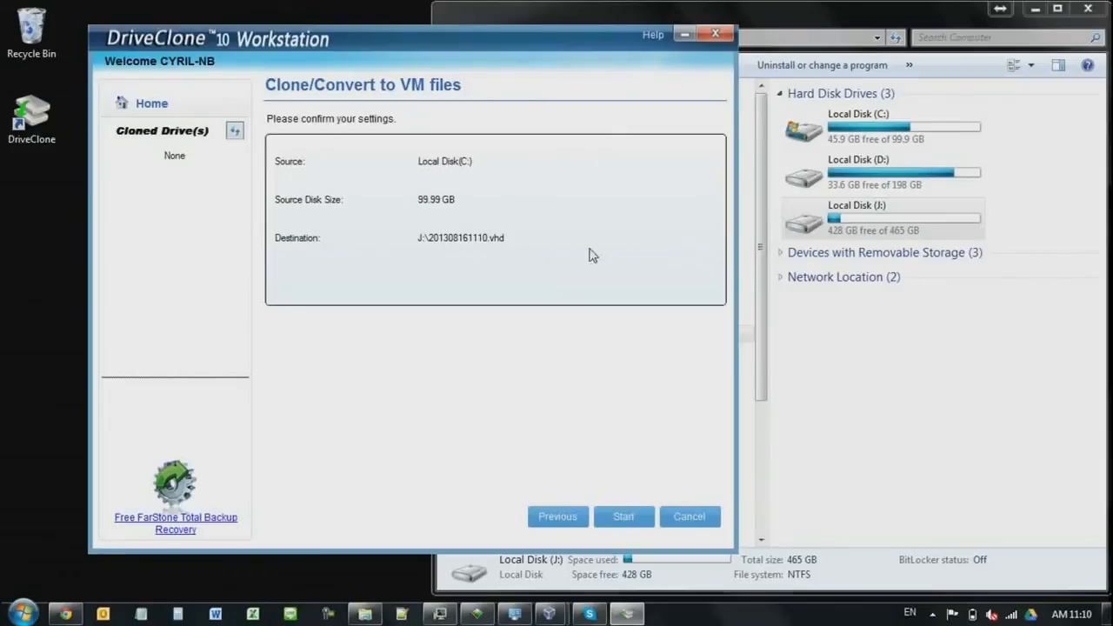
pyautogui.moveTo(311, 296)
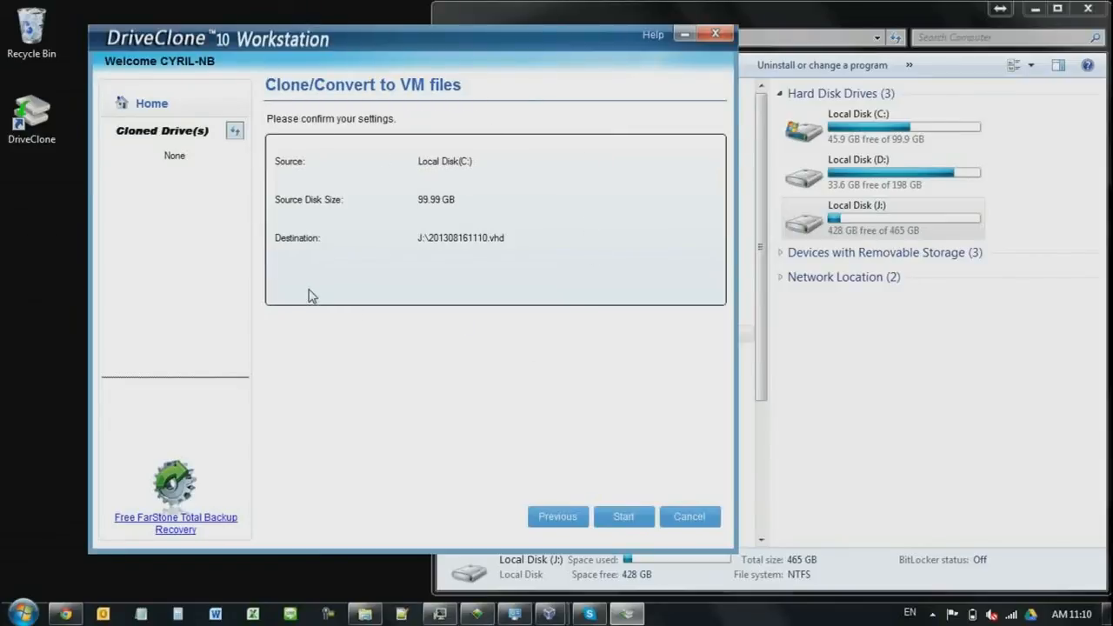
pyautogui.moveTo(426, 252)
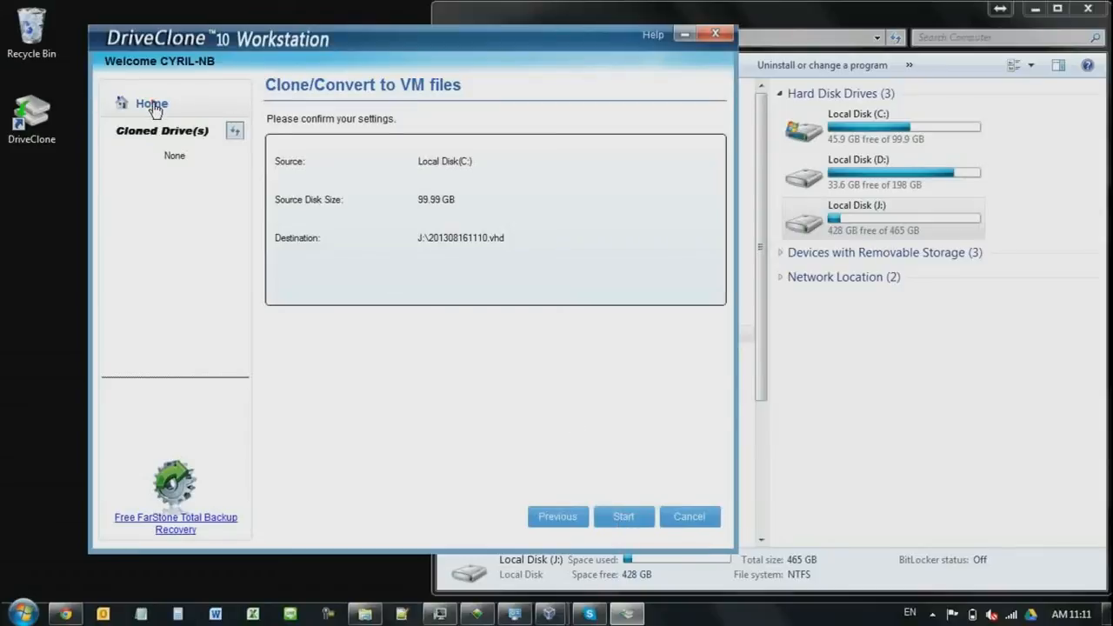
# - Return Home from the VM conversion summary without starting it
pyautogui.click(151, 103)
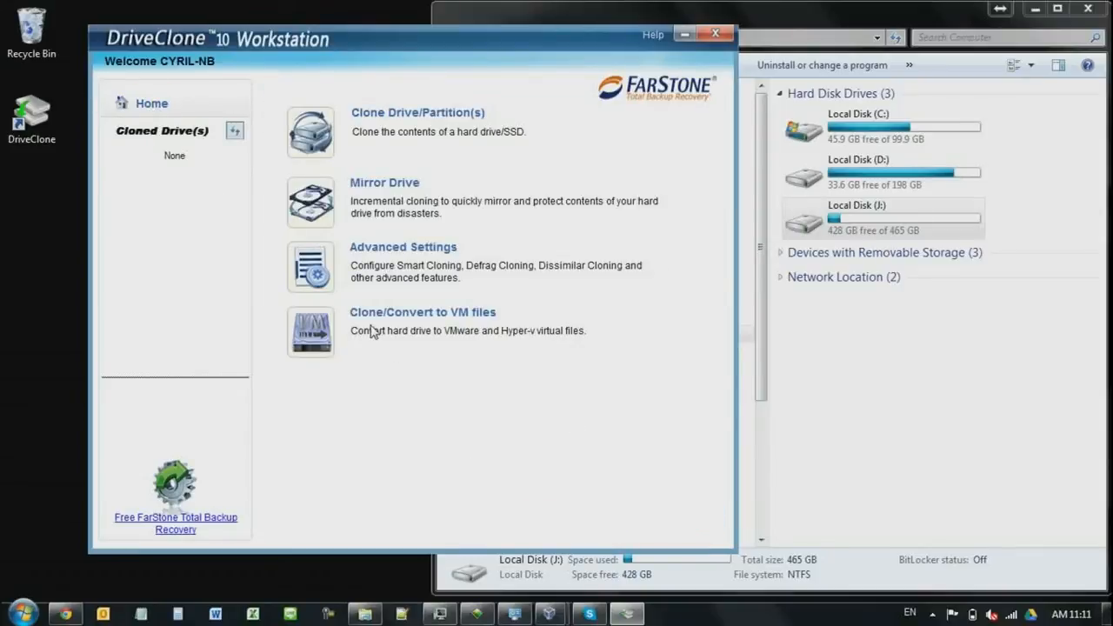
pyautogui.moveTo(421, 327)
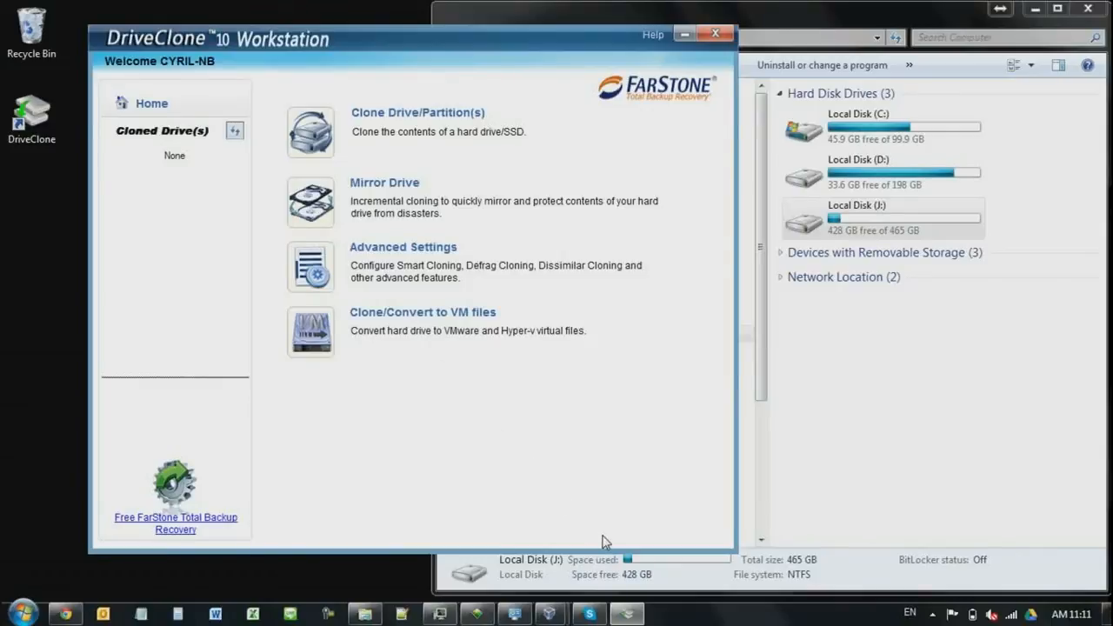
pyautogui.moveTo(604, 528)
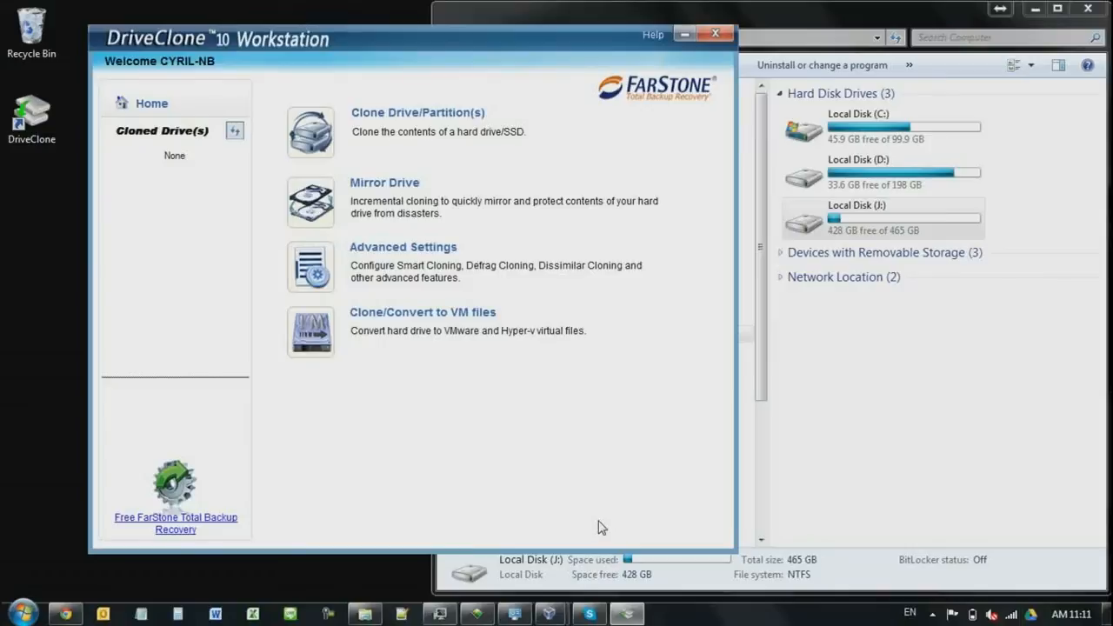
pyautogui.moveTo(466, 331)
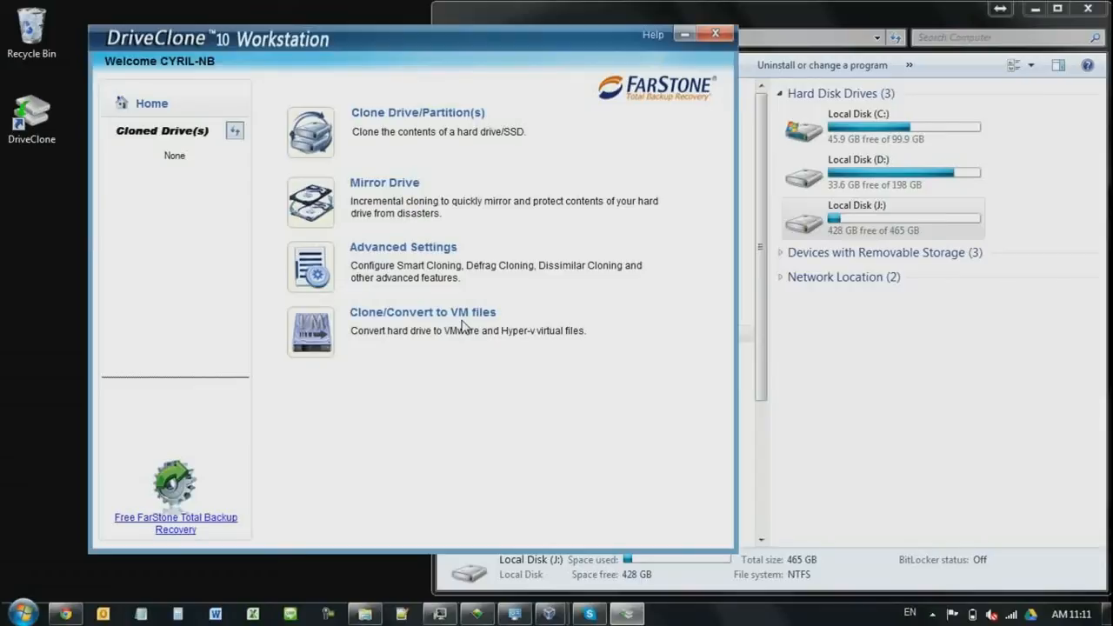
pyautogui.moveTo(476, 613)
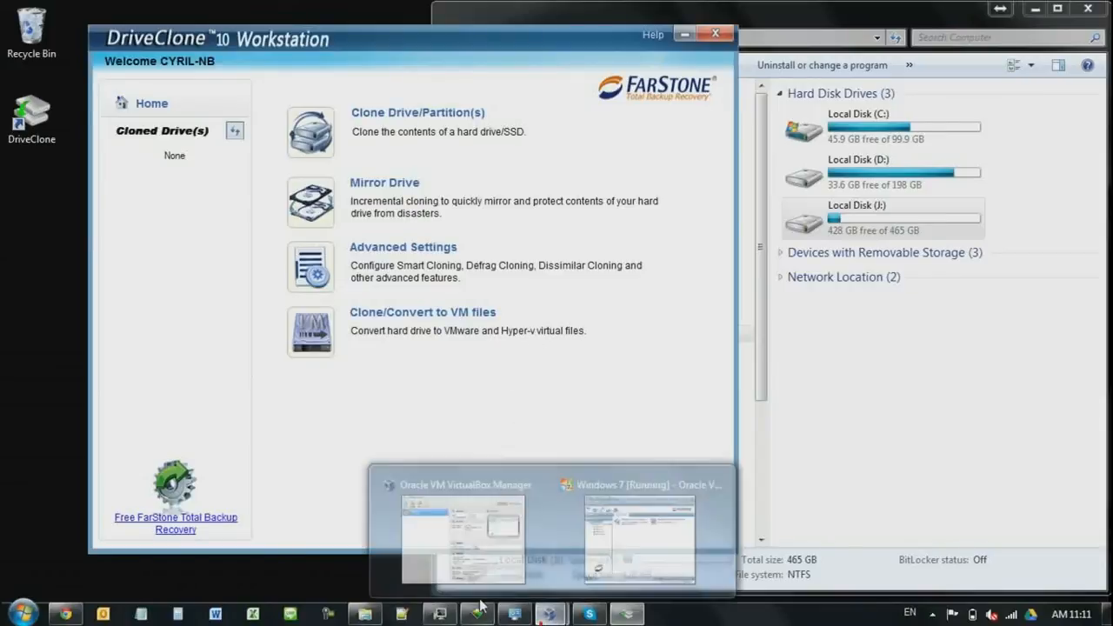
# - Bring VirtualBox Manager forward and drag it right to uncover DriveClone's four cloning options
pyautogui.click(463, 535)
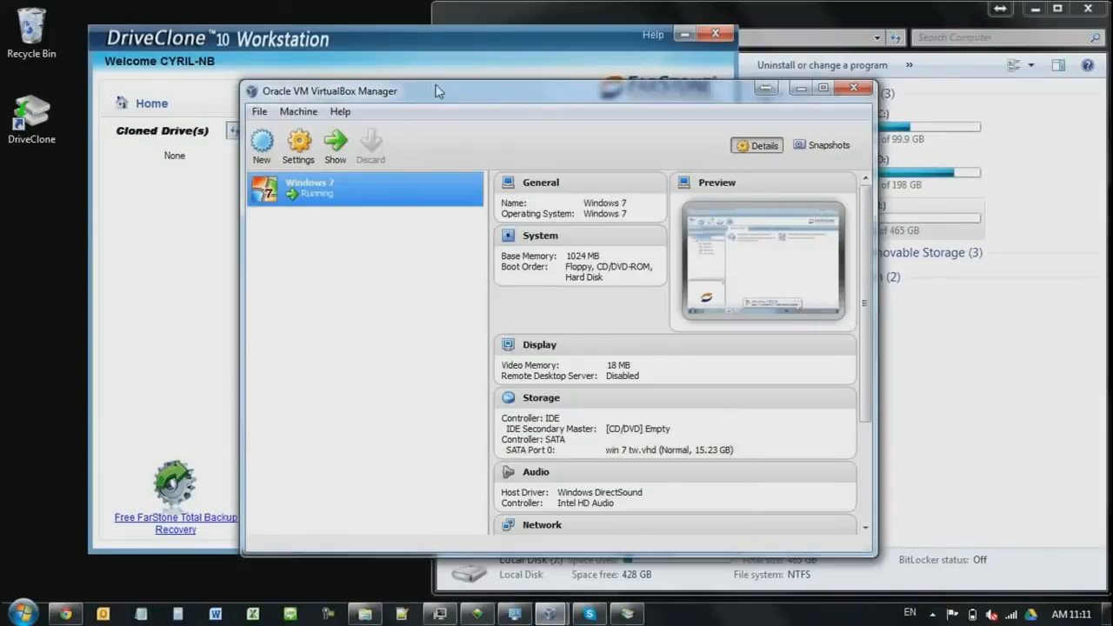
pyautogui.moveTo(435, 91); pyautogui.dragTo(536, 126)
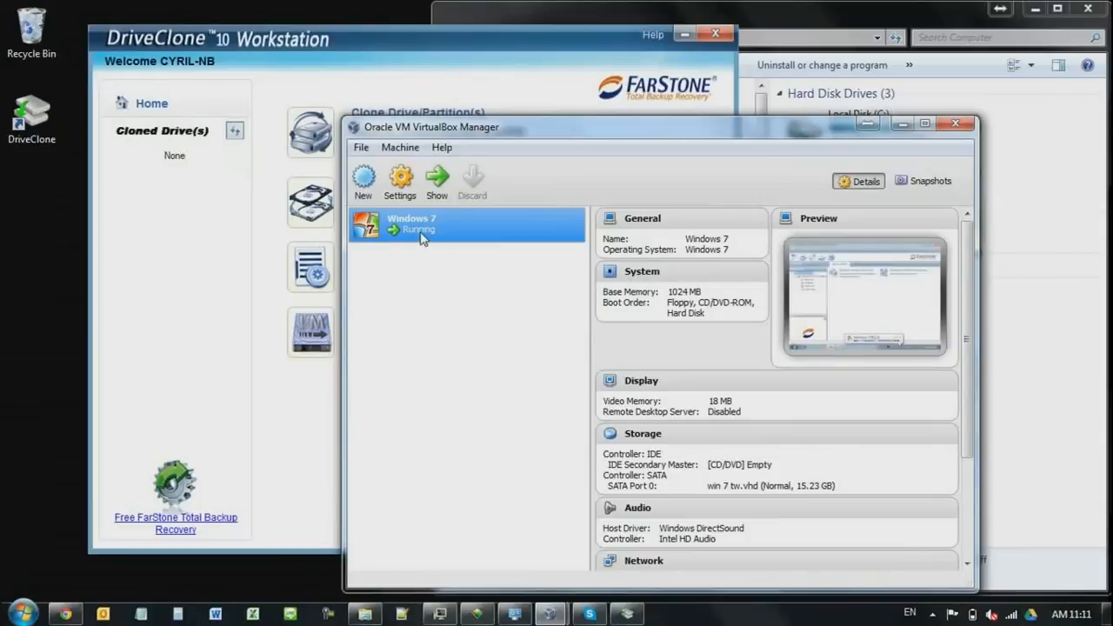
pyautogui.moveTo(416, 247)
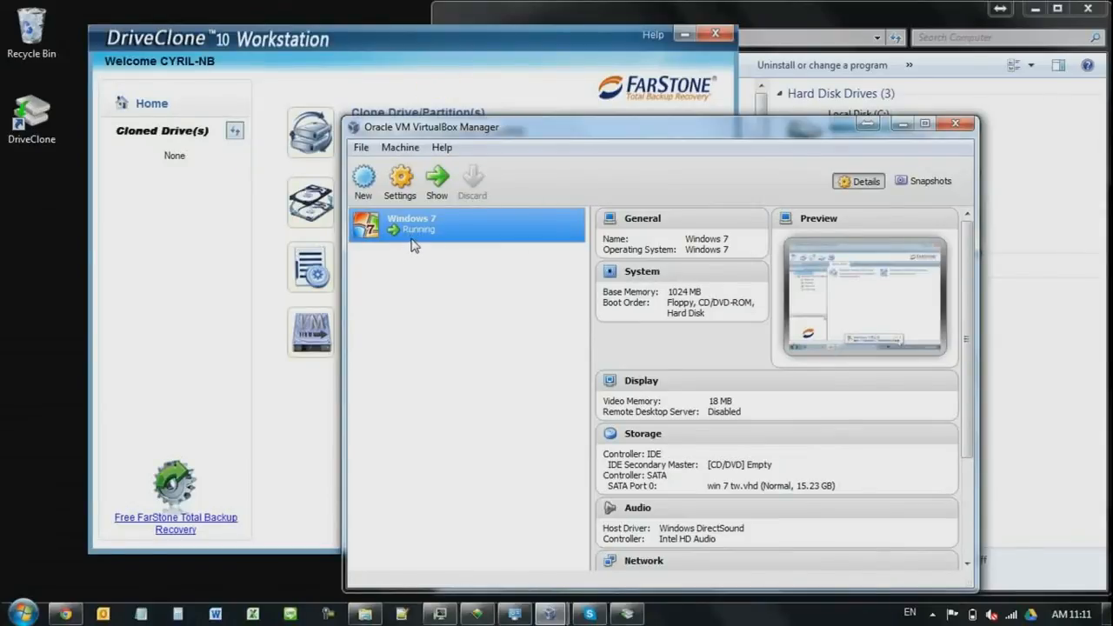
pyautogui.moveTo(490, 442)
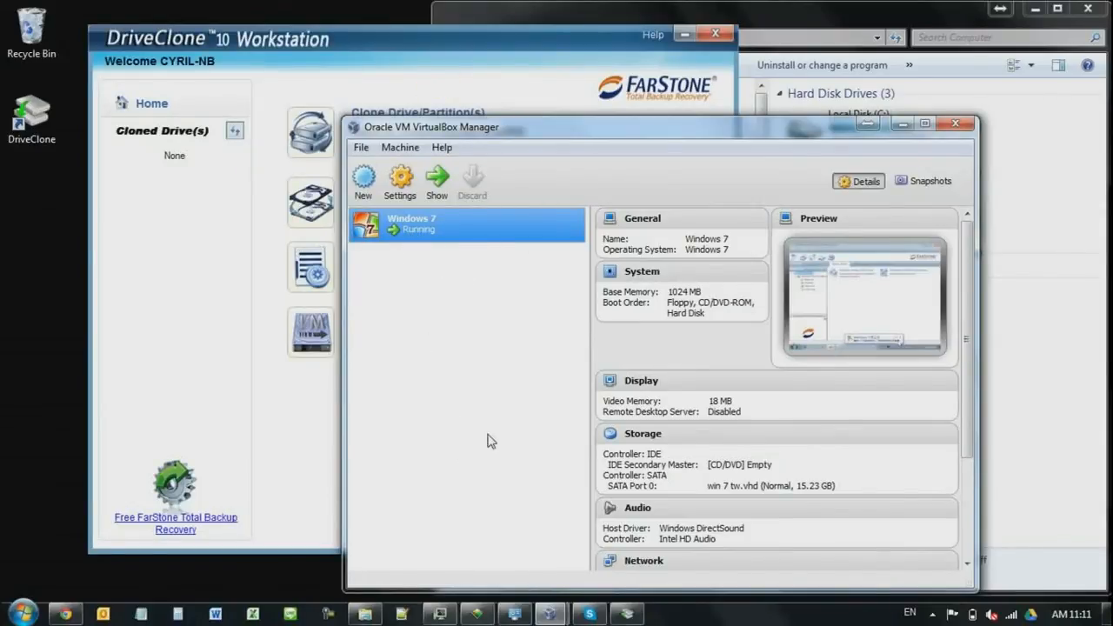
pyautogui.moveTo(515, 389)
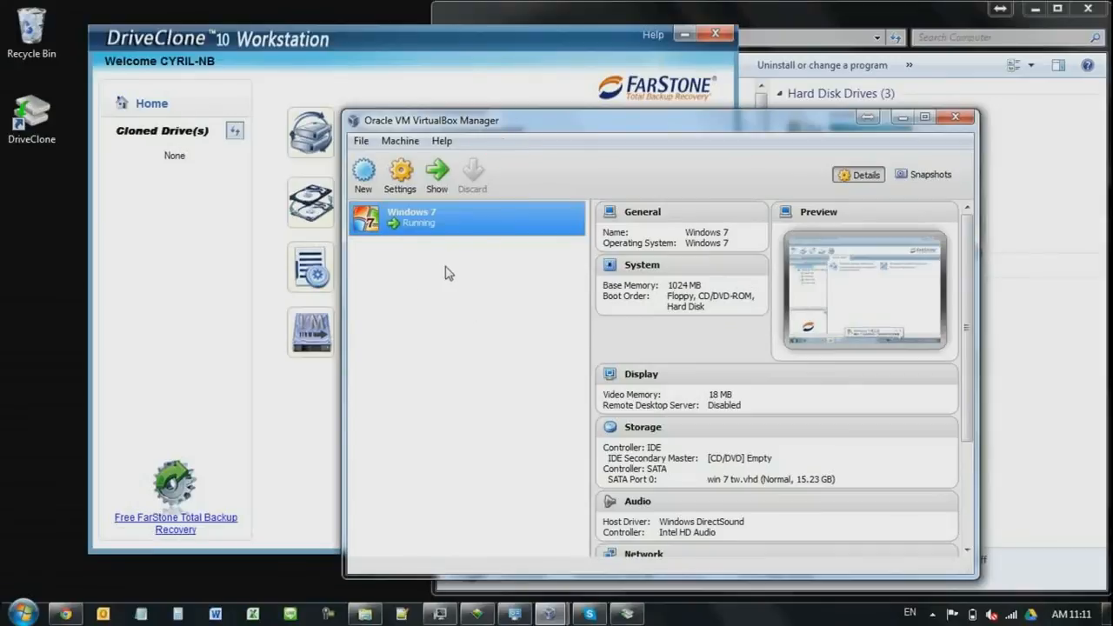
pyautogui.moveTo(431, 120); pyautogui.dragTo(515, 128)
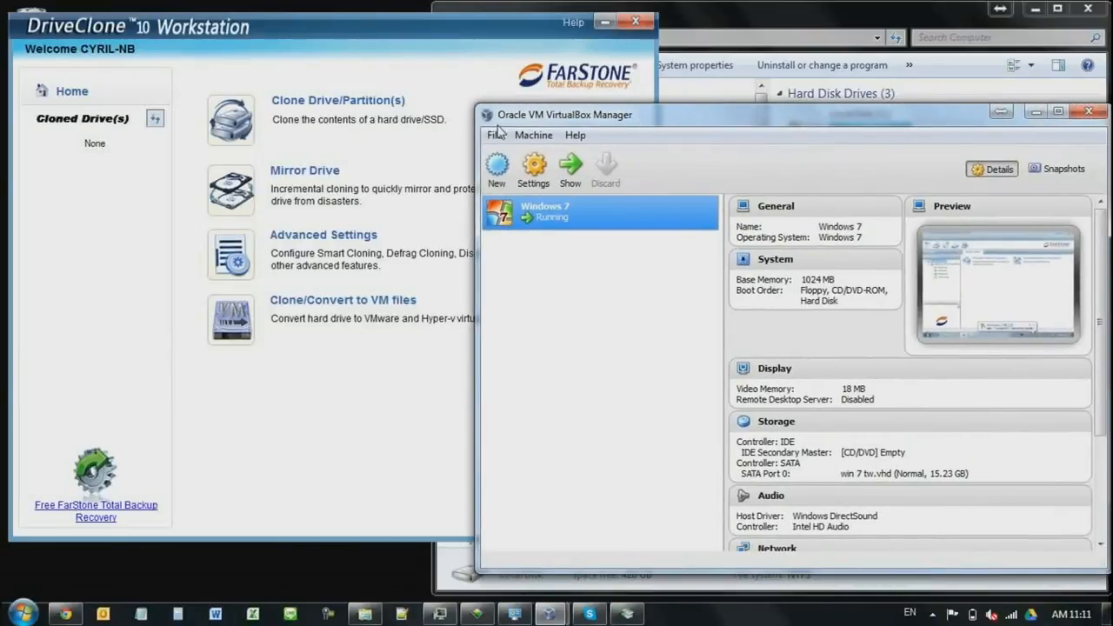
pyautogui.moveTo(571, 129)
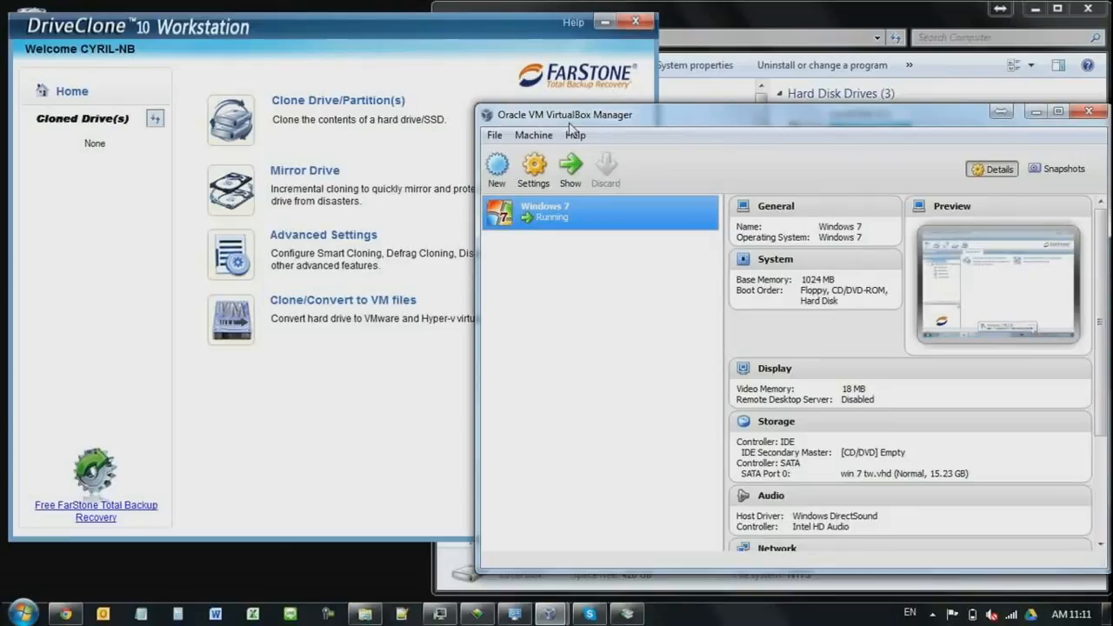
pyautogui.moveTo(605, 129)
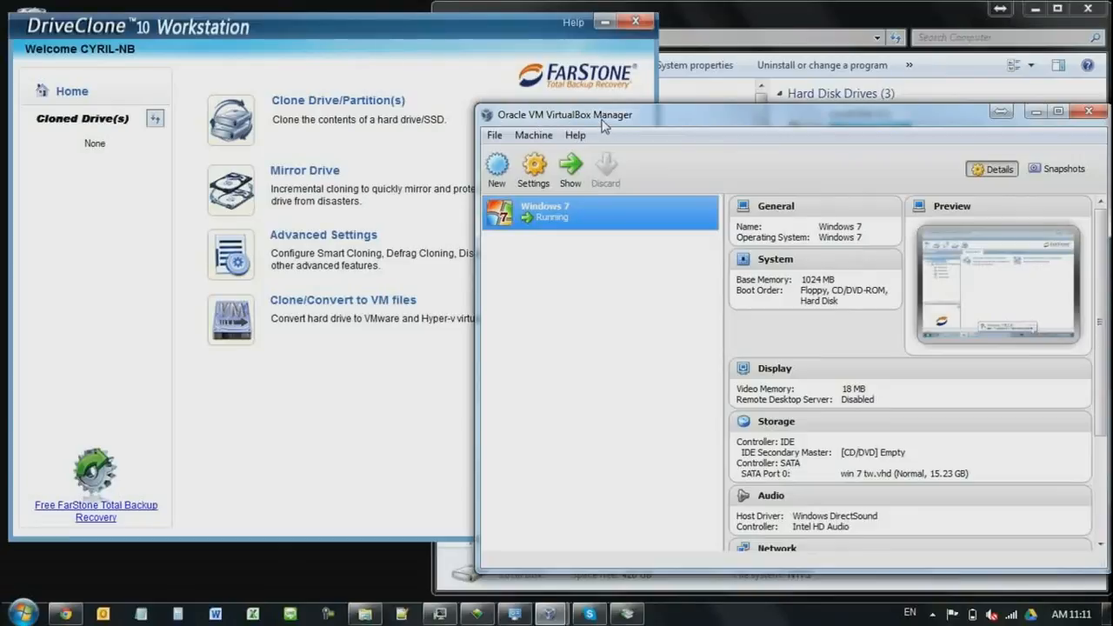
pyautogui.moveTo(466, 236)
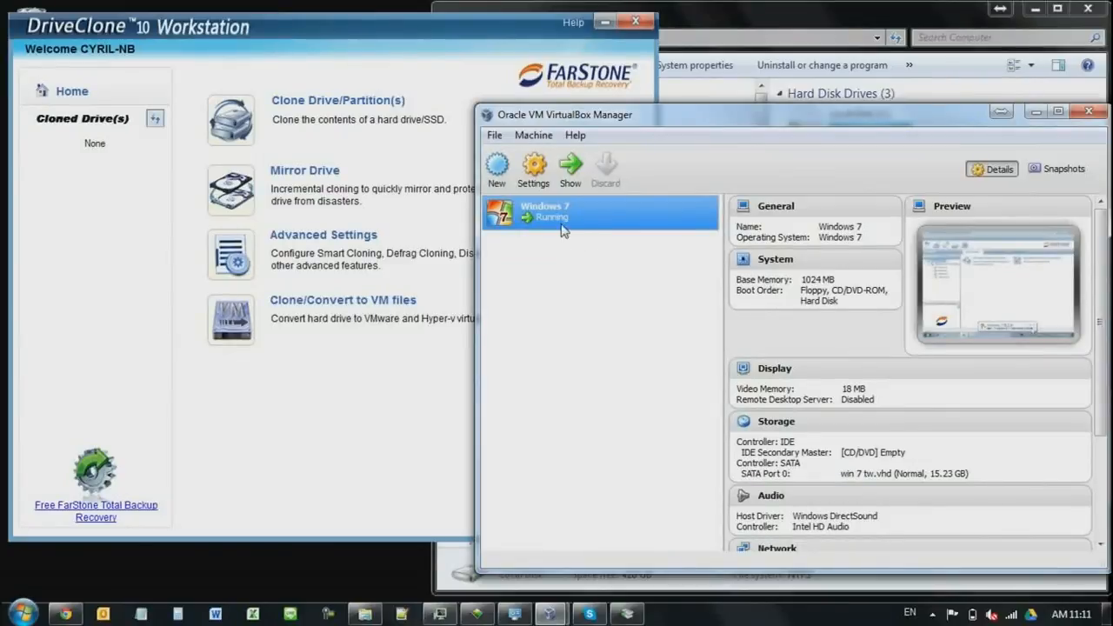
pyautogui.moveTo(589, 287)
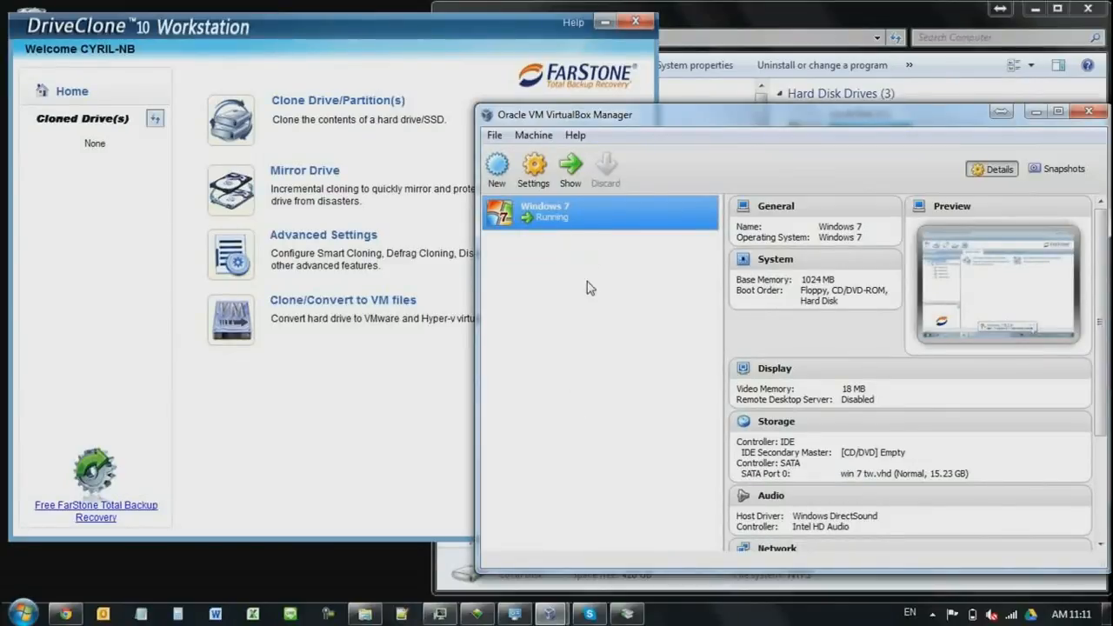
pyautogui.moveTo(556, 285)
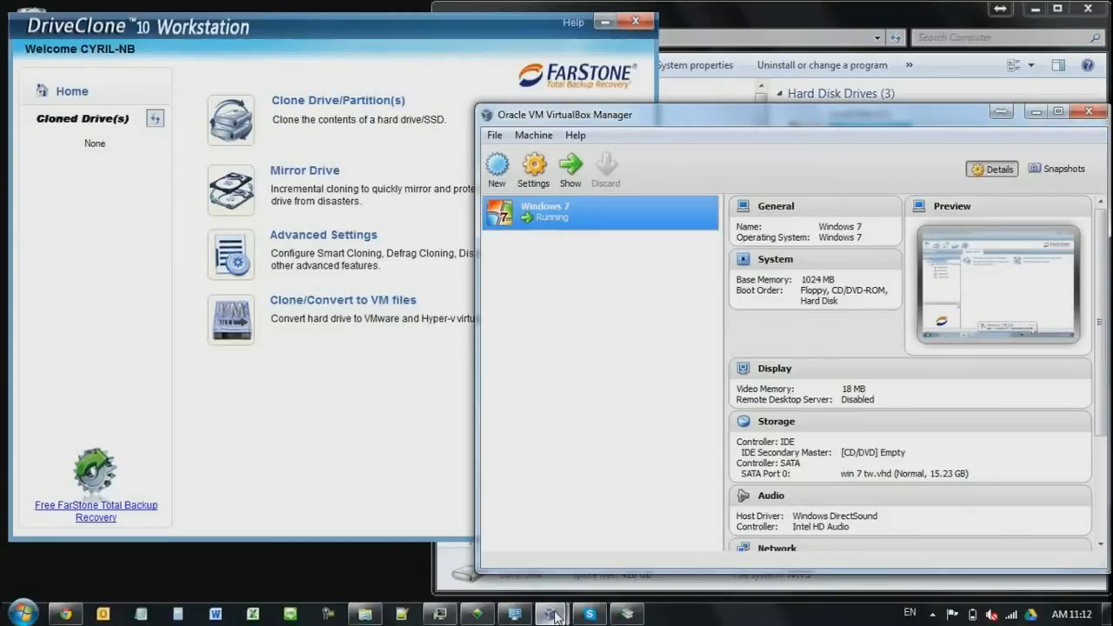
pyautogui.moveTo(549, 614)
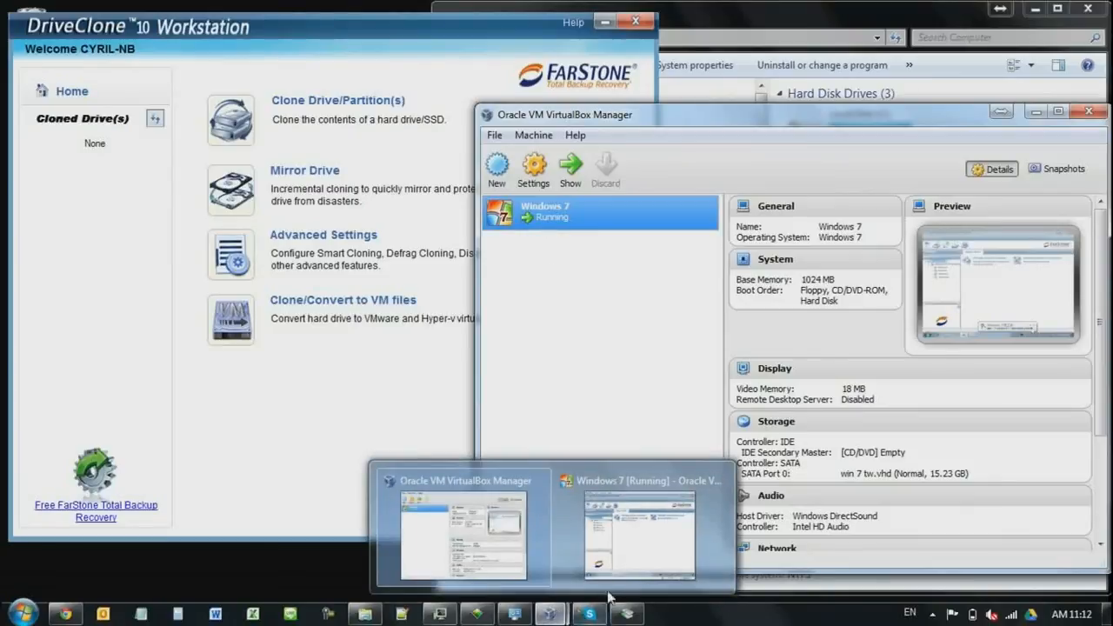
# - Bring the running Windows 7 VM forward, select WORKGROUP in the Admin Console, and reposition DriveClone behind it
pyautogui.click(640, 536)
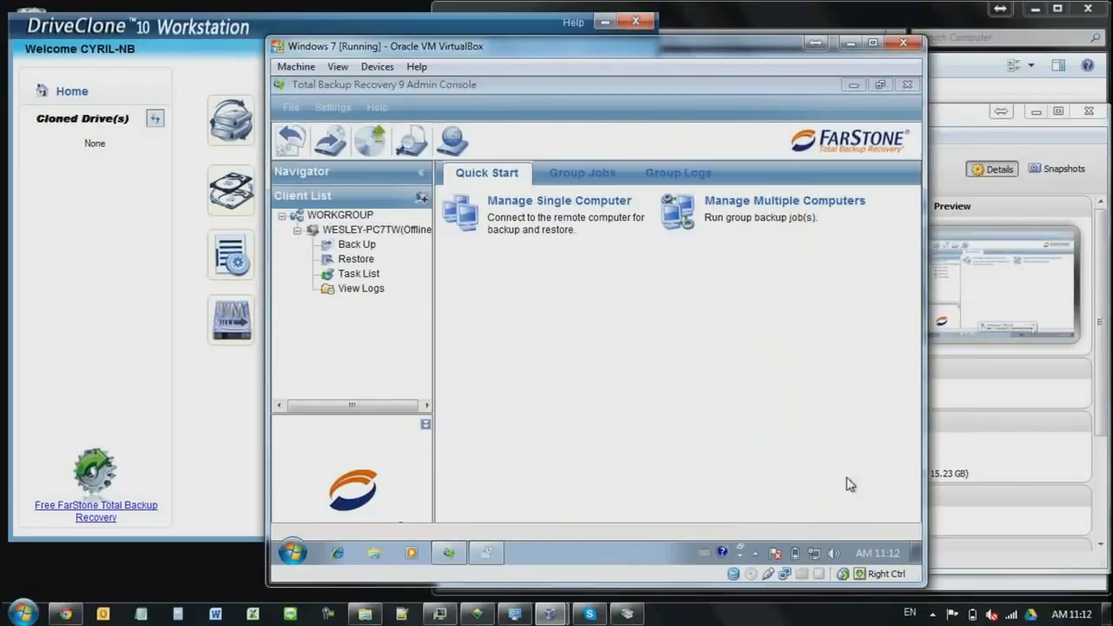
pyautogui.moveTo(352, 102)
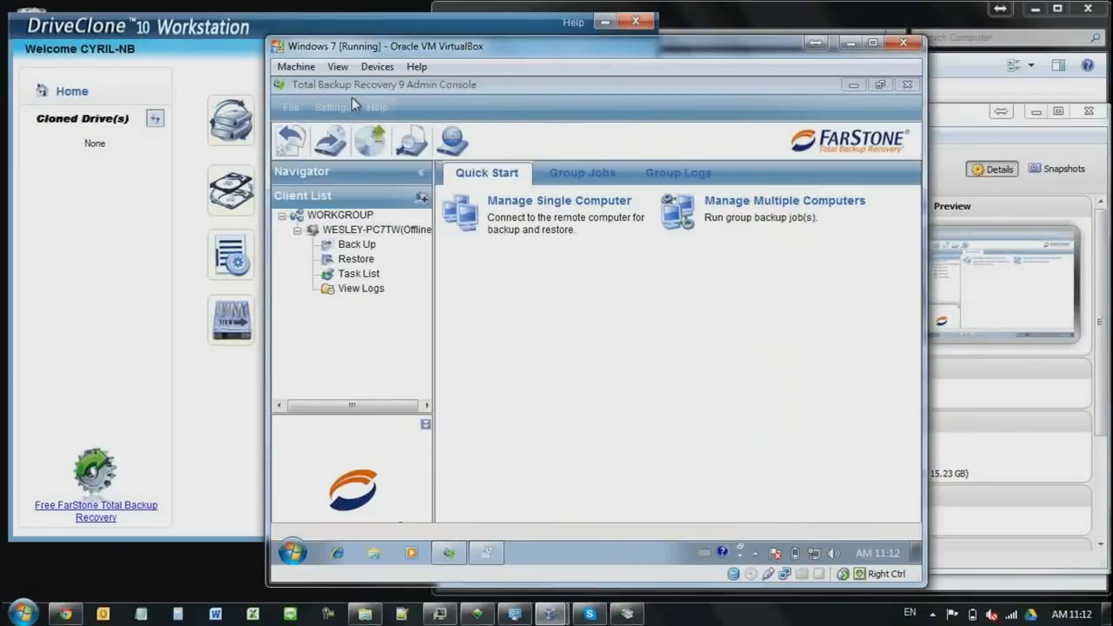
pyautogui.click(341, 216)
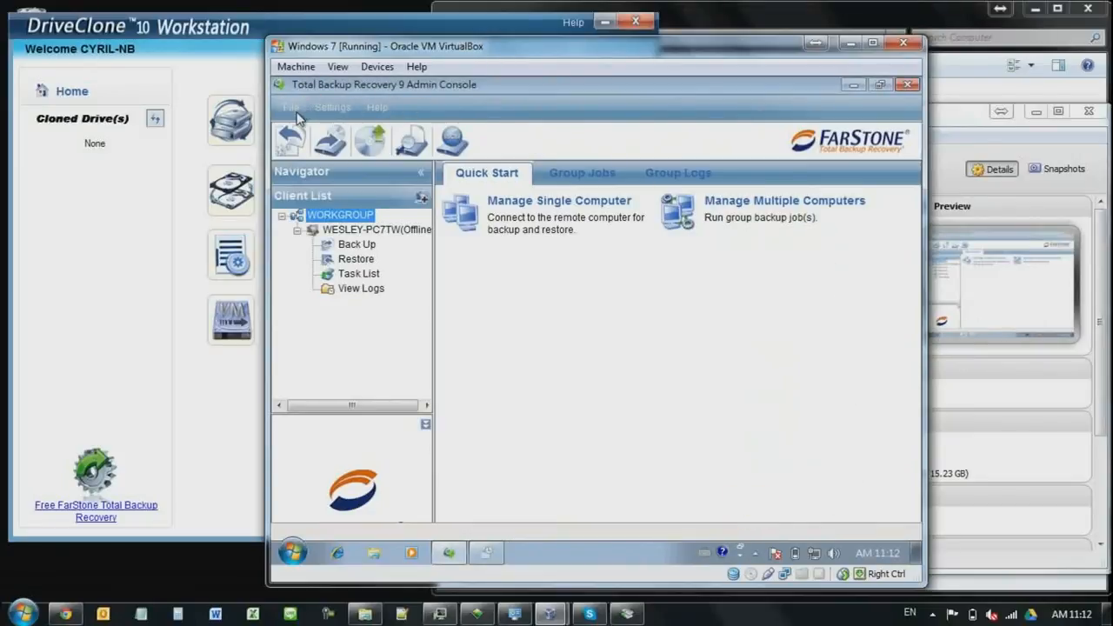
pyautogui.click(290, 108)
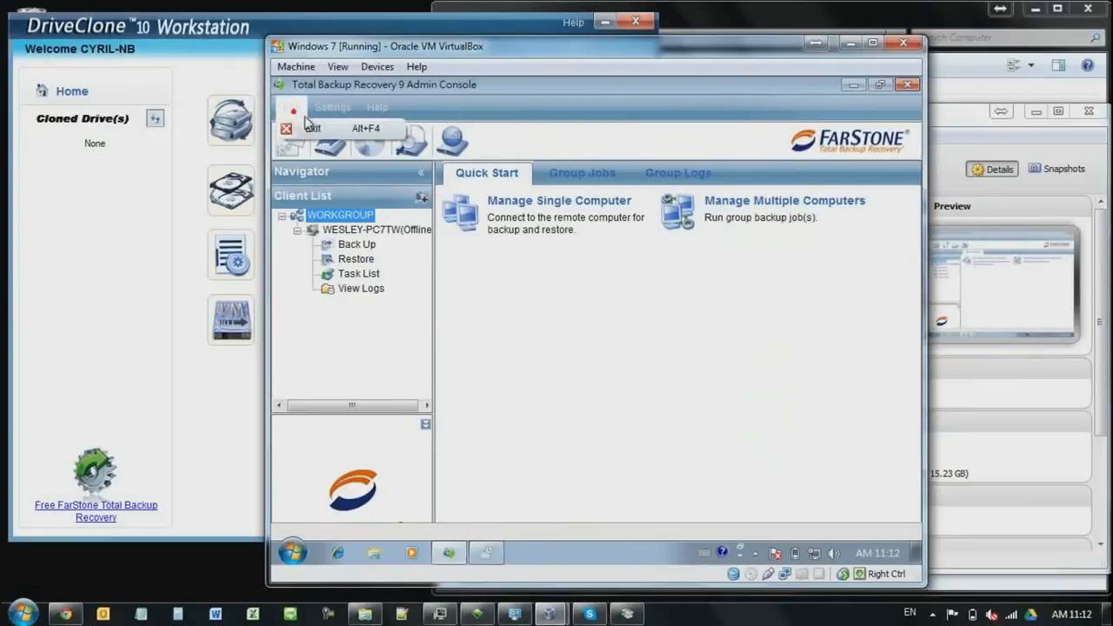
pyautogui.click(332, 108)
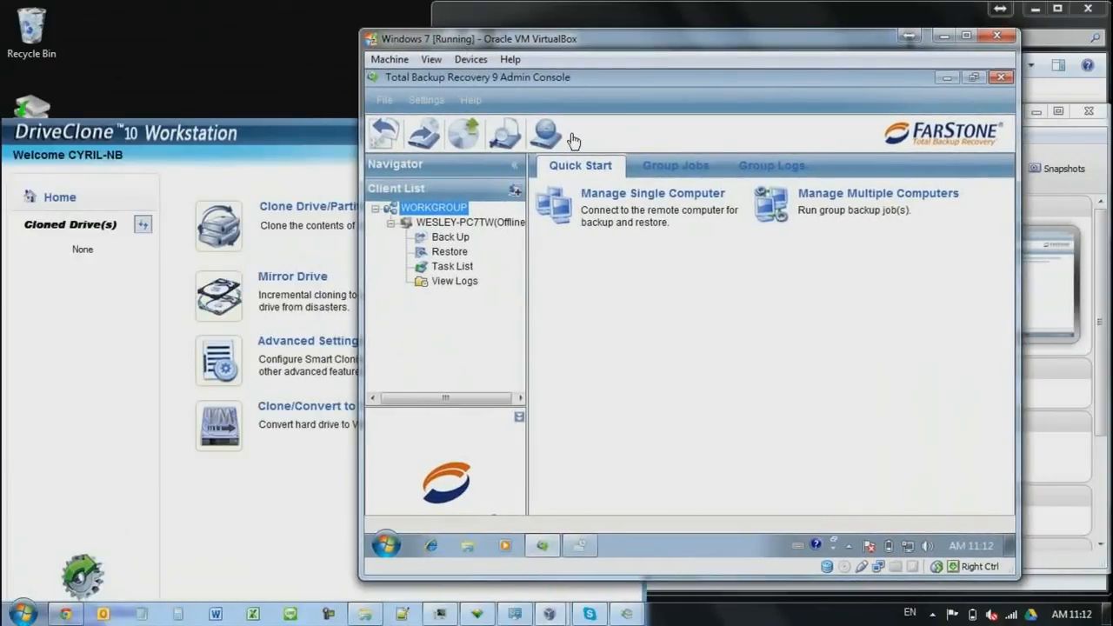
pyautogui.moveTo(230, 139)
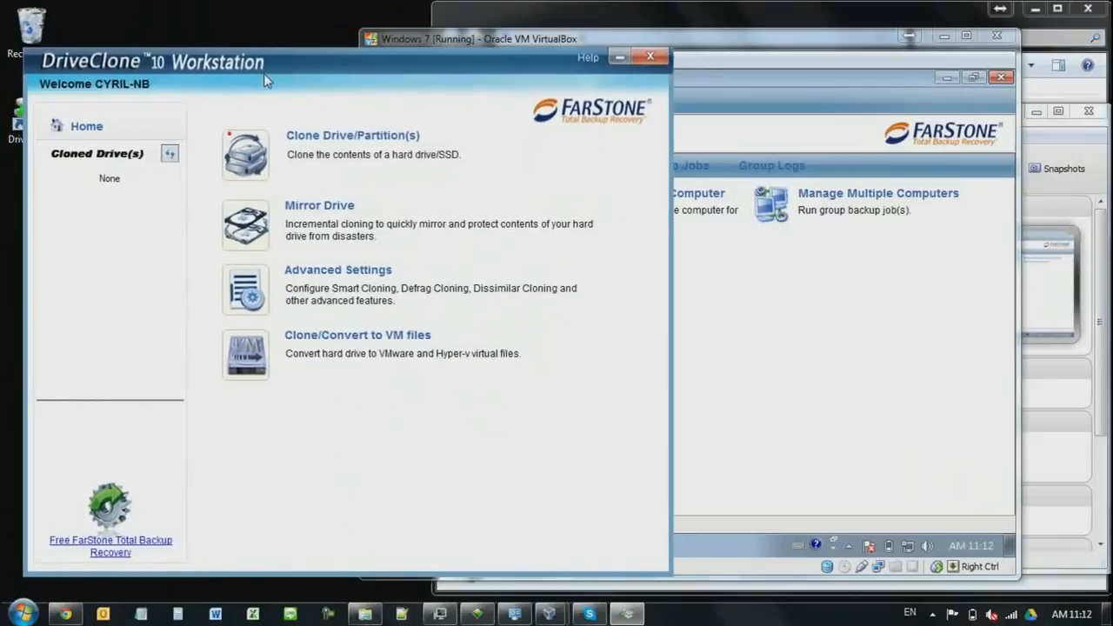
pyautogui.moveTo(264, 78); pyautogui.dragTo(379, 78)
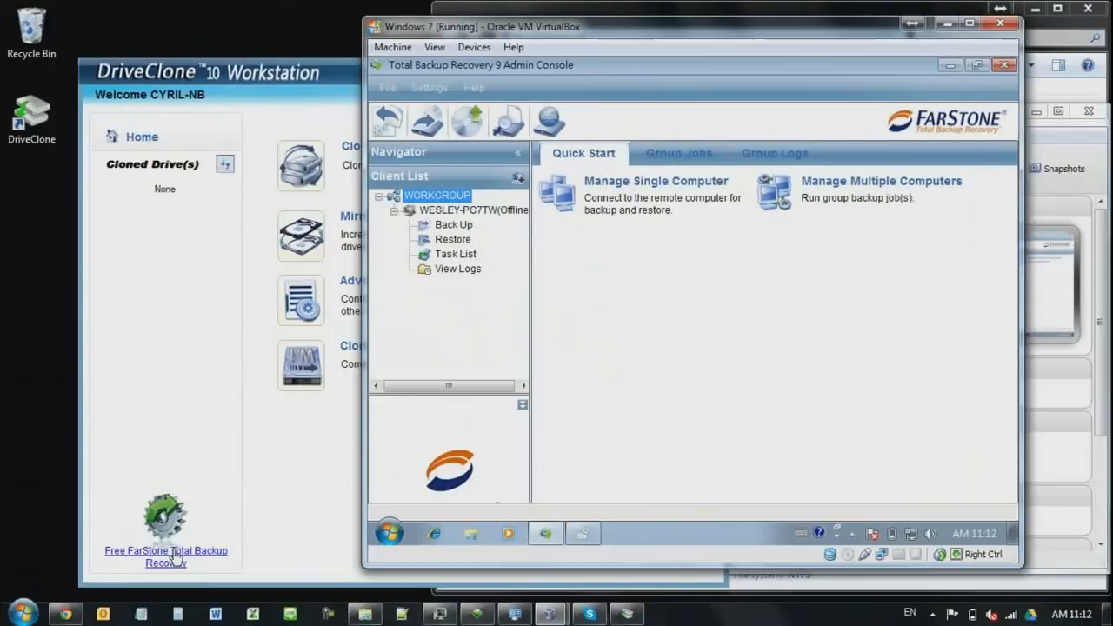
pyautogui.moveTo(723, 242)
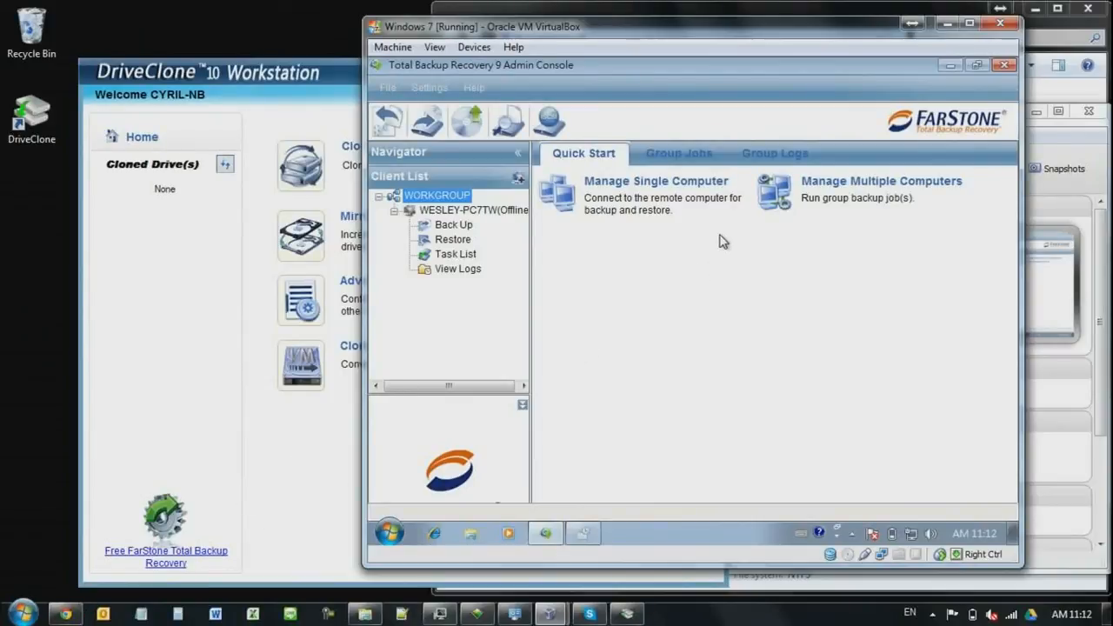
pyautogui.moveTo(427, 31)
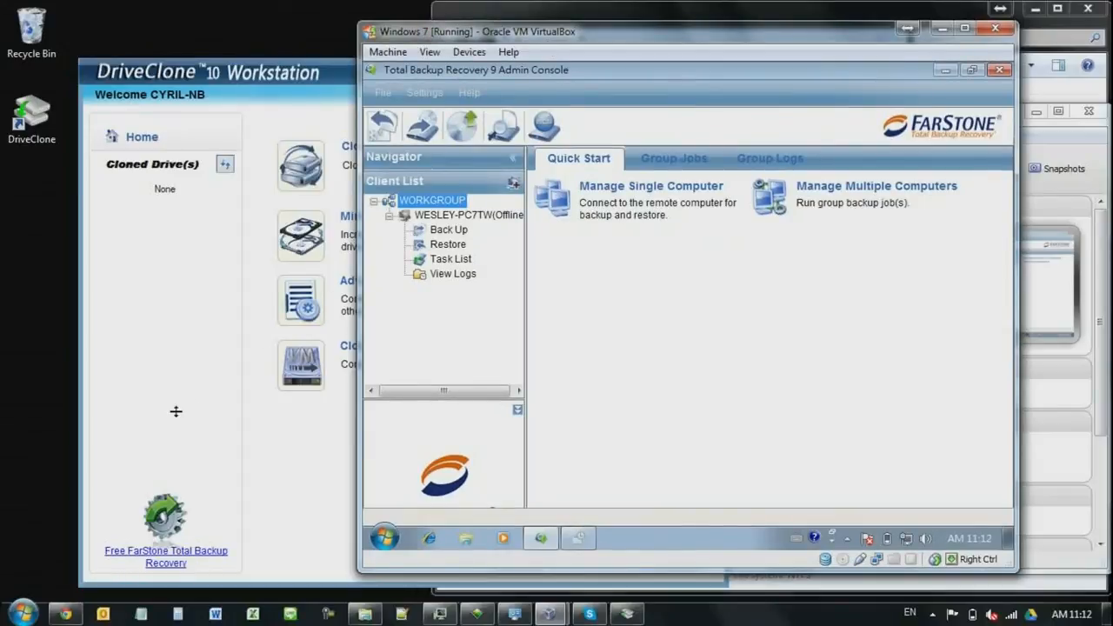
# - Bring Chrome forward on the 'Downloads – Oracle VM VirtualBox' tab listing 4.2.16 binaries
pyautogui.click(64, 614)
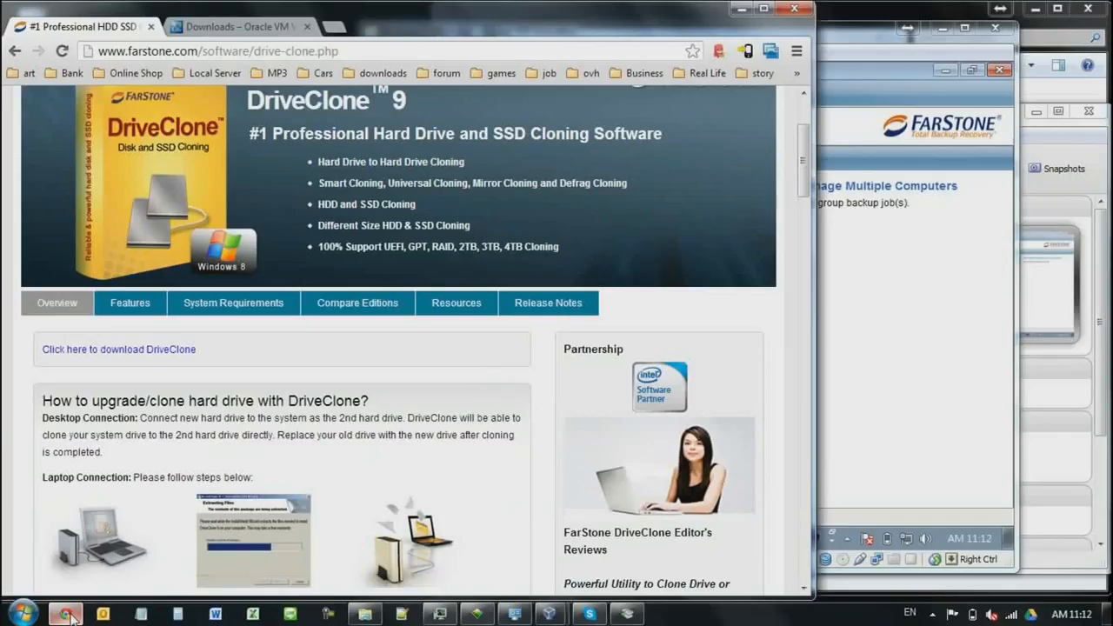
pyautogui.click(235, 26)
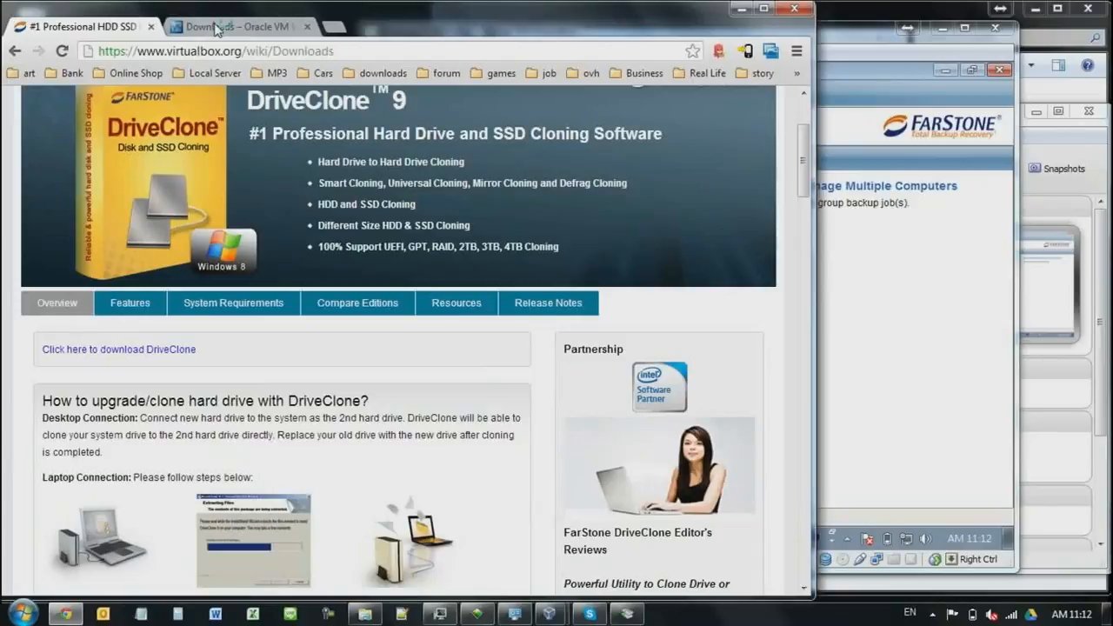
pyautogui.click(235, 26)
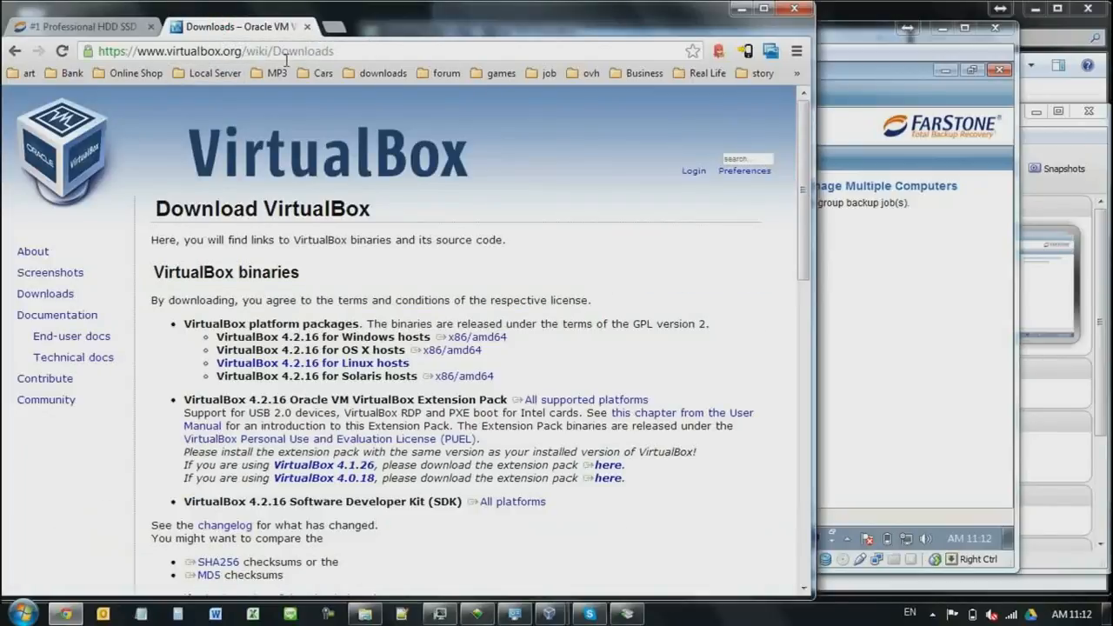
pyautogui.moveTo(207, 485)
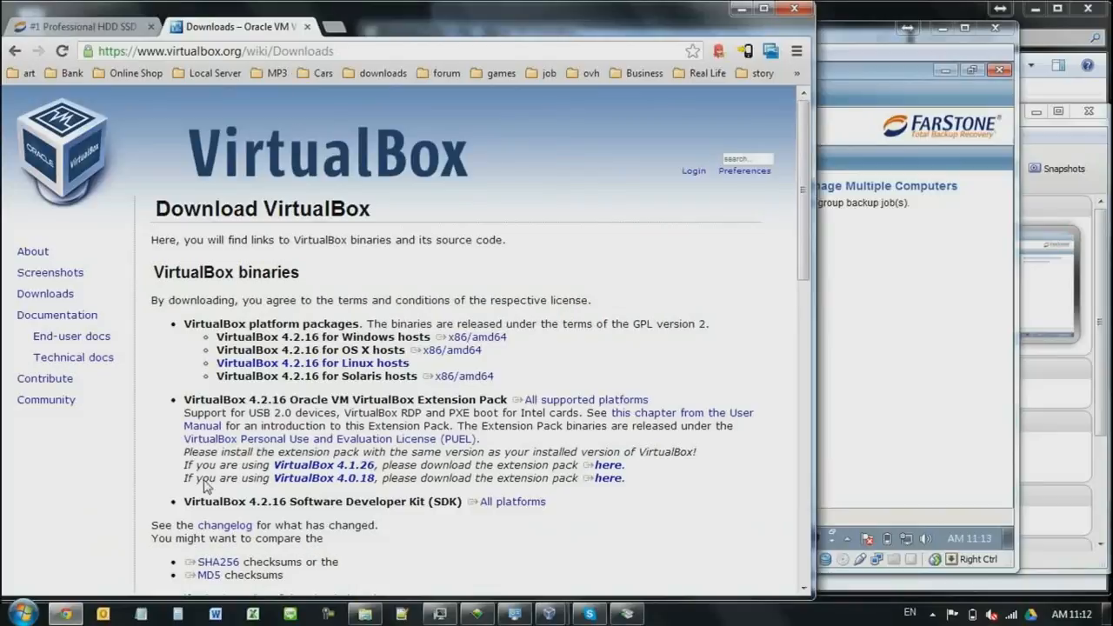
pyautogui.moveTo(310, 341)
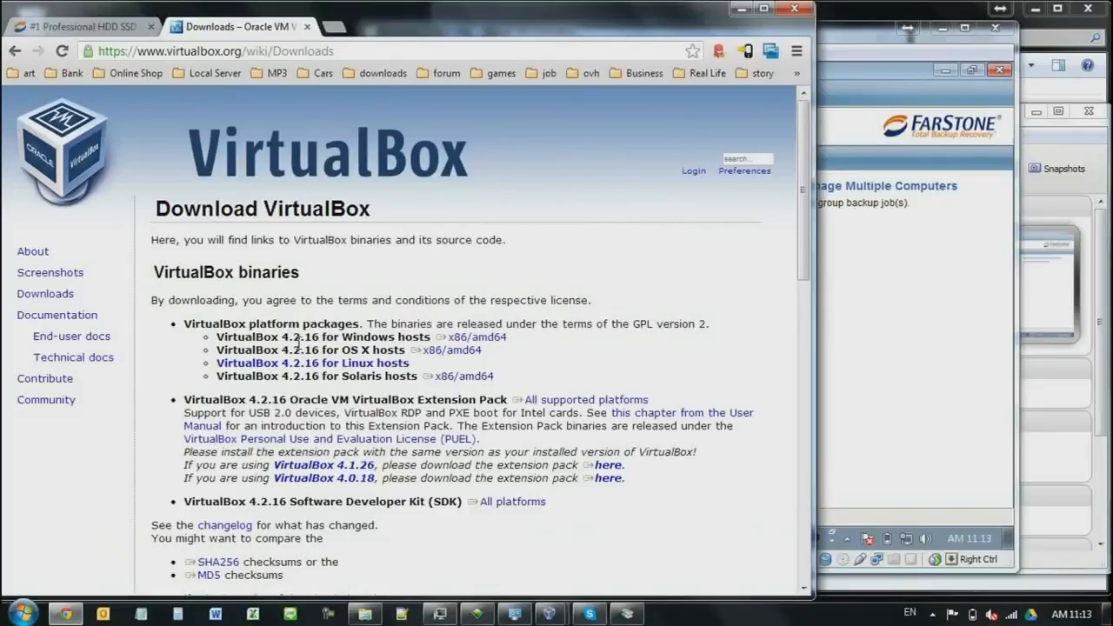
pyautogui.moveTo(352, 347)
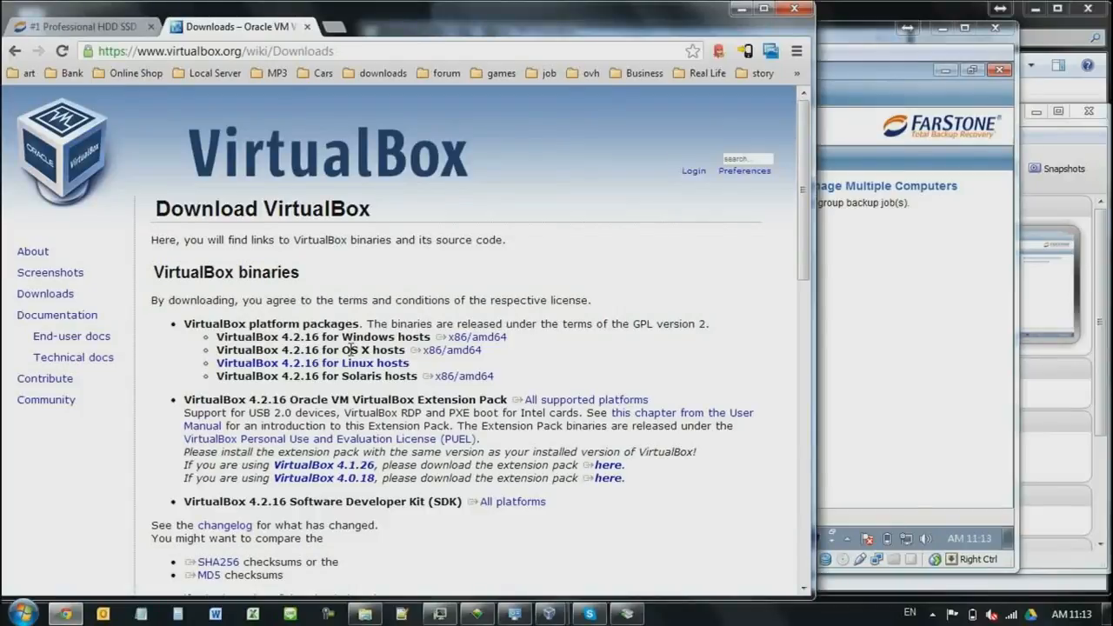
pyautogui.moveTo(344, 393)
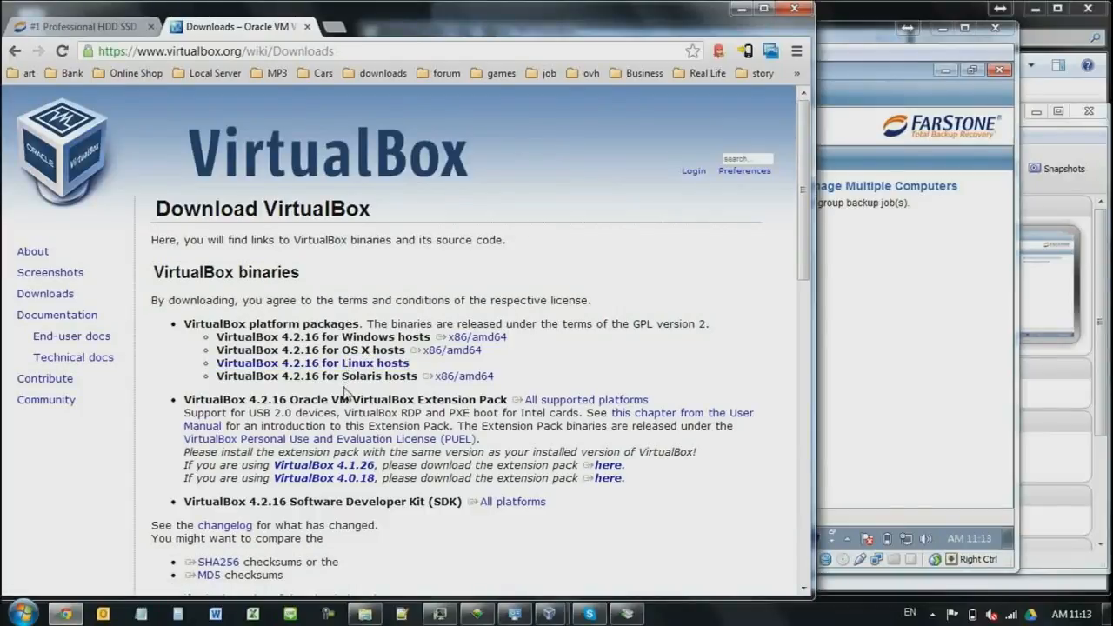